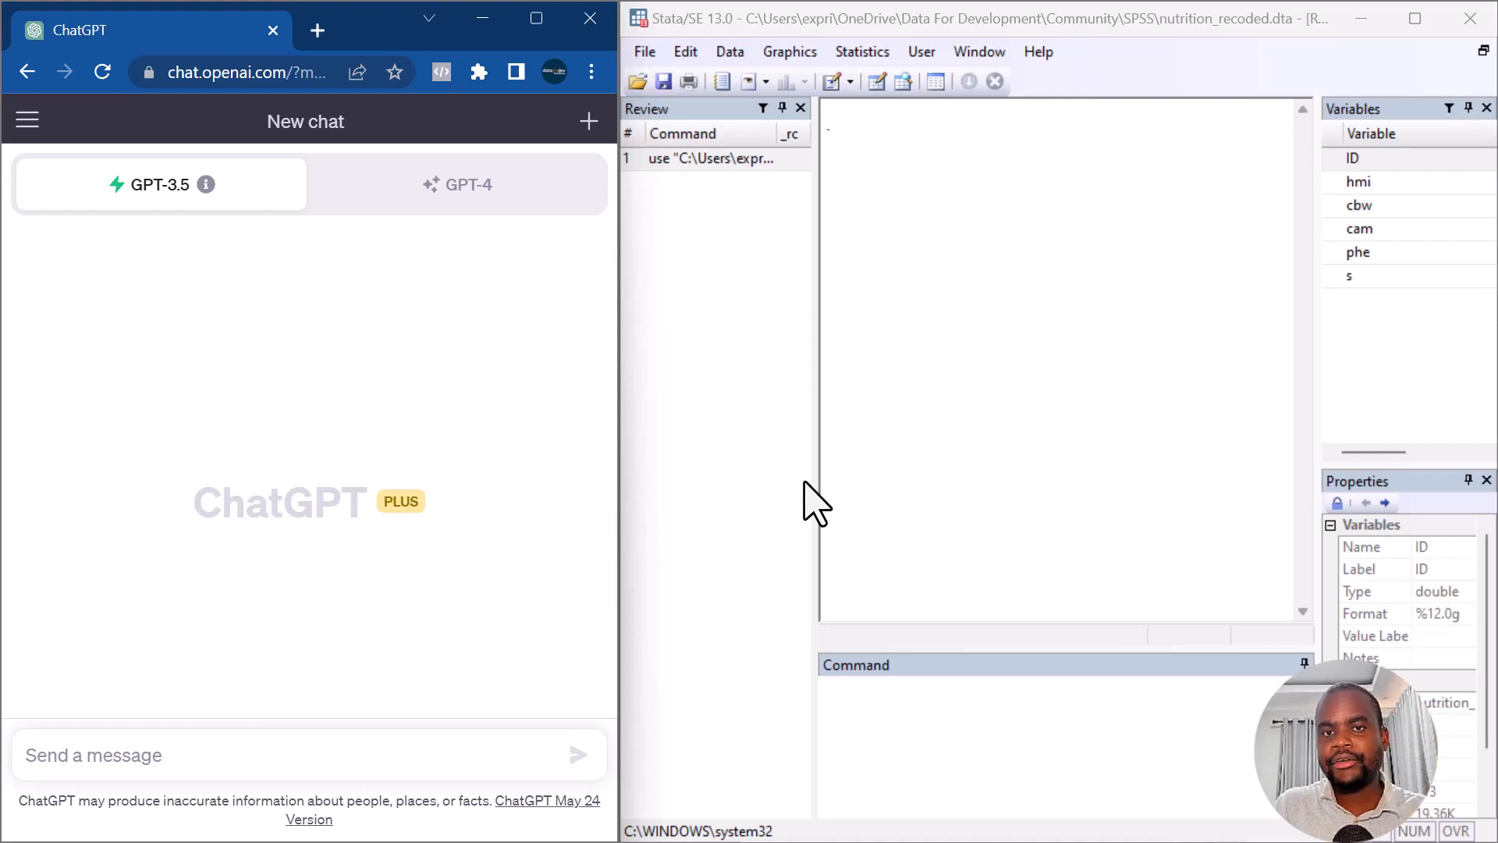
{"action": "mouse_move", "coordinate": [1157, 497]}
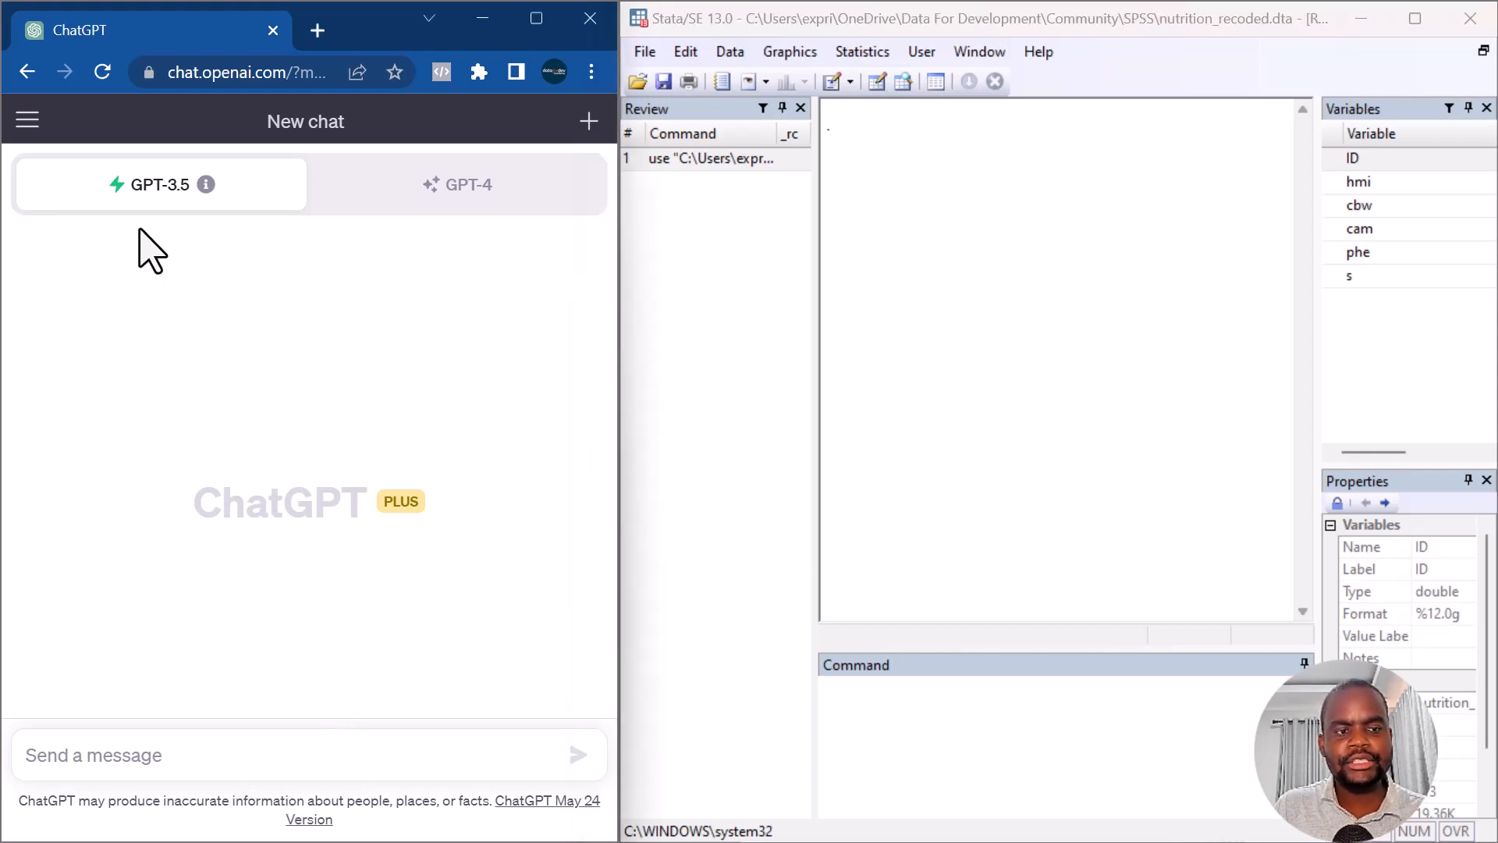
{"action": "mouse_move", "coordinate": [315, 468]}
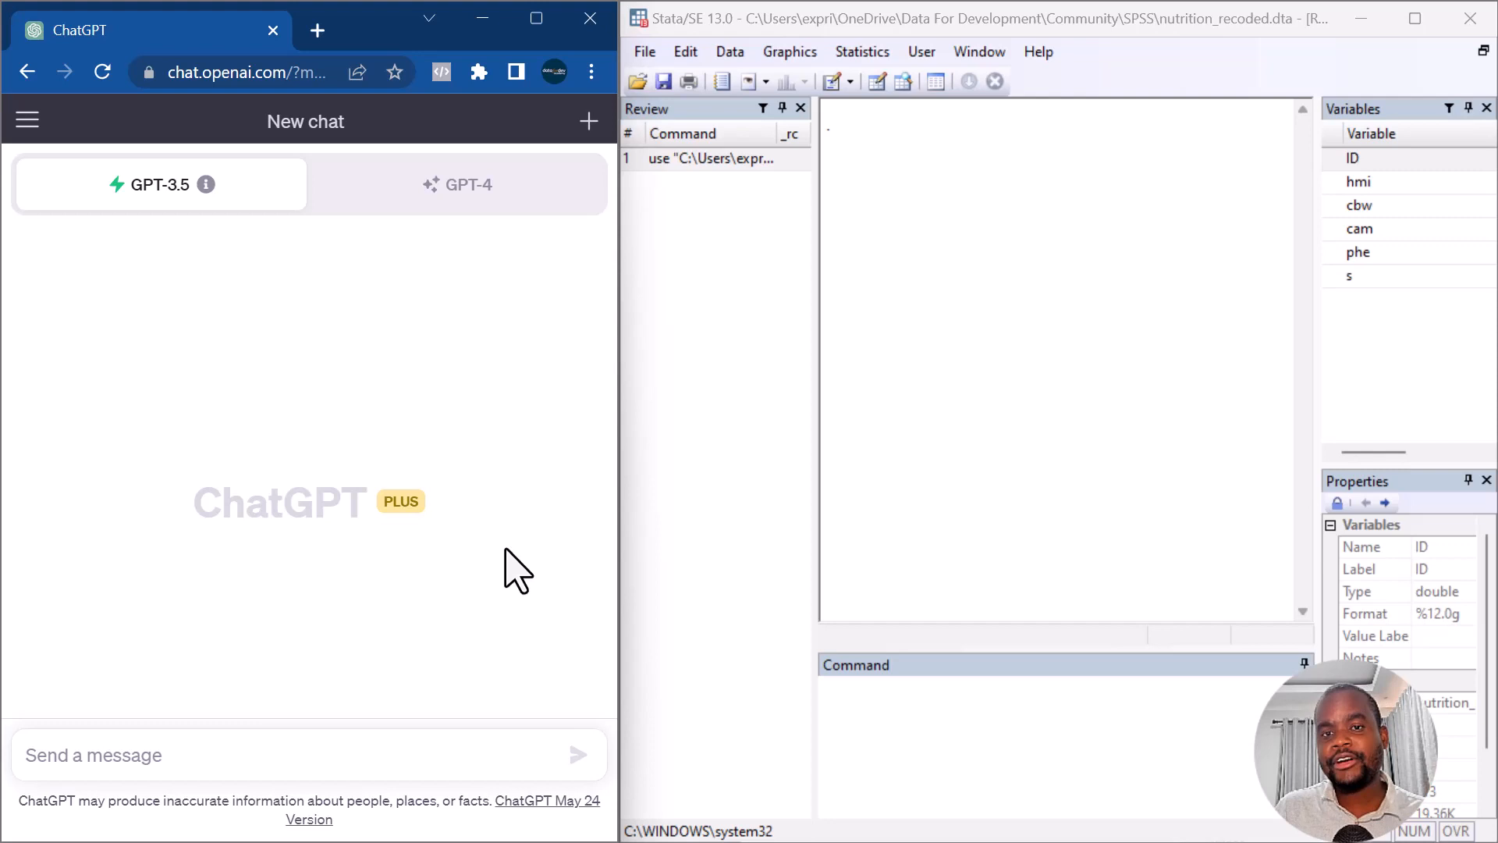
{"action": "mouse_move", "coordinate": [455, 496]}
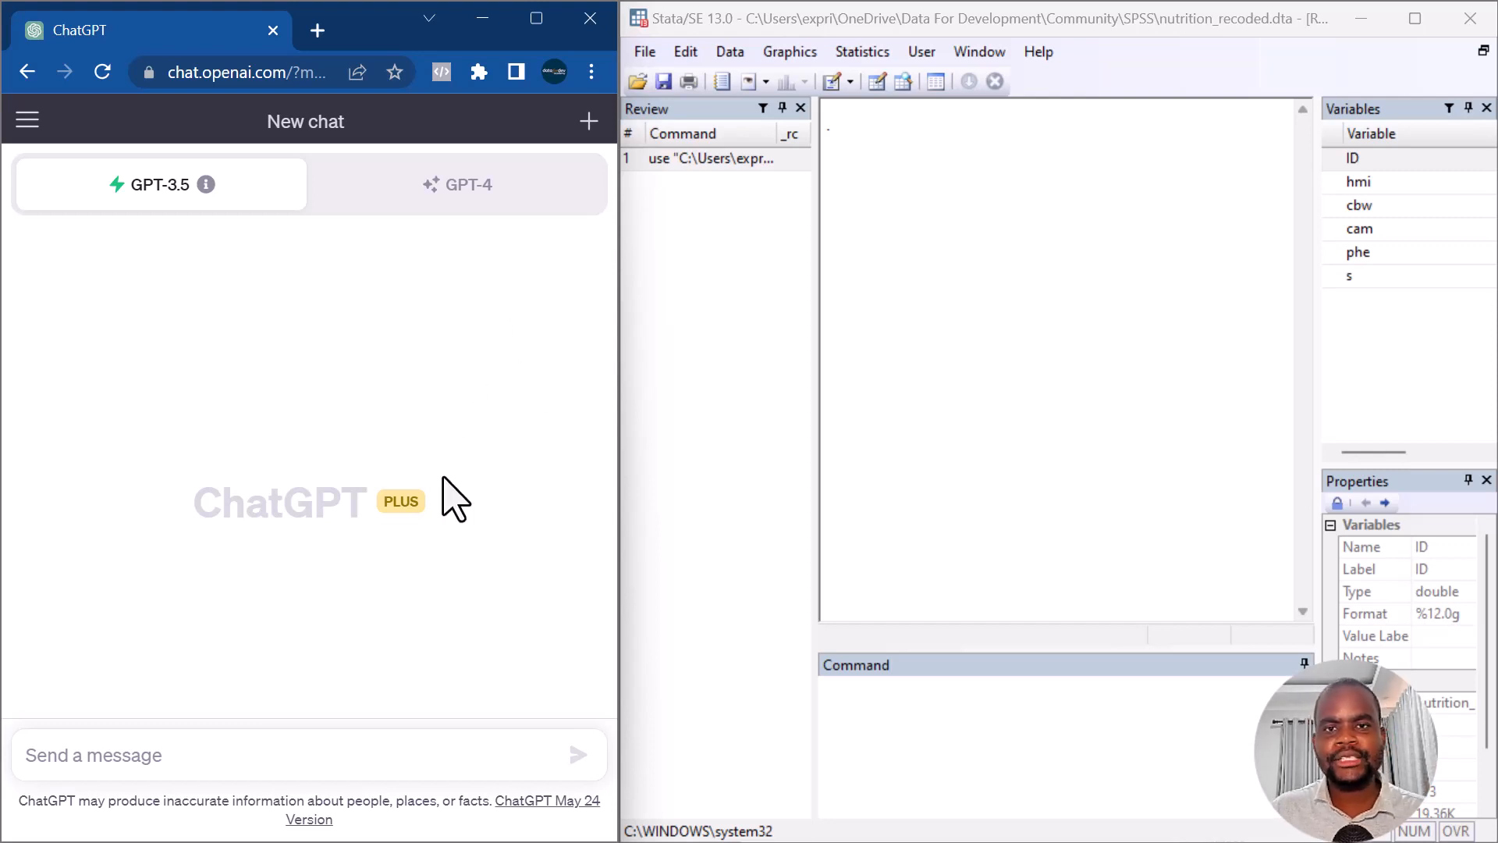
{"action": "mouse_move", "coordinate": [170, 265]}
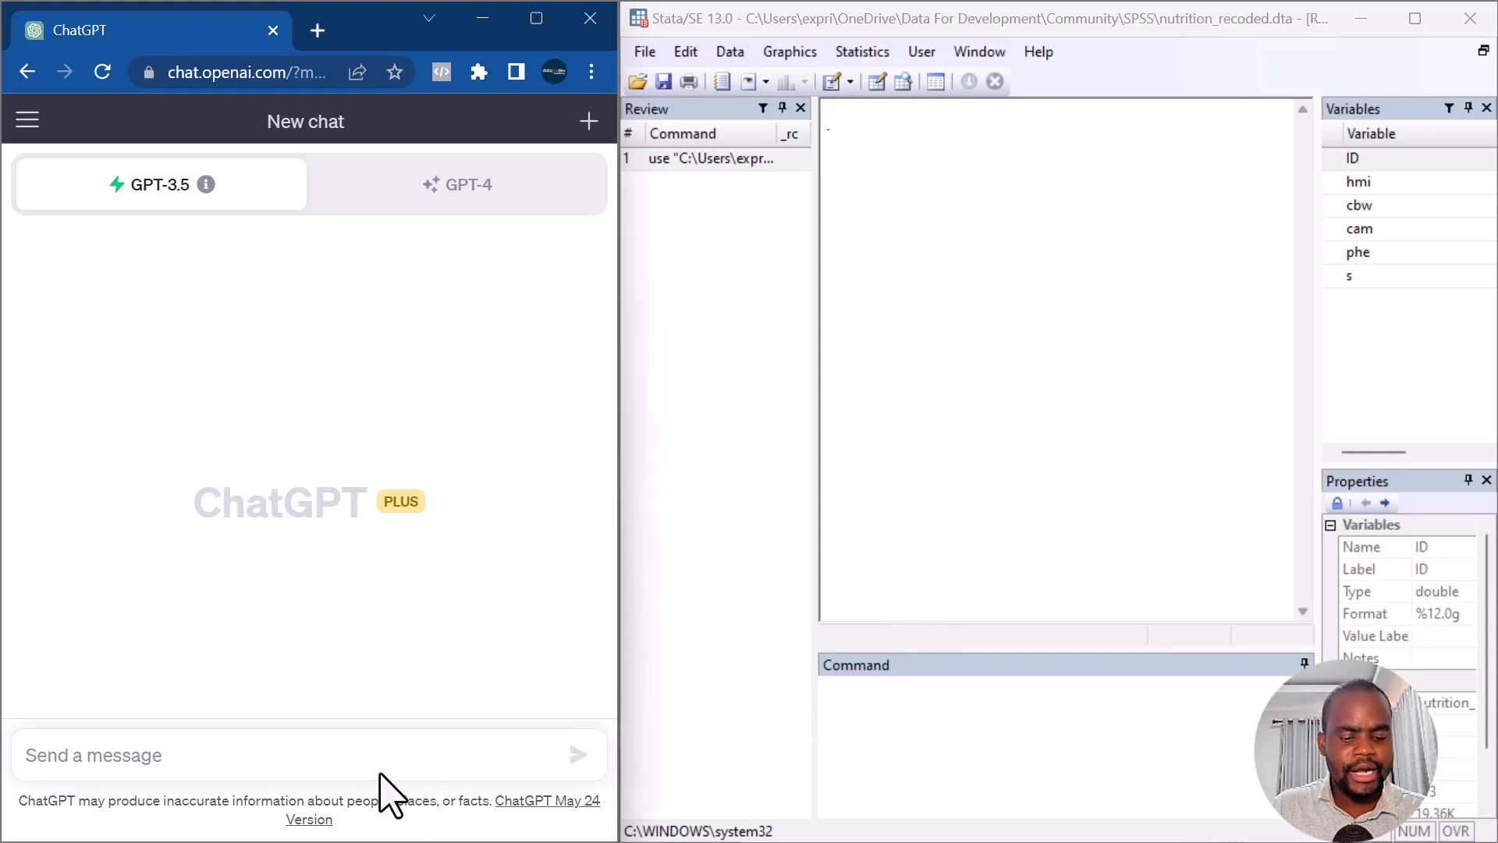
Draft a ChatGPT message introducing the under-5 child nutrition codebook and asking for Stata 13 analysis help
{"action": "type", "text": "The following is a codebook for a dataset on the nutrition of under 5 children. Read and understand as I will need your help analyzing the data using STATA version 13"}
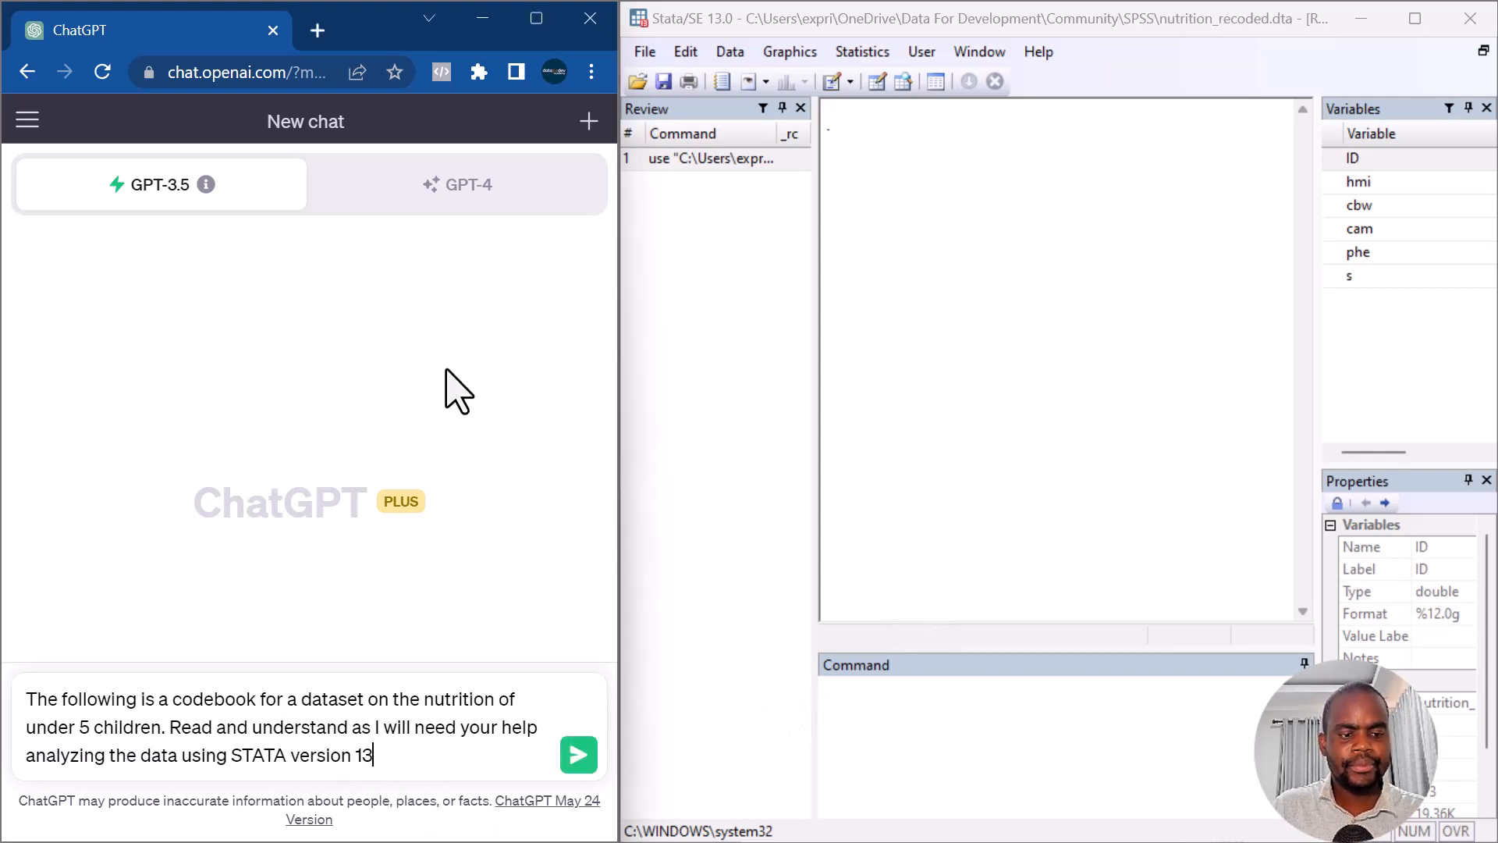
{"action": "mouse_move", "coordinate": [459, 376]}
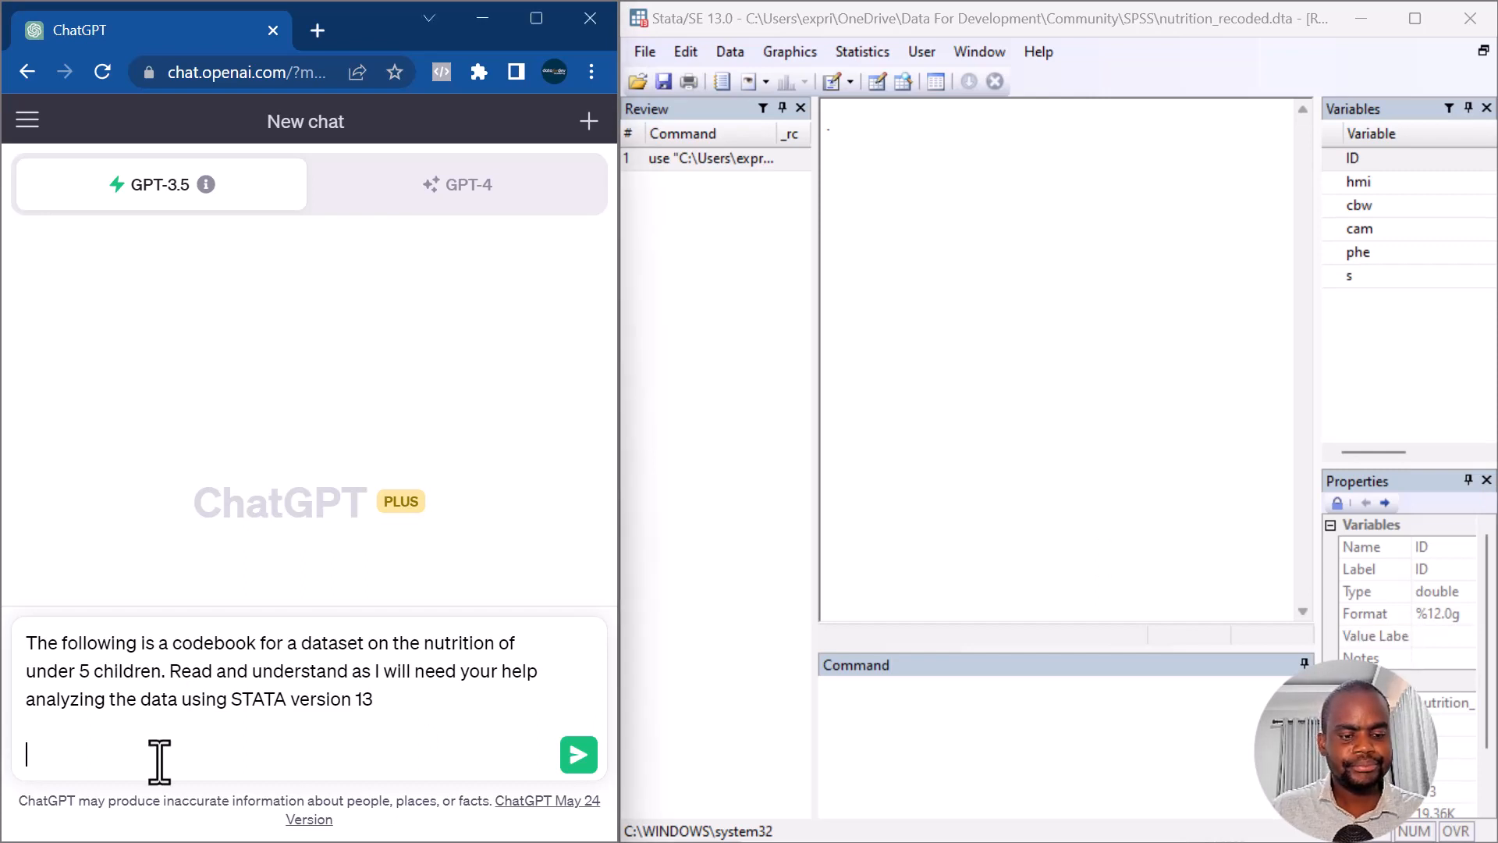
Send the codebook message listing ID, hmi, phe, cbw, s and cam so ChatGPT agrees to help
{"action": "left_click", "coordinate": [577, 755]}
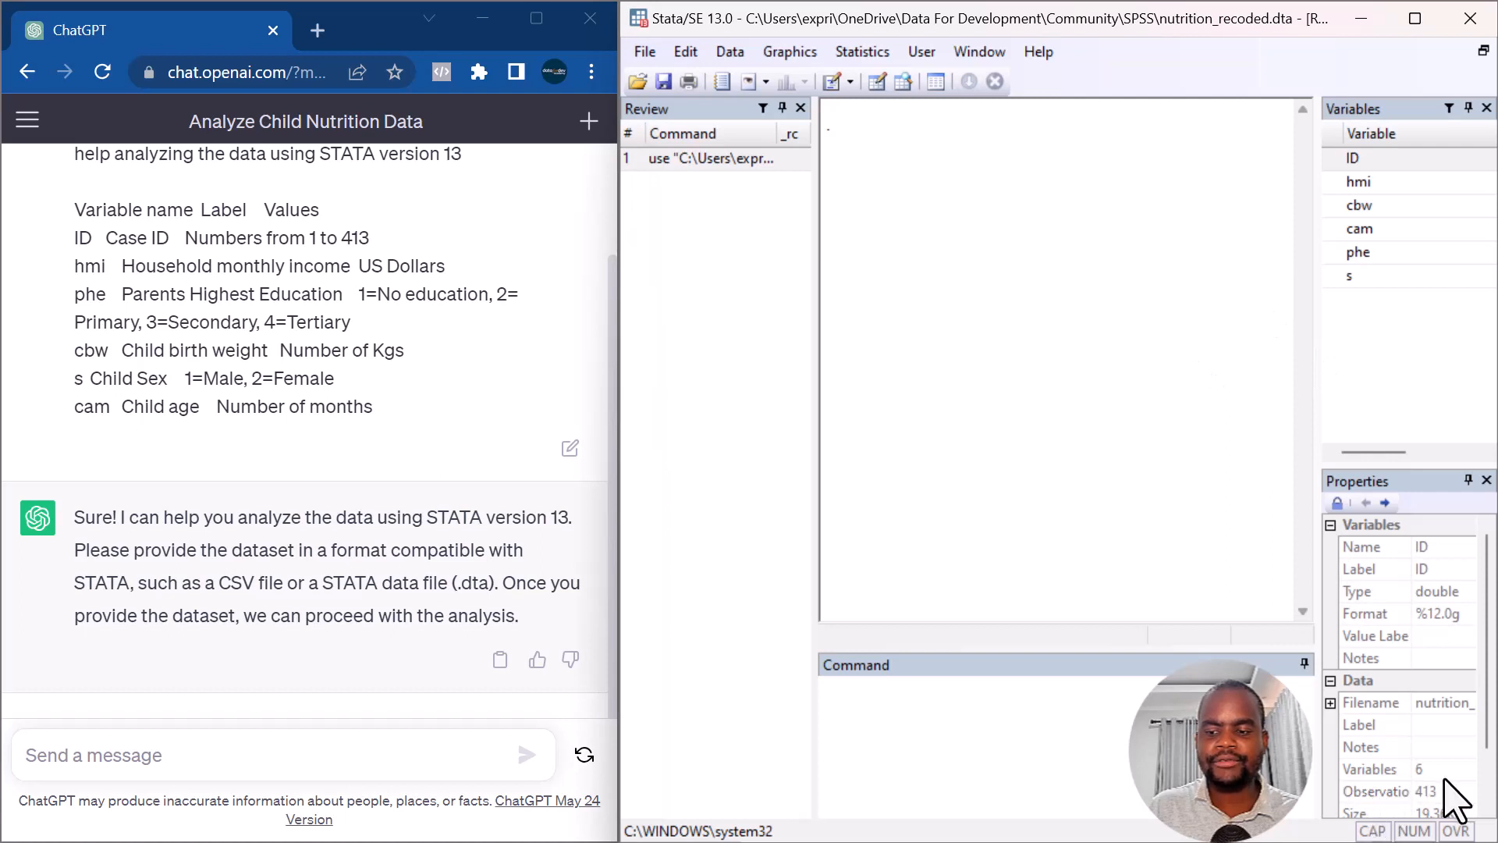
{"action": "mouse_move", "coordinate": [955, 588]}
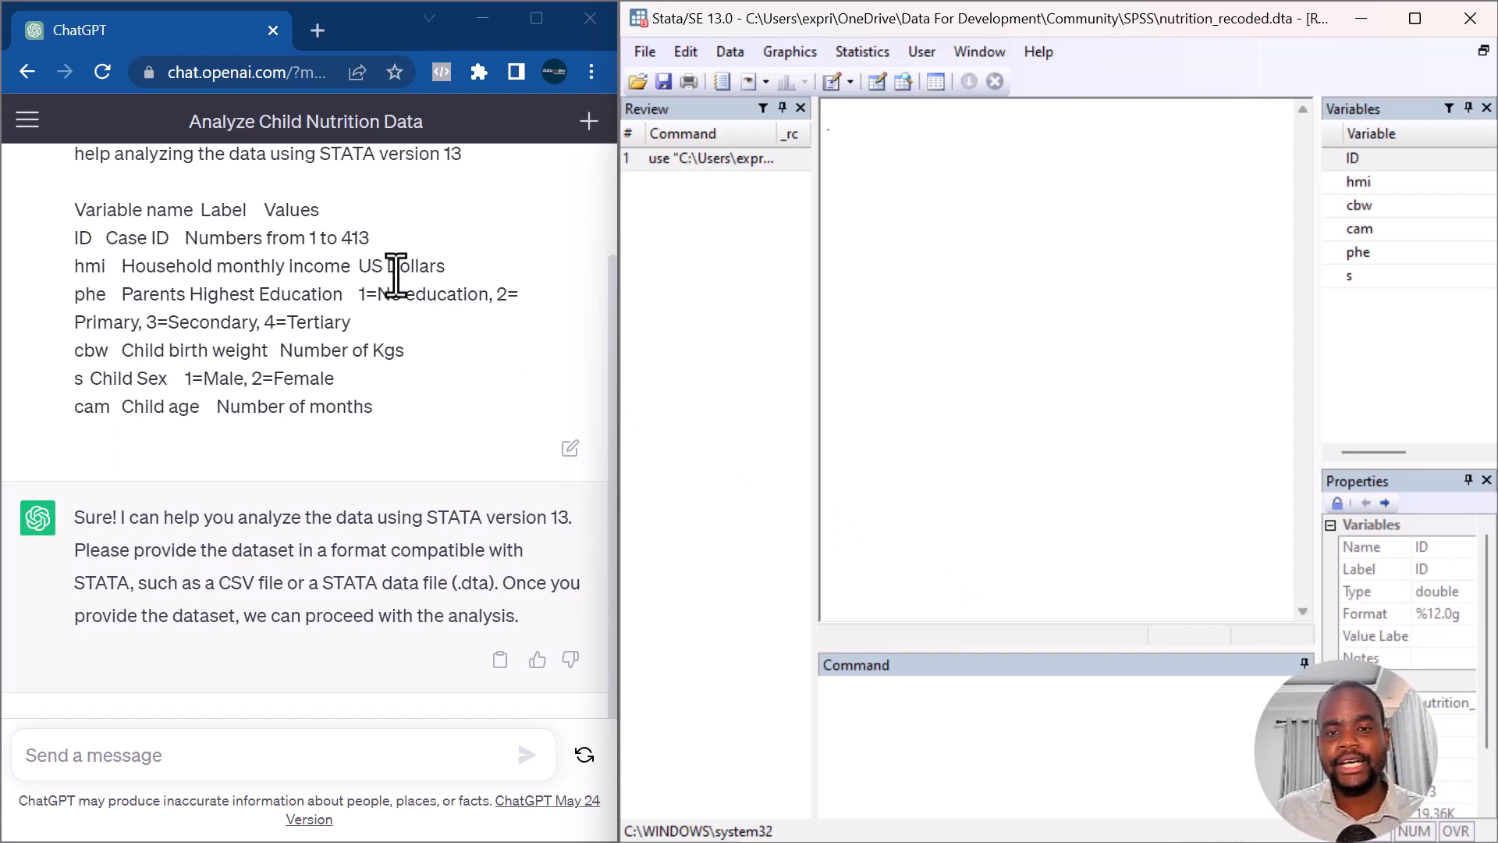
{"action": "mouse_move", "coordinate": [846, 401]}
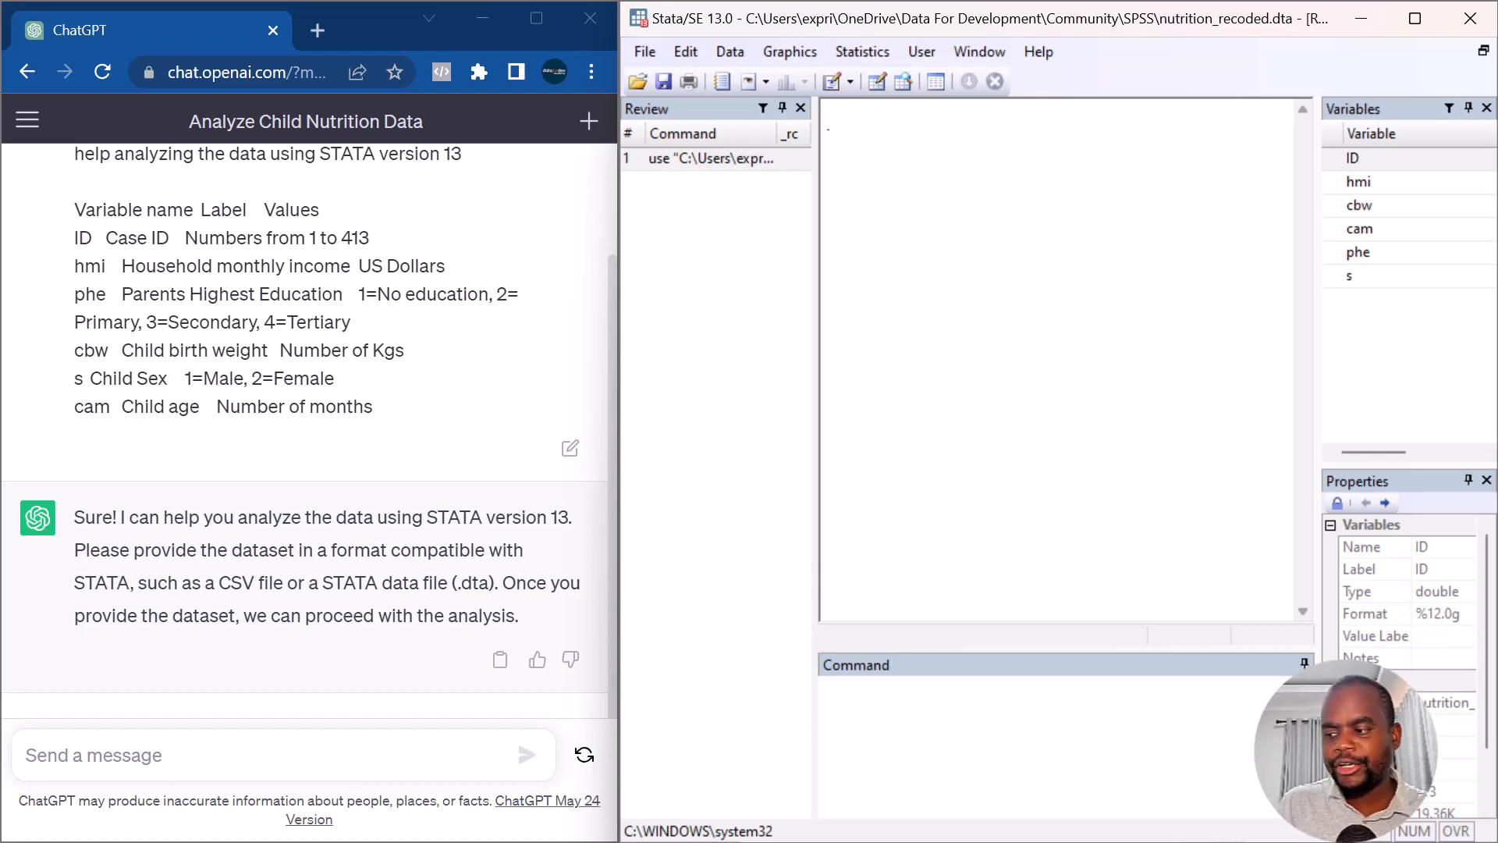
Ask ChatGPT 'What insights can I extract from the dataset?' and read its five suggested analyses
{"action": "type", "text": "What insights can I extract from the dataset?"}
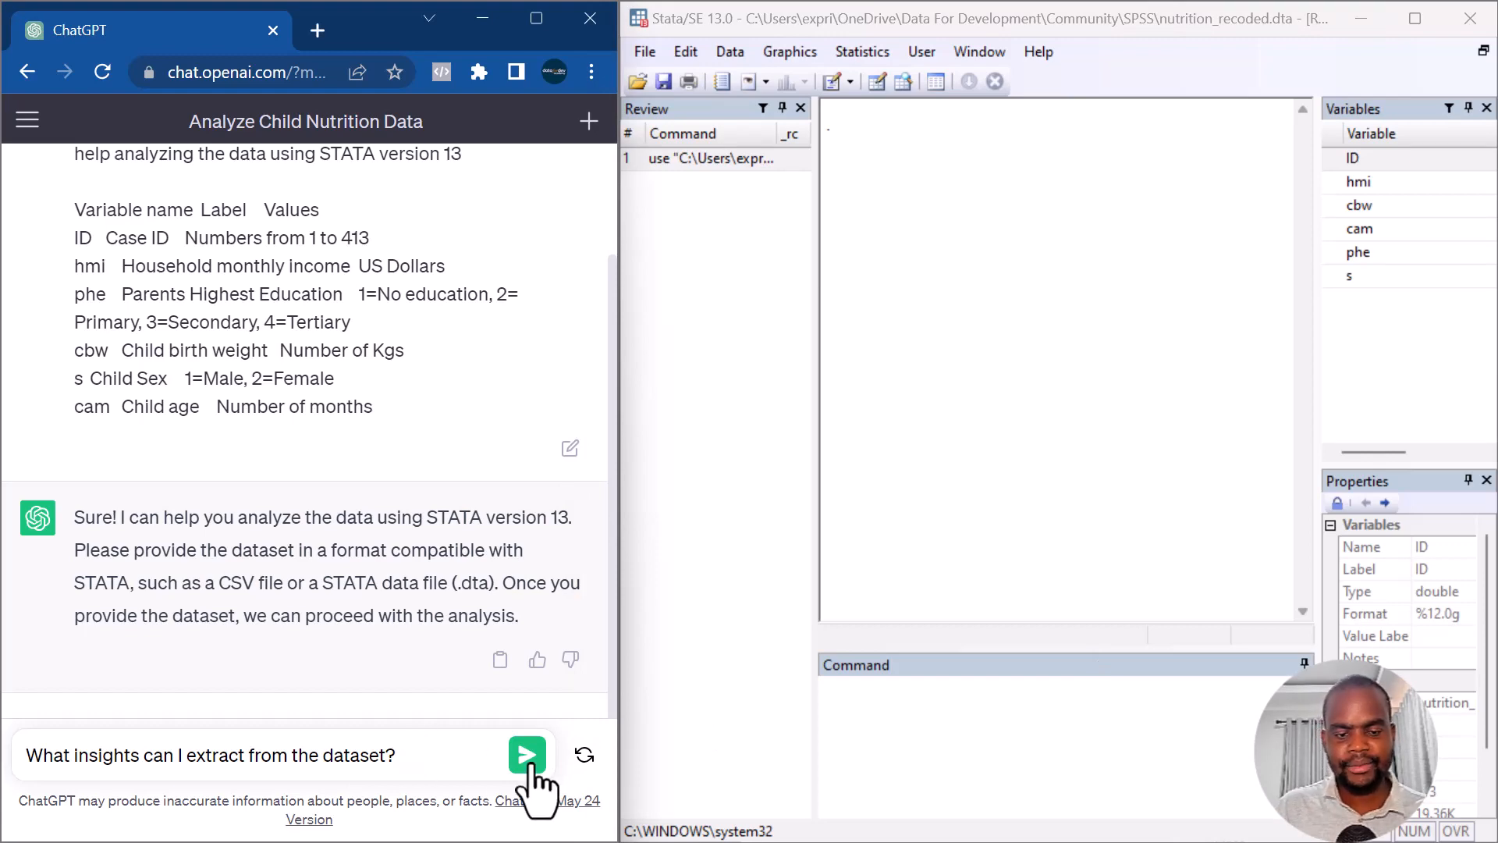
{"action": "left_click", "coordinate": [526, 755]}
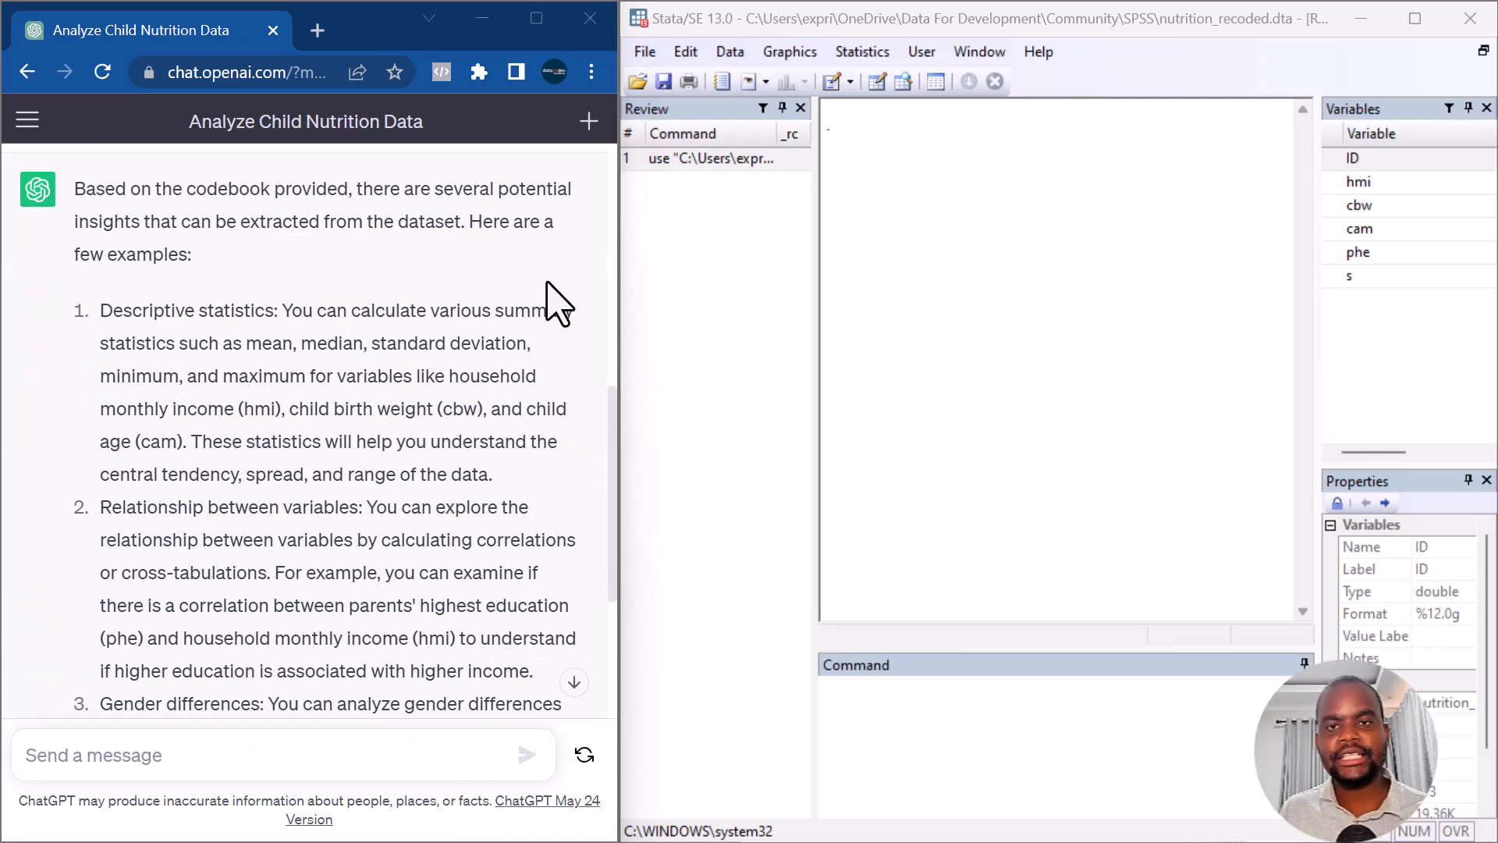
{"action": "mouse_move", "coordinate": [420, 454]}
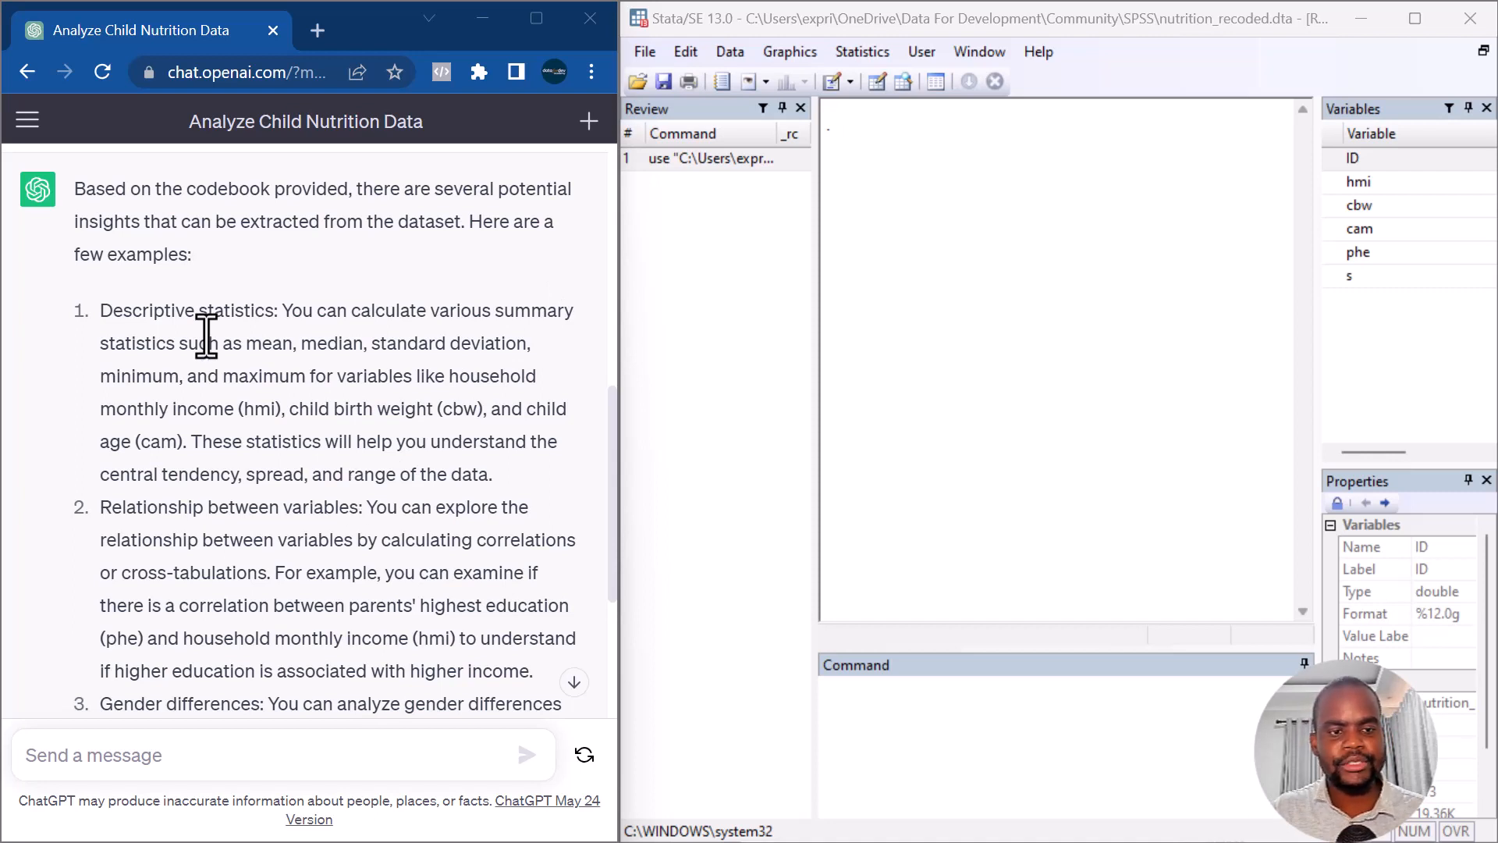
{"action": "mouse_move", "coordinate": [225, 382]}
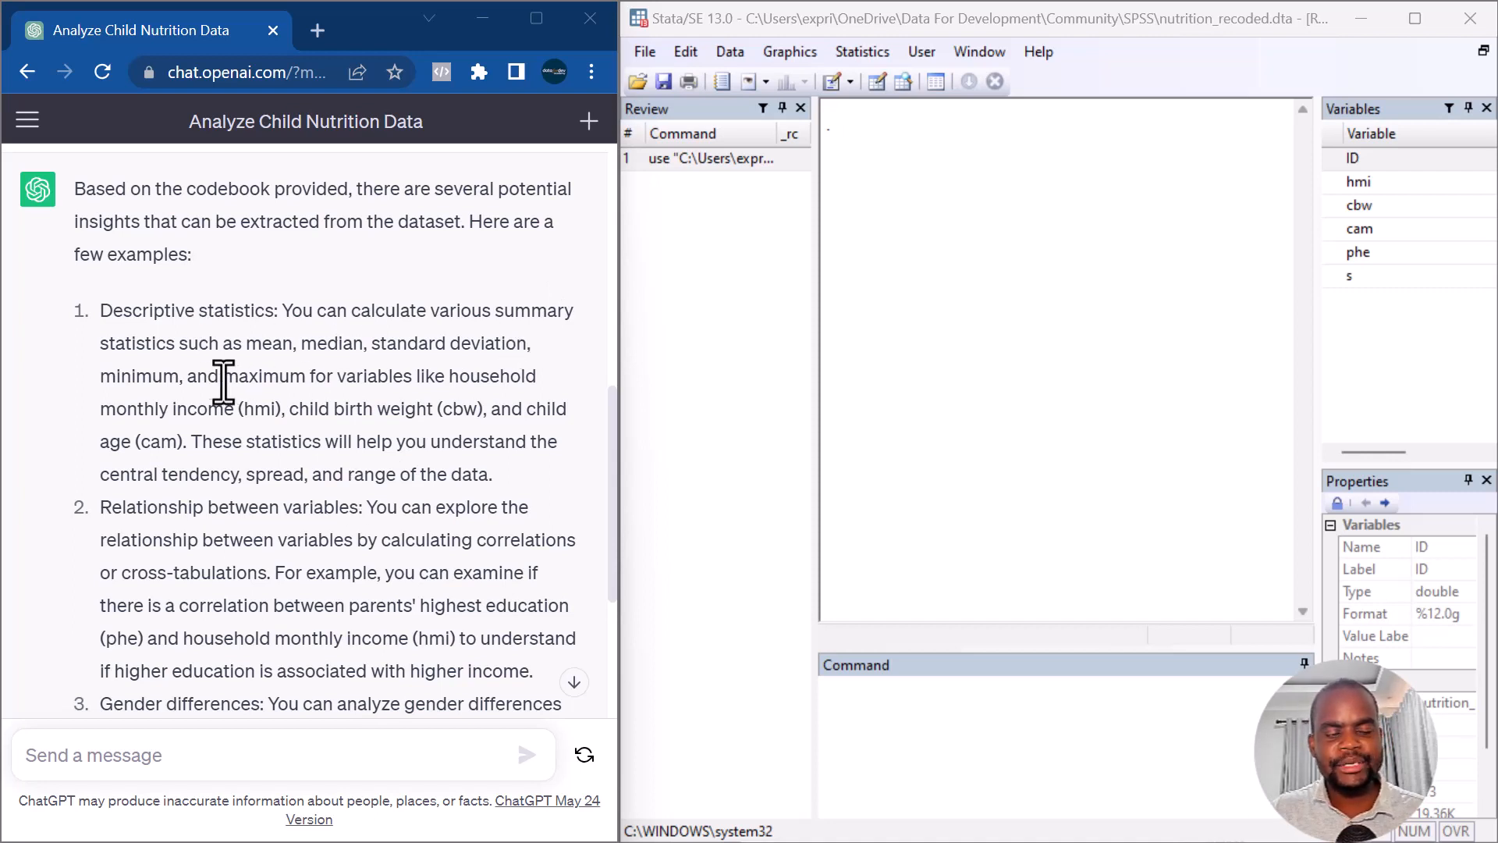
{"action": "mouse_move", "coordinate": [506, 383]}
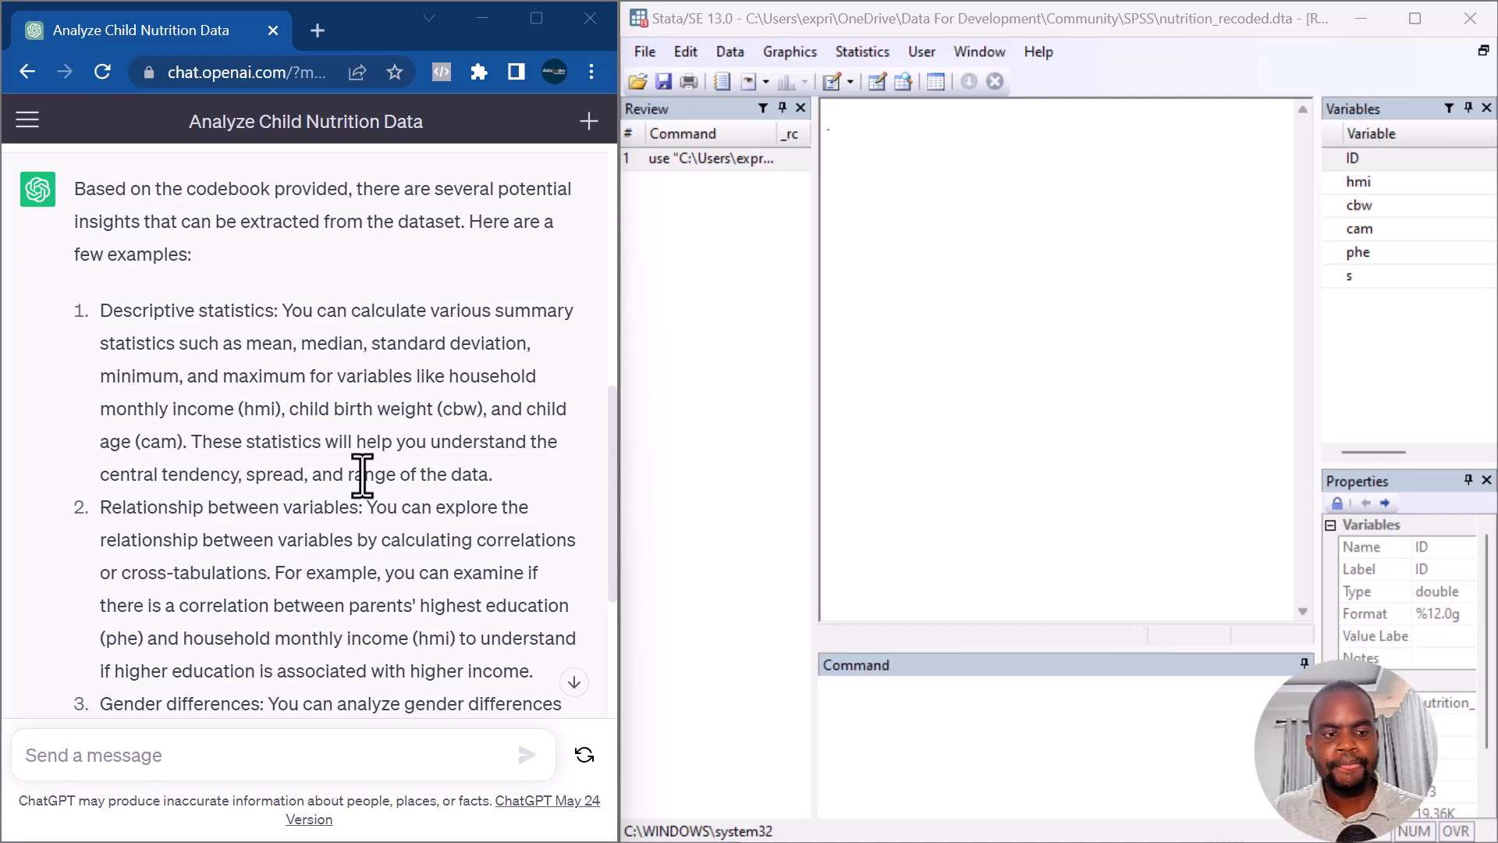
{"action": "scroll", "scroll_direction": "down", "scroll_amount": 3}
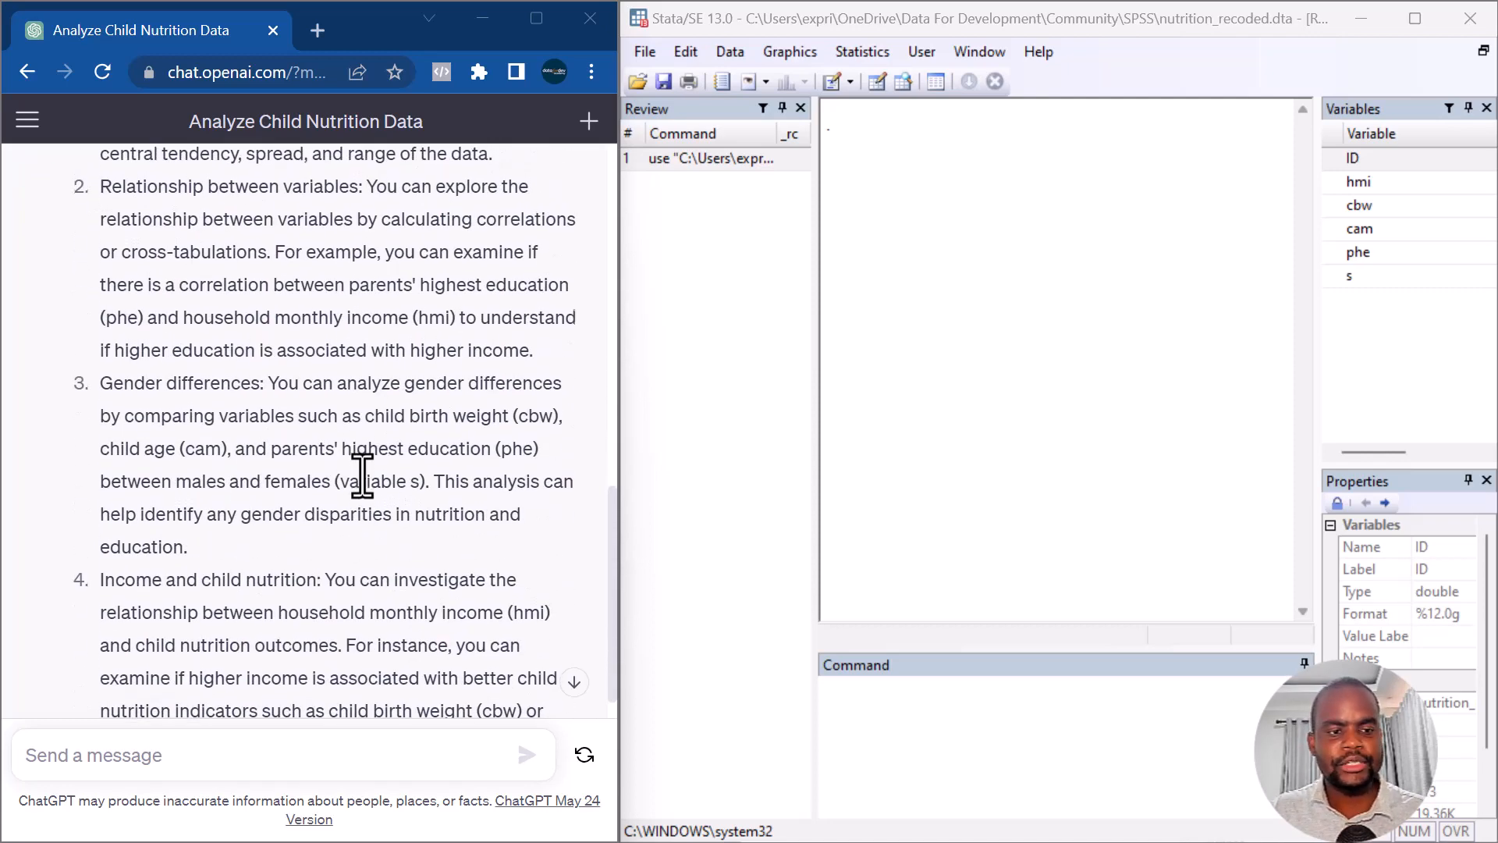
{"action": "scroll", "scroll_direction": "down", "scroll_amount": 3}
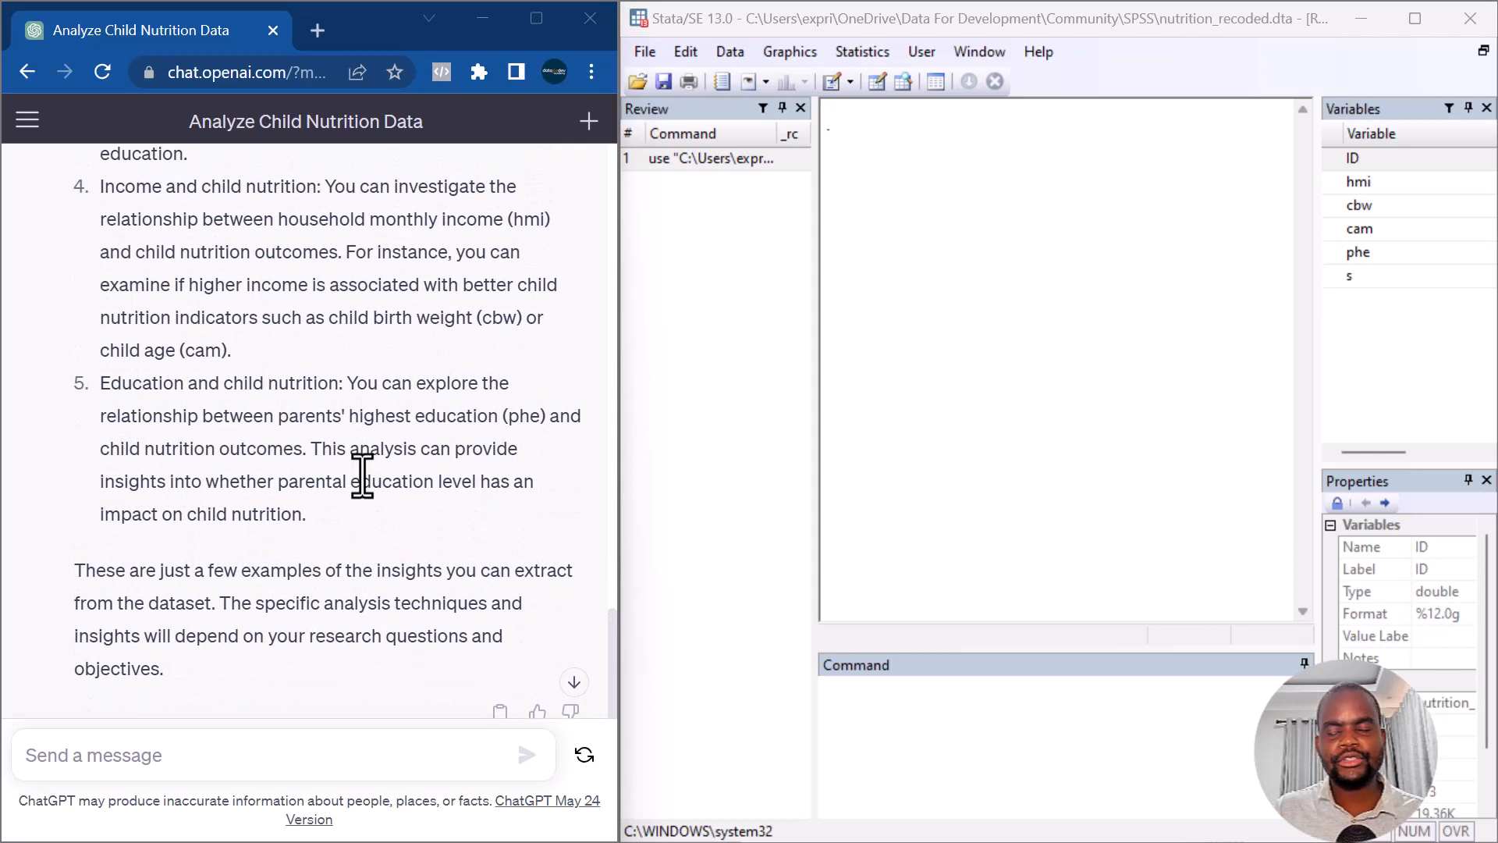
{"action": "scroll", "scroll_direction": "down", "scroll_amount": 3}
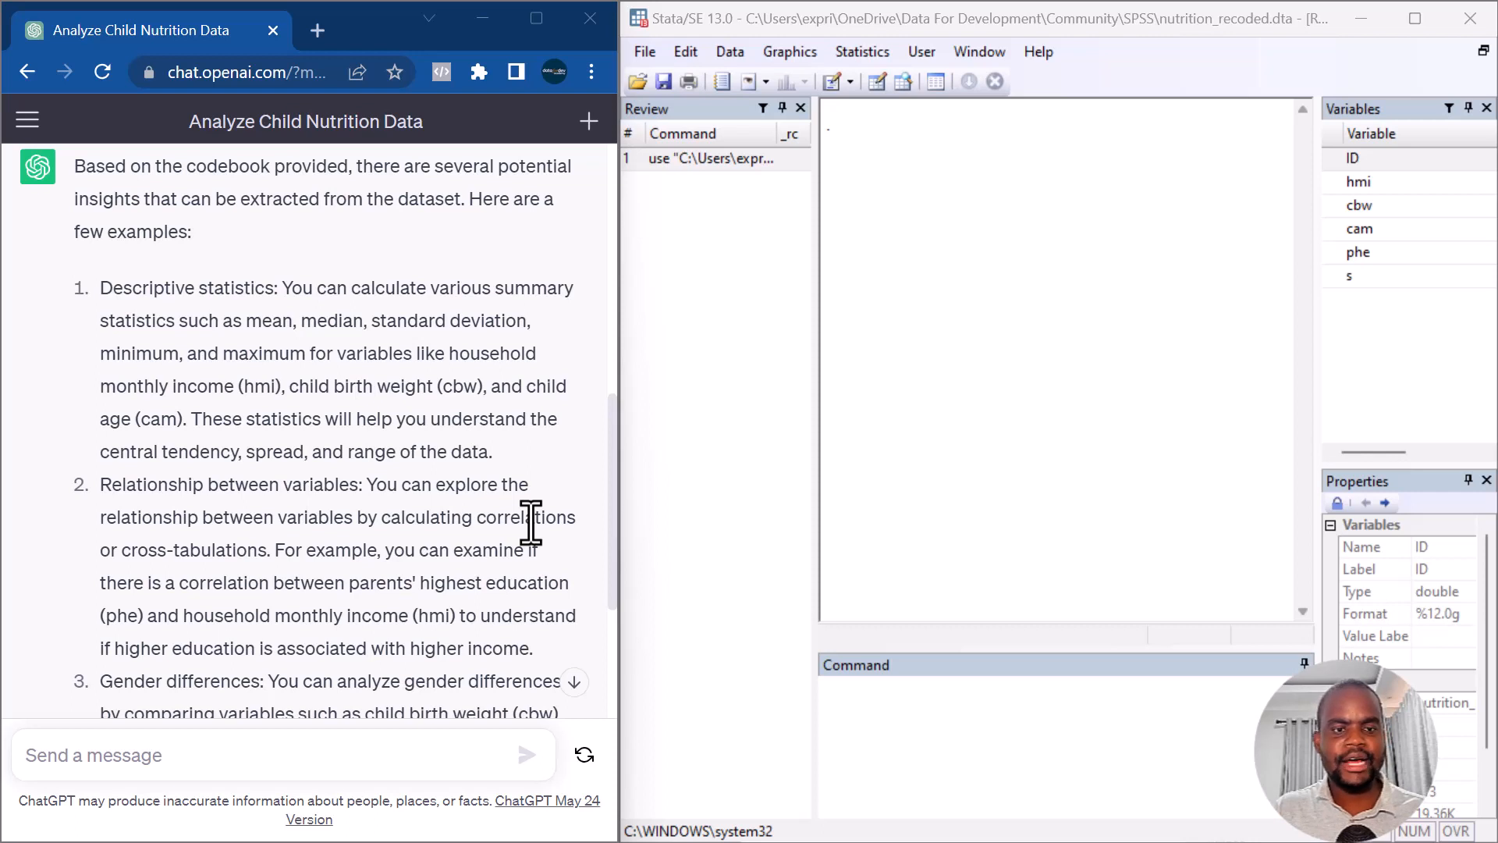
Ask which Stata command runs the point-1 descriptive statistics and copy the 'summarize hmi' code
{"action": "type", "text": "What STATA command should I use to run the descriptive statisticsi in point 1"}
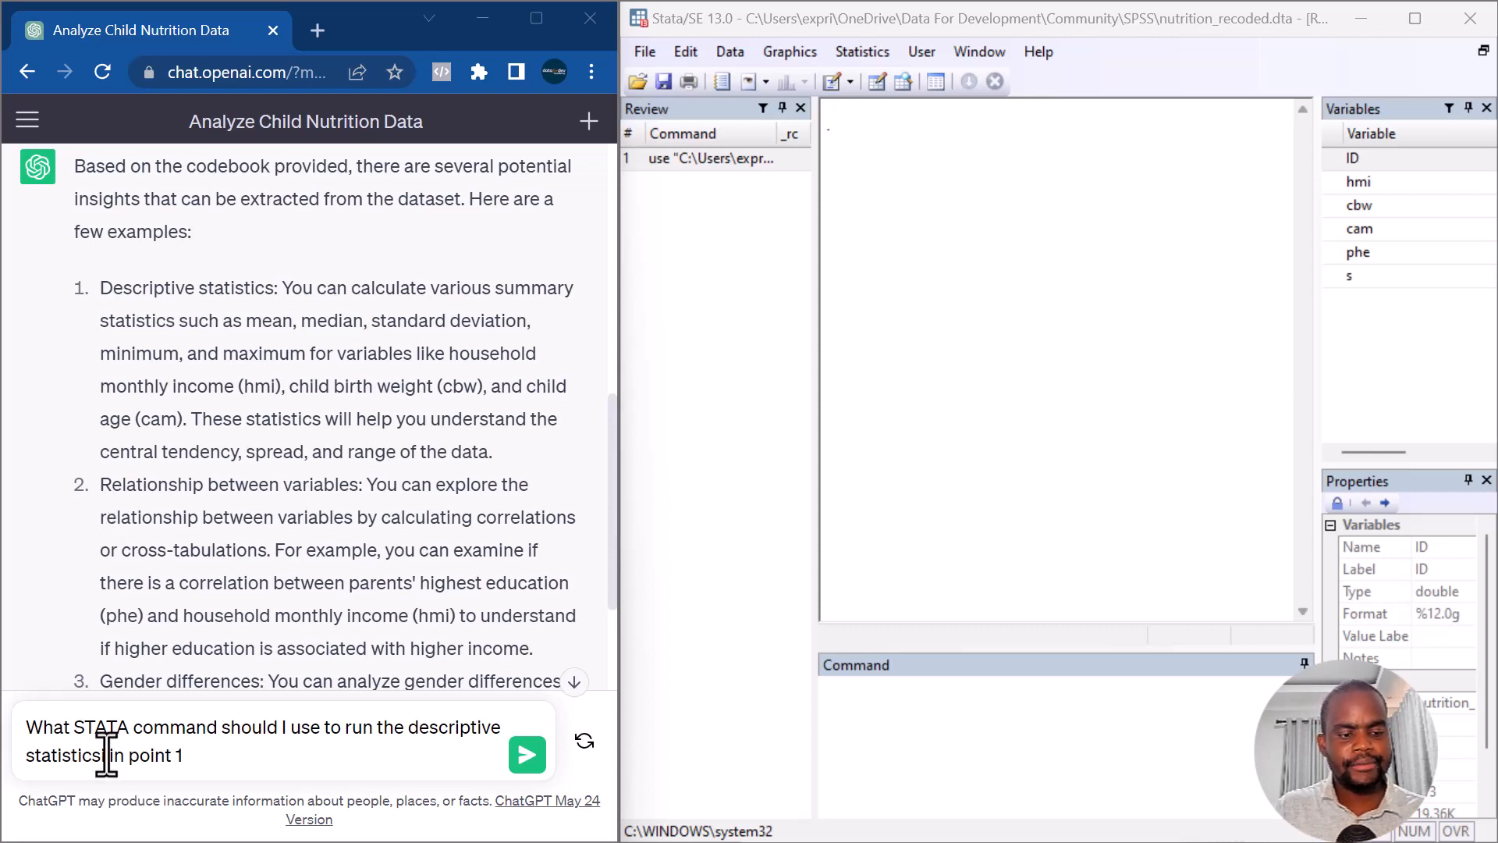
{"action": "mouse_move", "coordinate": [526, 755]}
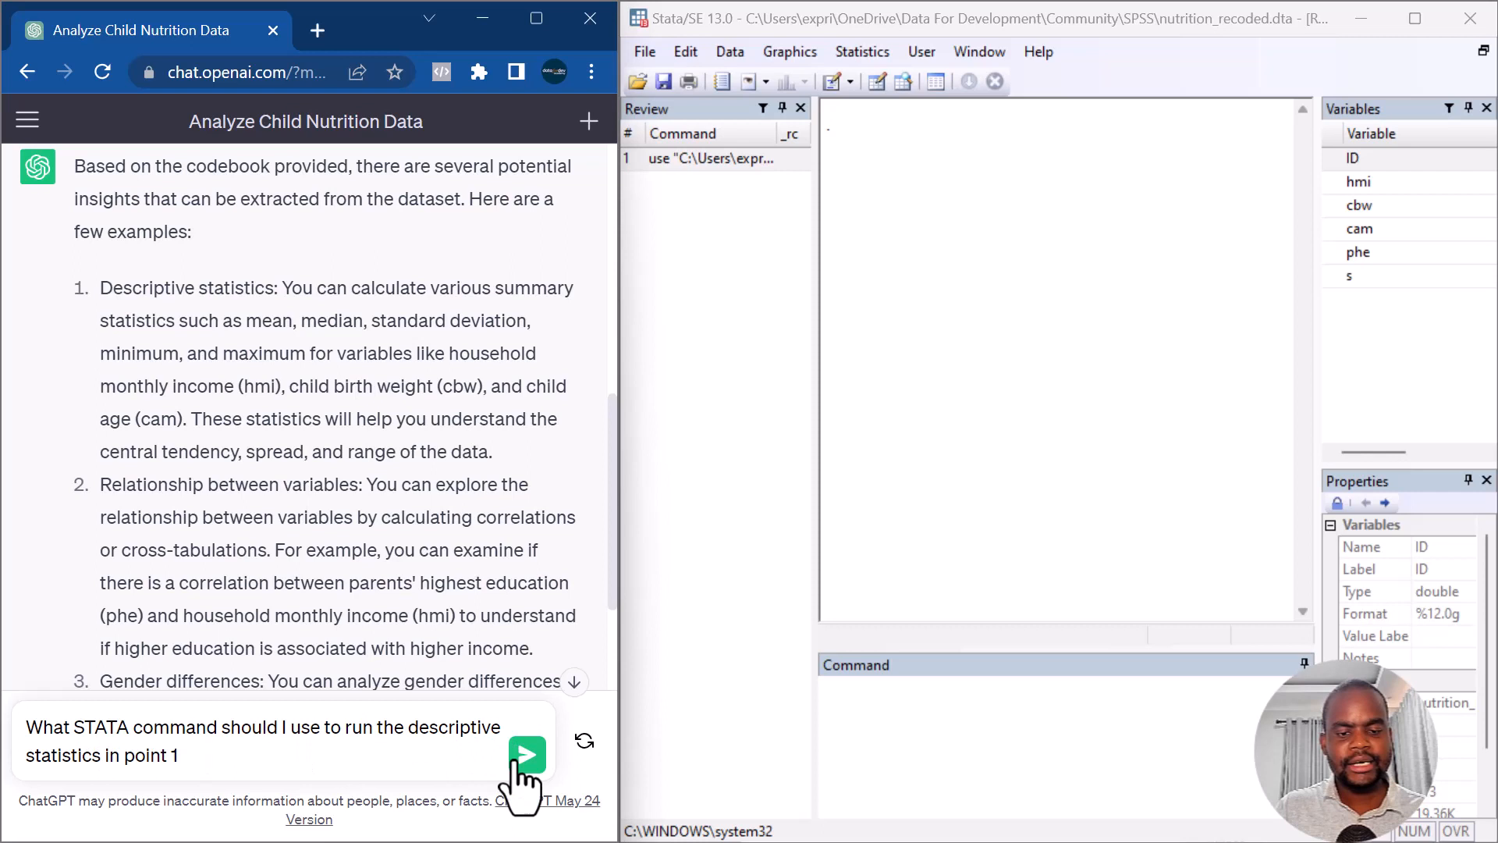
{"action": "left_click", "coordinate": [526, 753]}
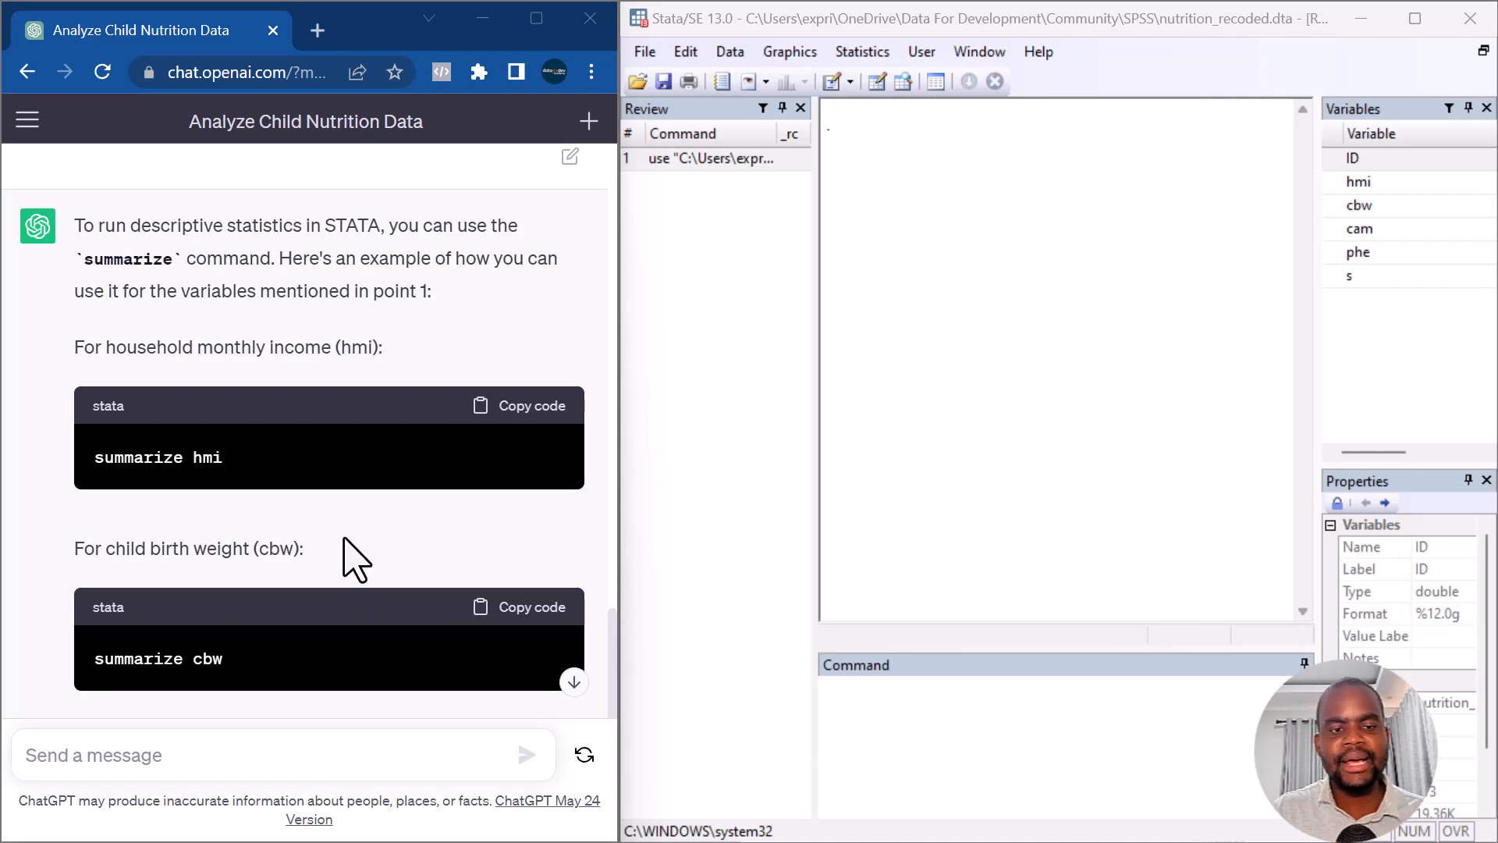
{"action": "scroll", "scroll_direction": "down", "scroll_amount": 3}
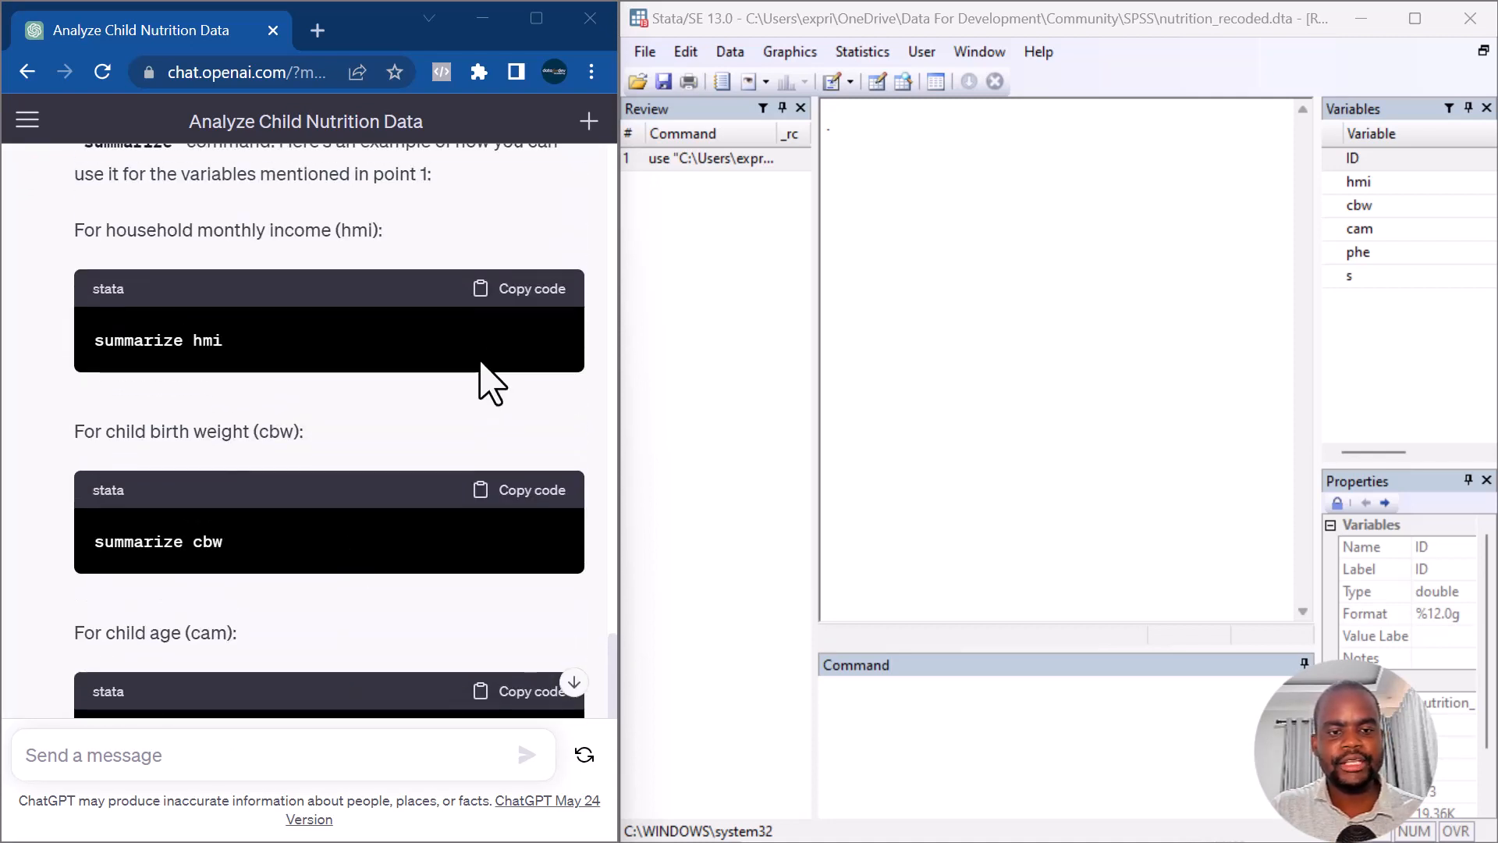
{"action": "left_click", "coordinate": [532, 287]}
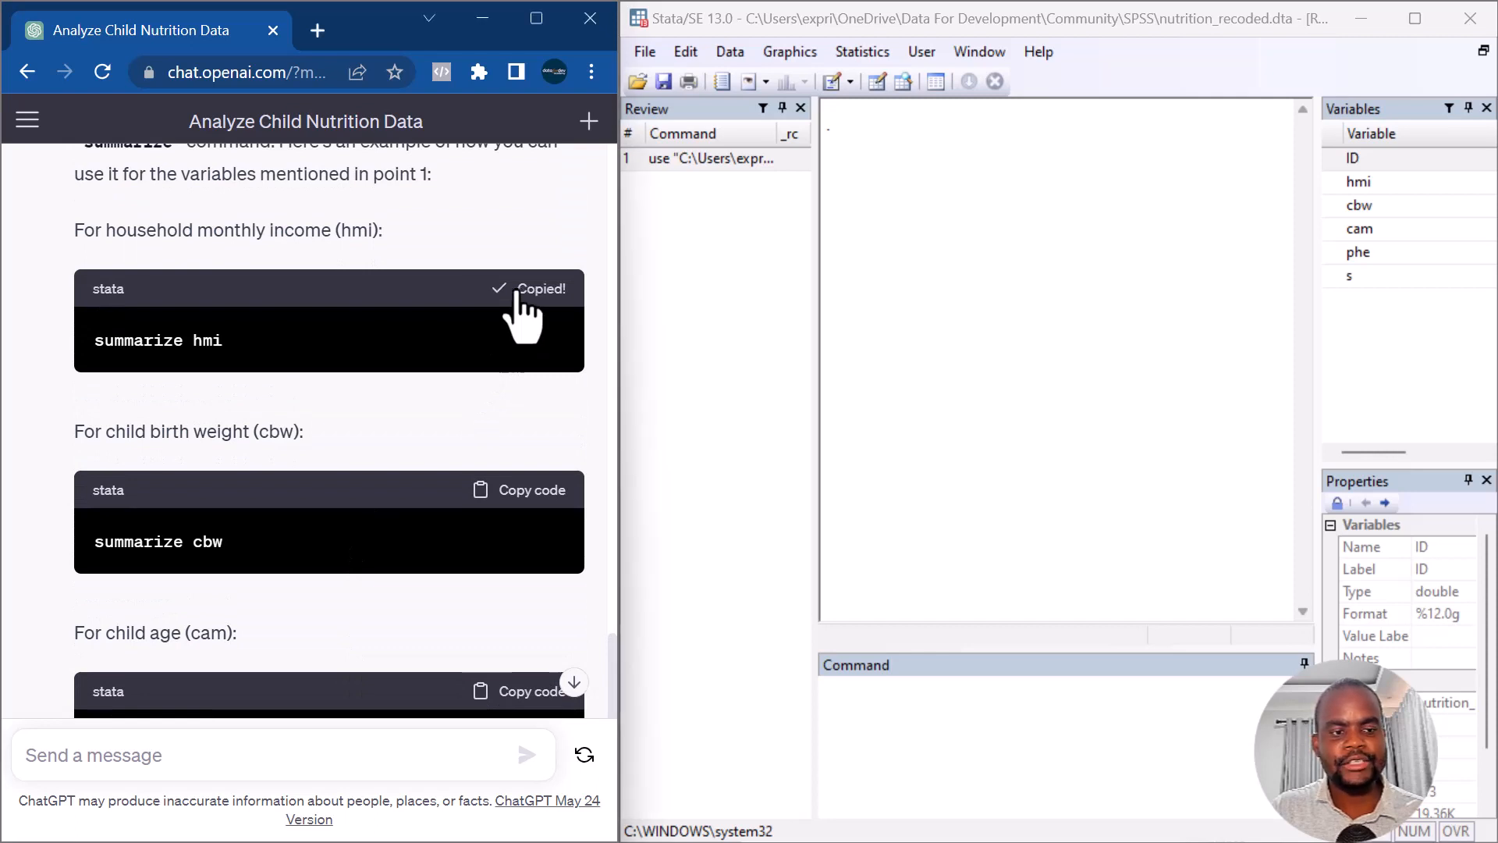
{"action": "mouse_move", "coordinate": [969, 688]}
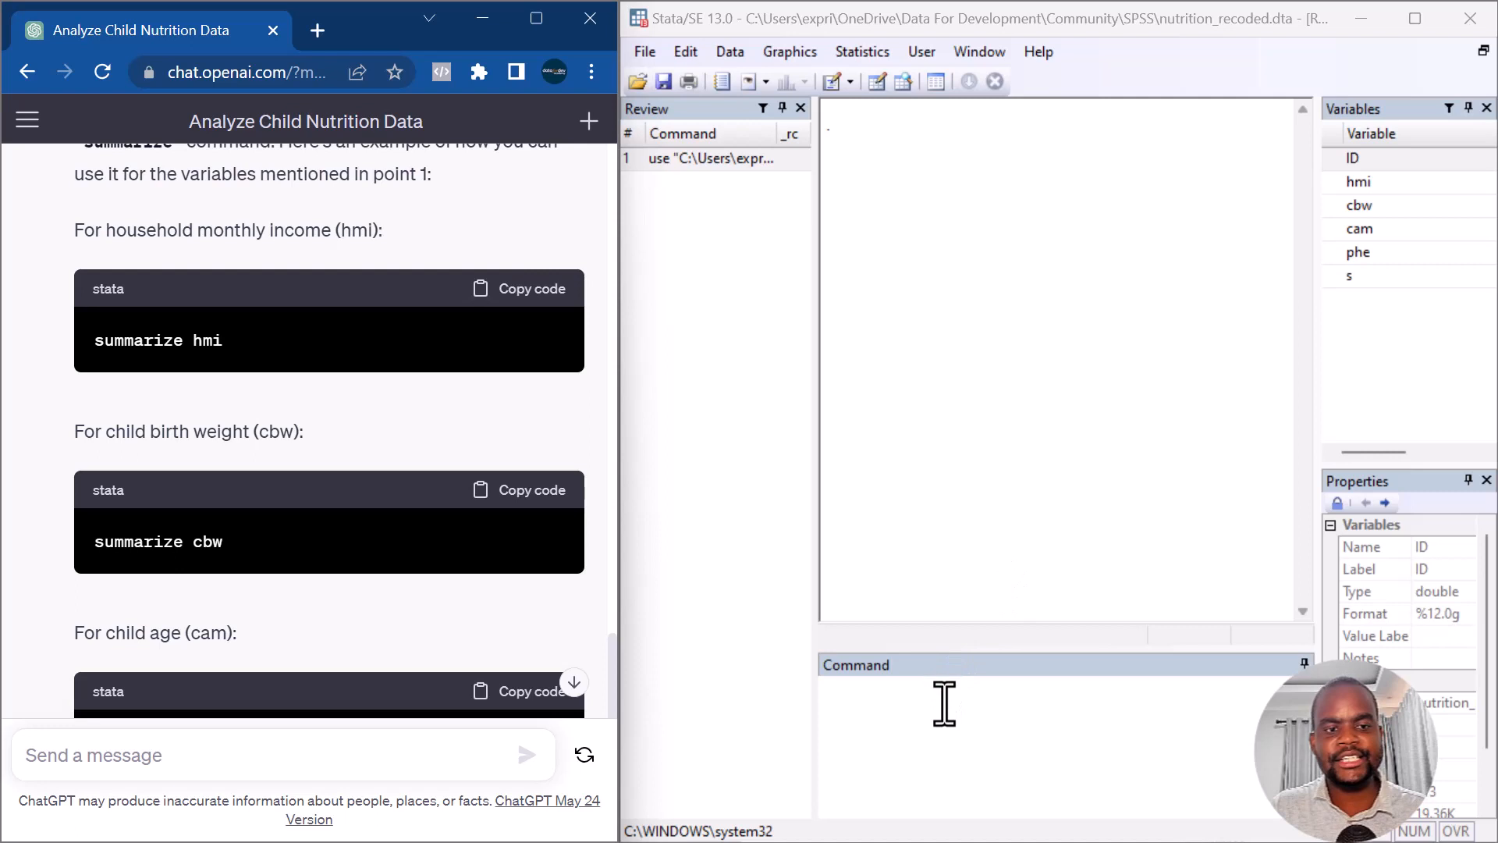
Run 'summarize hmi' in Stata: 413 observations, mean 203.39, range 70–490
{"action": "type", "text": "summarize hmi"}
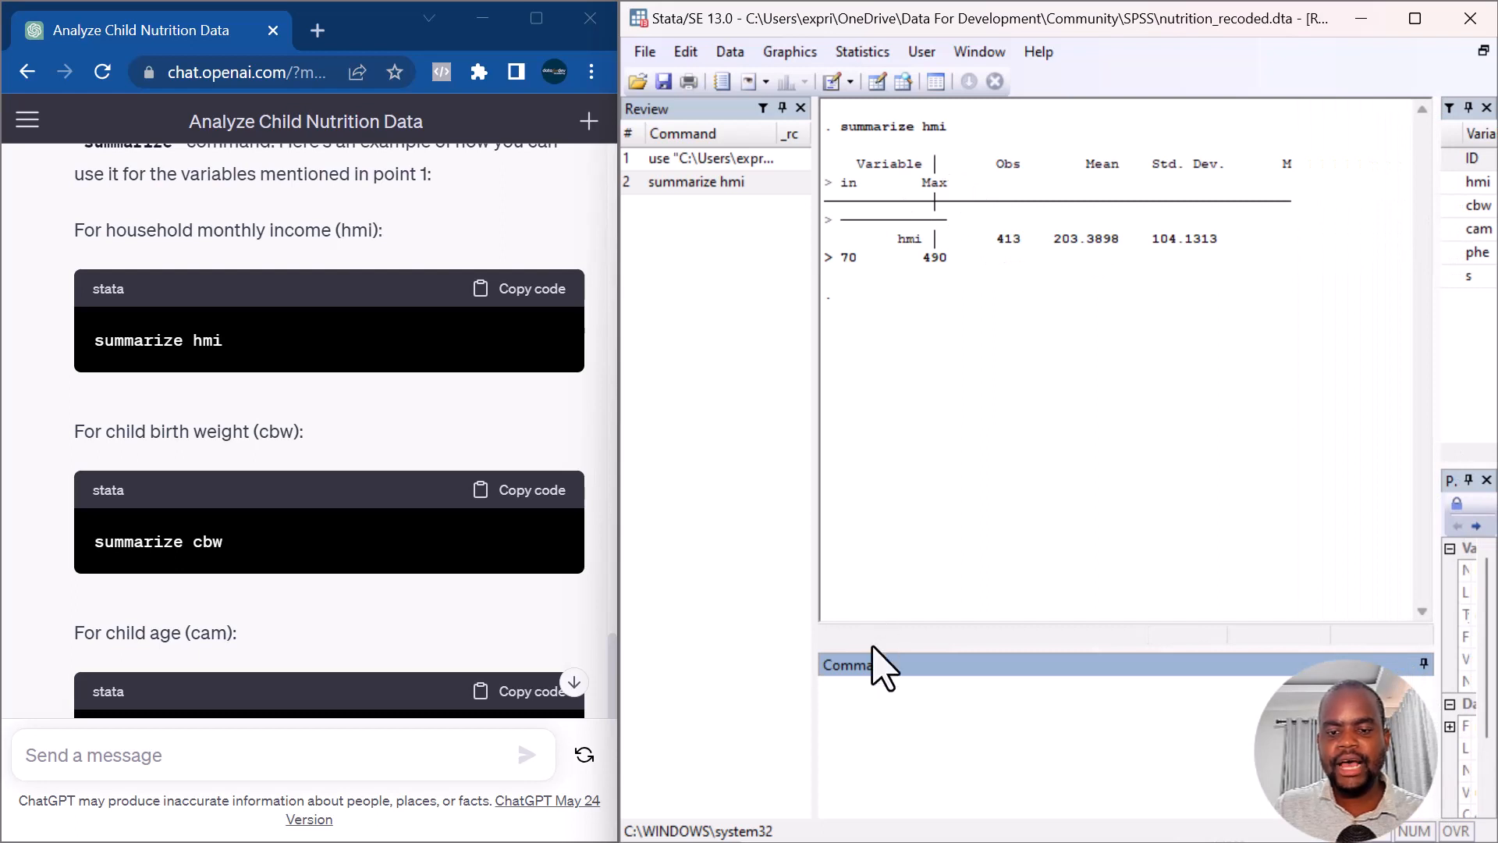
{"action": "key", "text": "Return"}
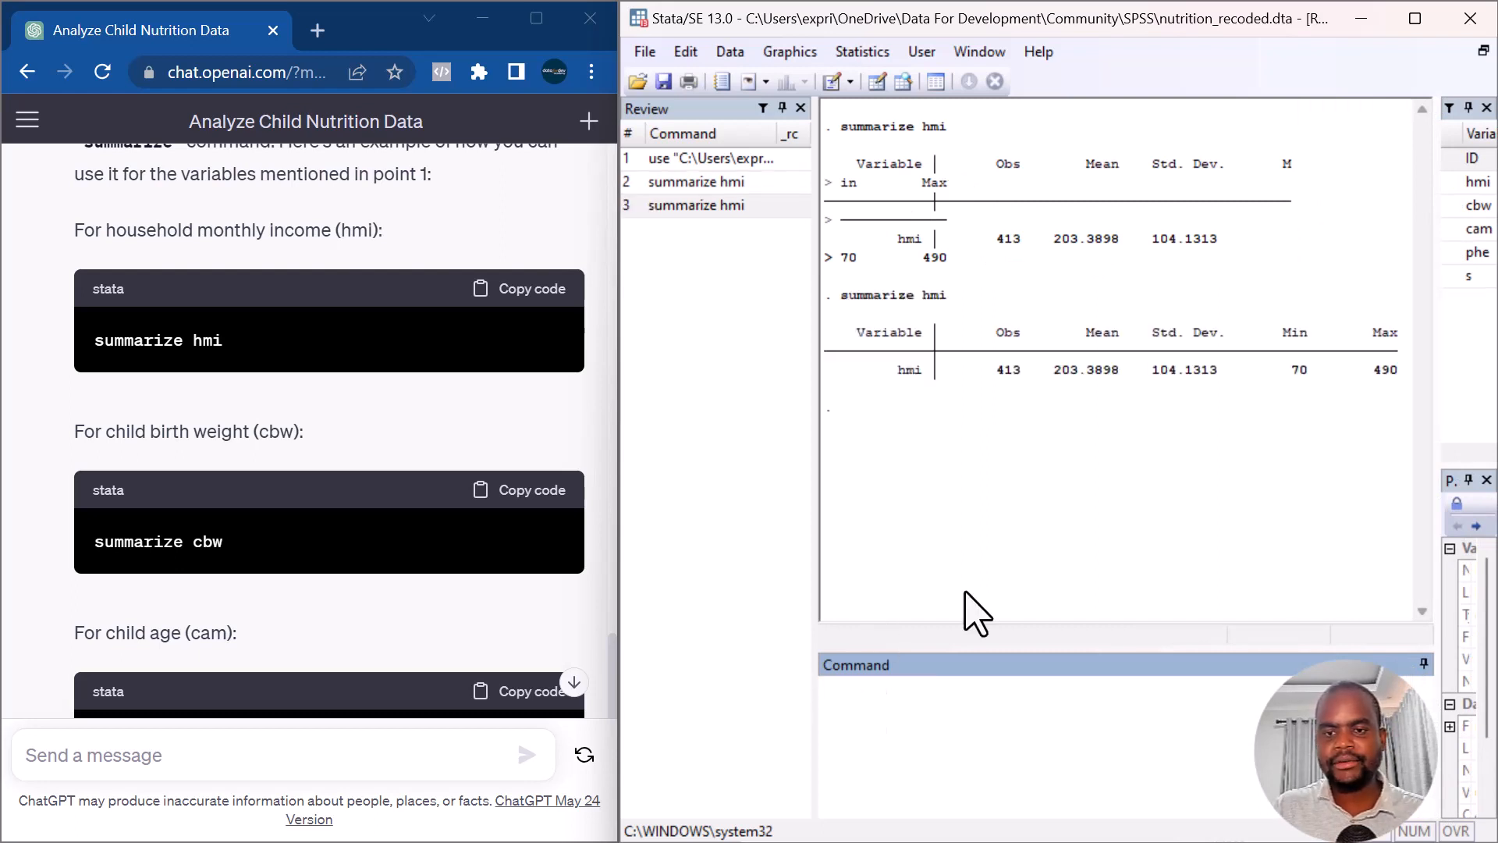
{"action": "mouse_move", "coordinate": [908, 339]}
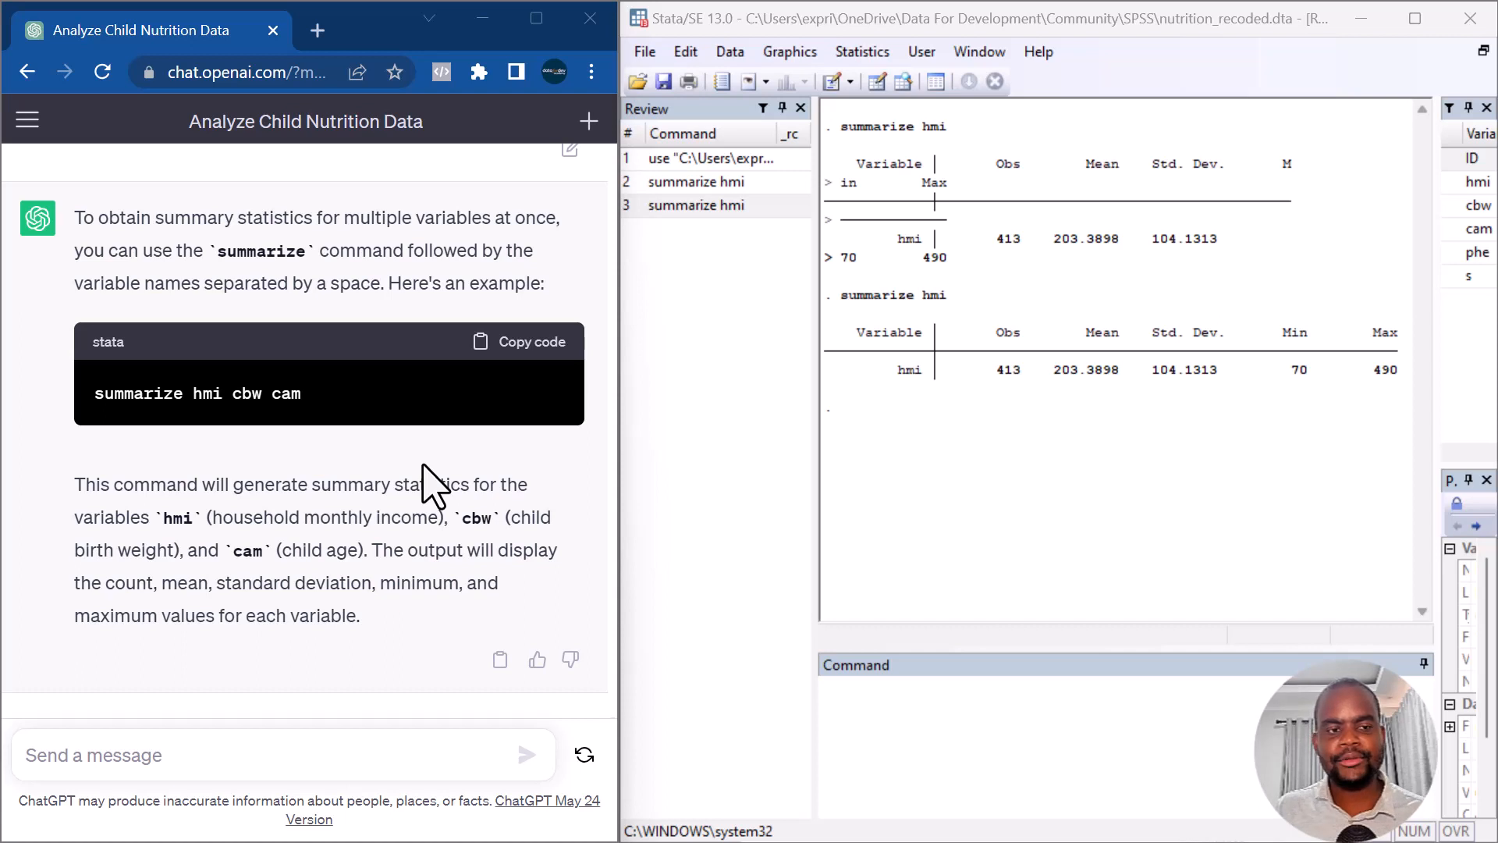
{"action": "mouse_move", "coordinate": [263, 468]}
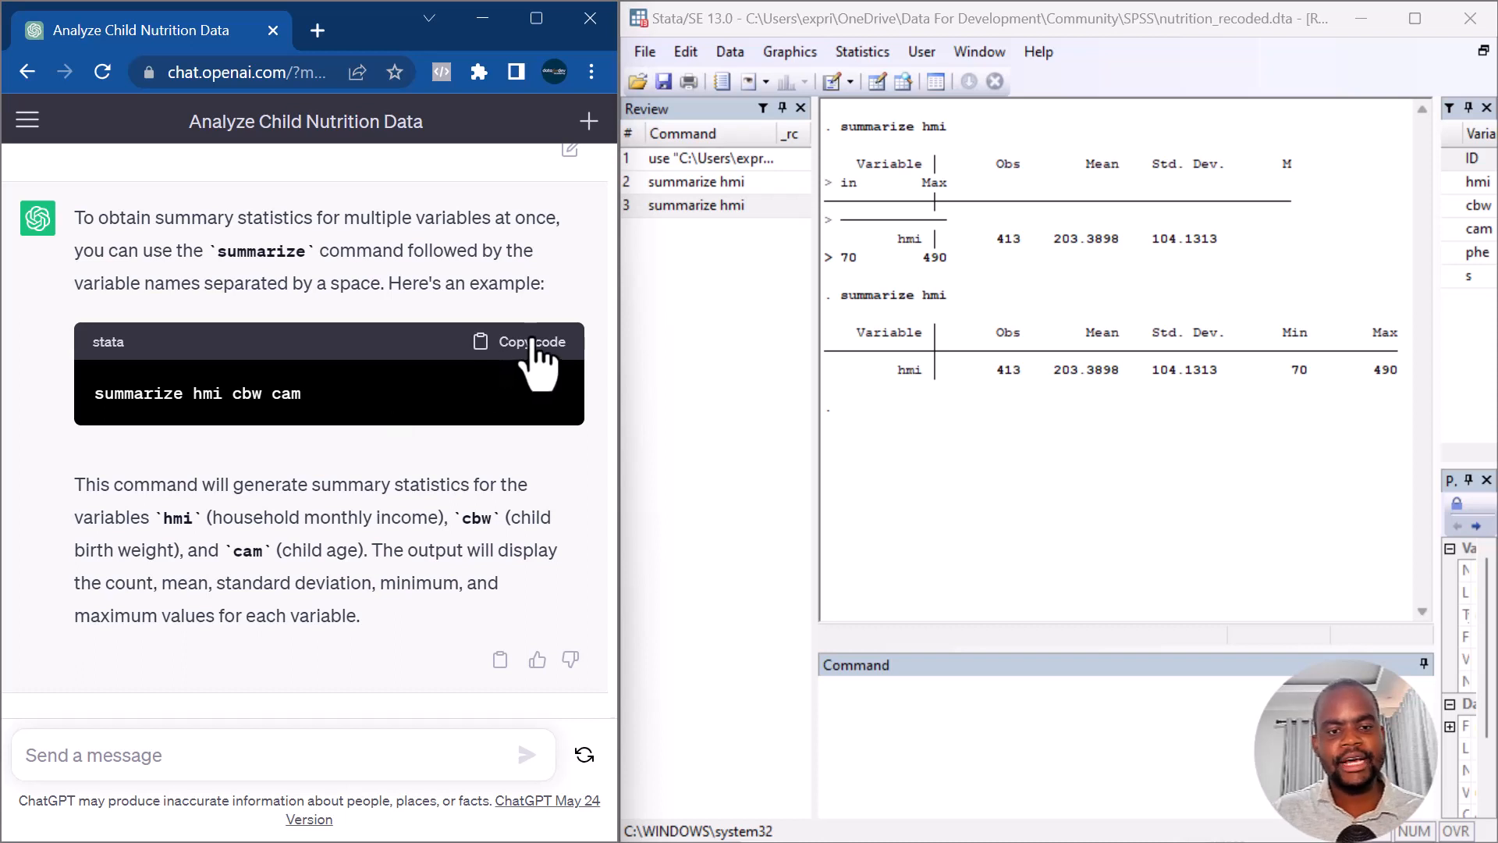
Copy the combined 'summarize hmi cbw cam' command from ChatGPT's reply
{"action": "left_click", "coordinate": [529, 342]}
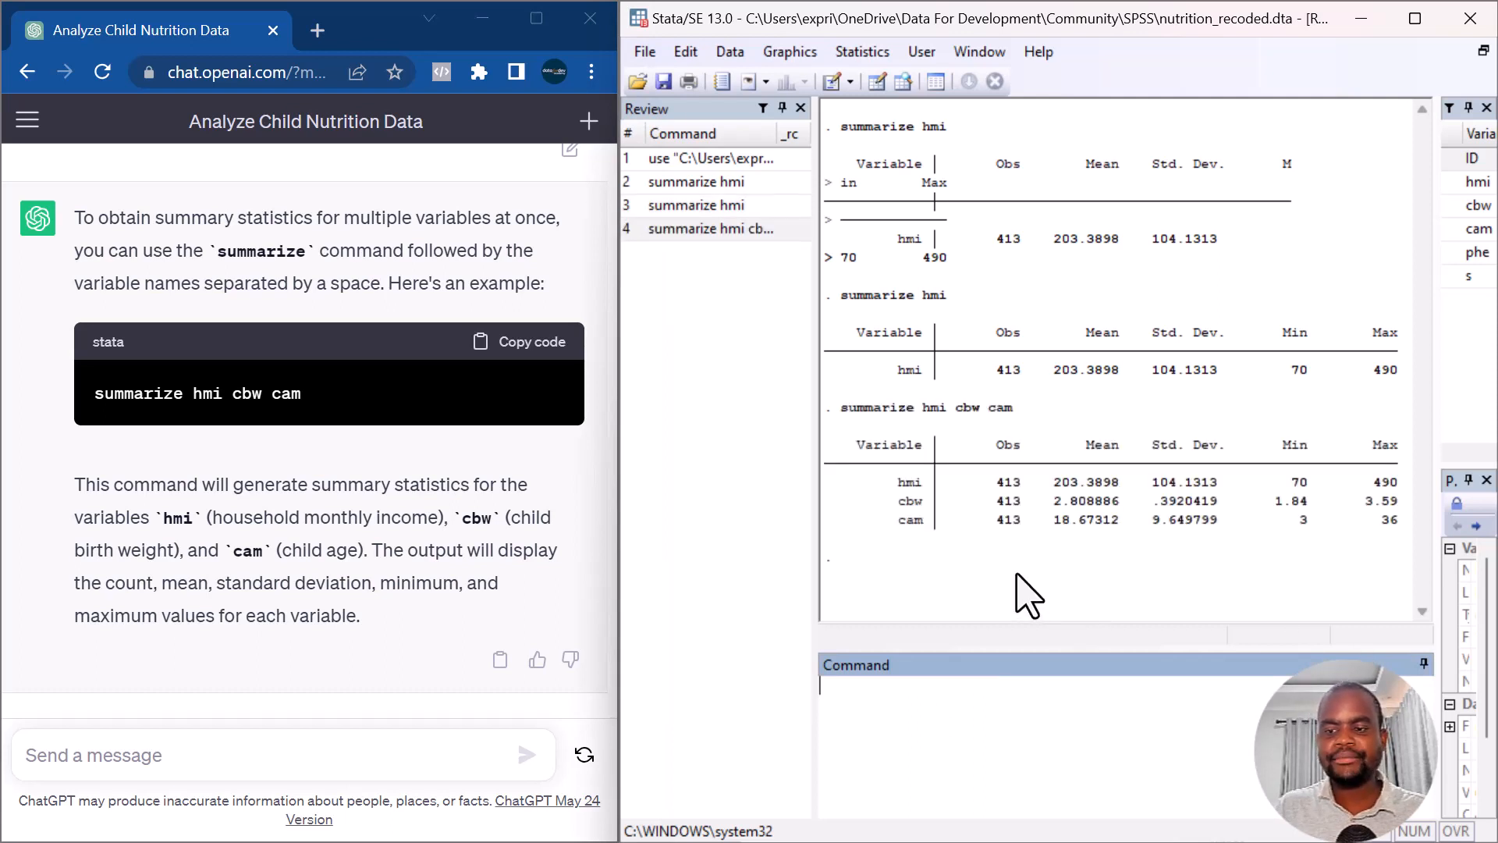
{"action": "mouse_move", "coordinate": [860, 501]}
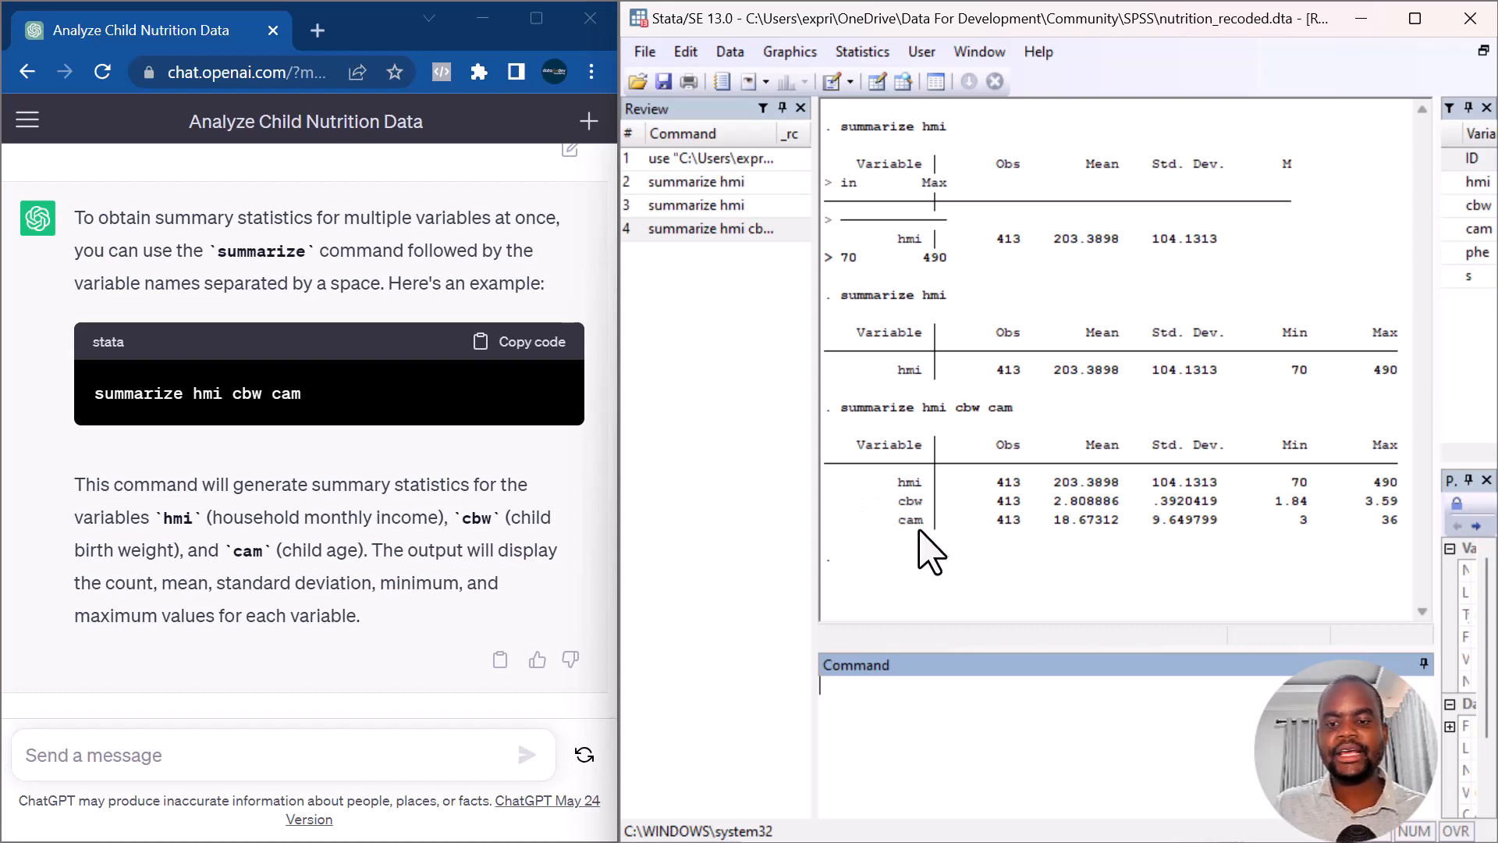
{"action": "mouse_move", "coordinate": [1157, 492]}
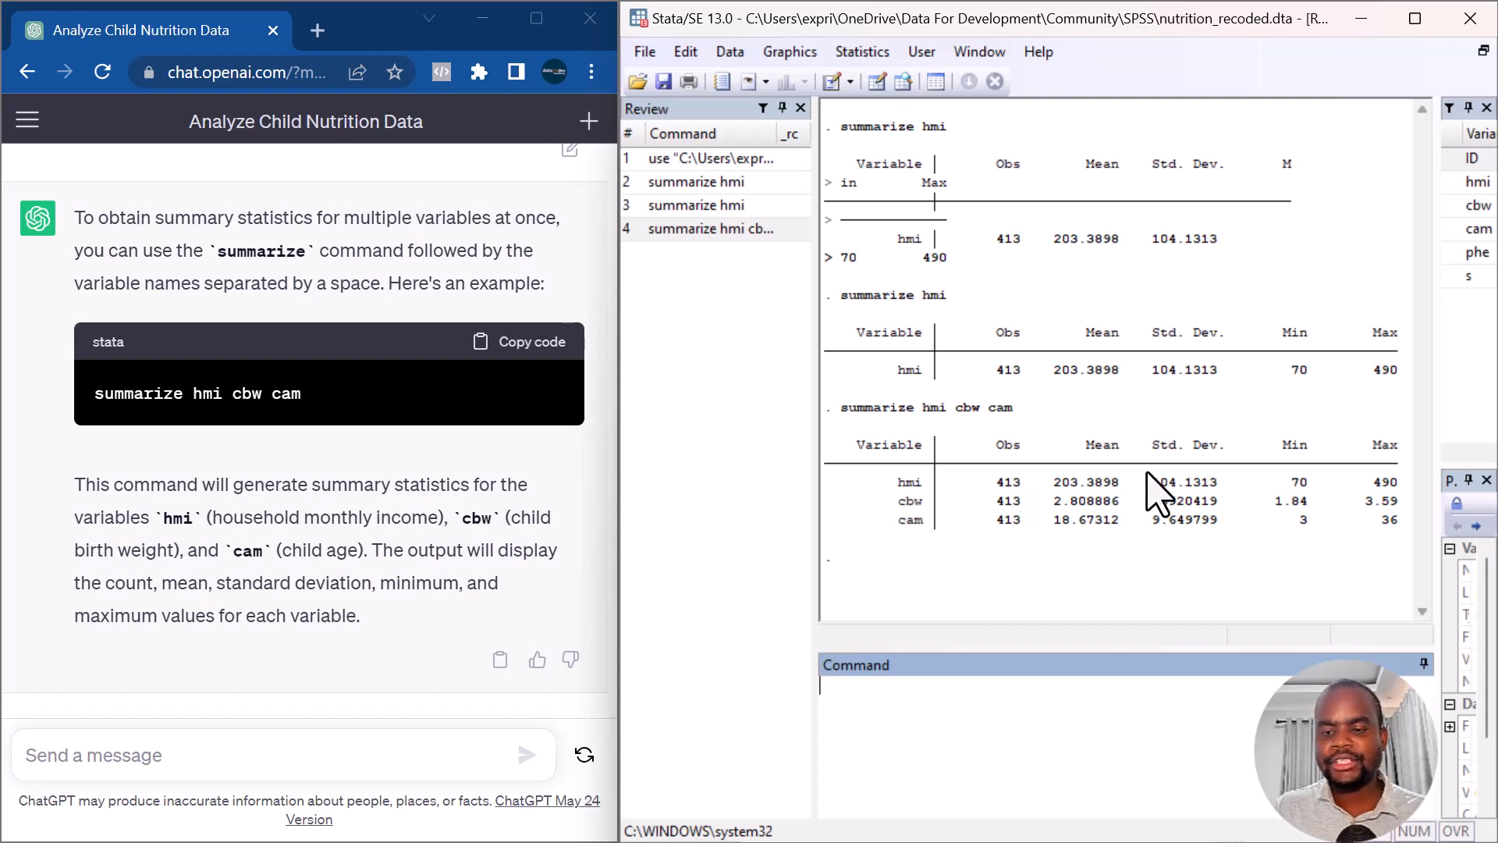
{"action": "mouse_move", "coordinate": [1041, 535]}
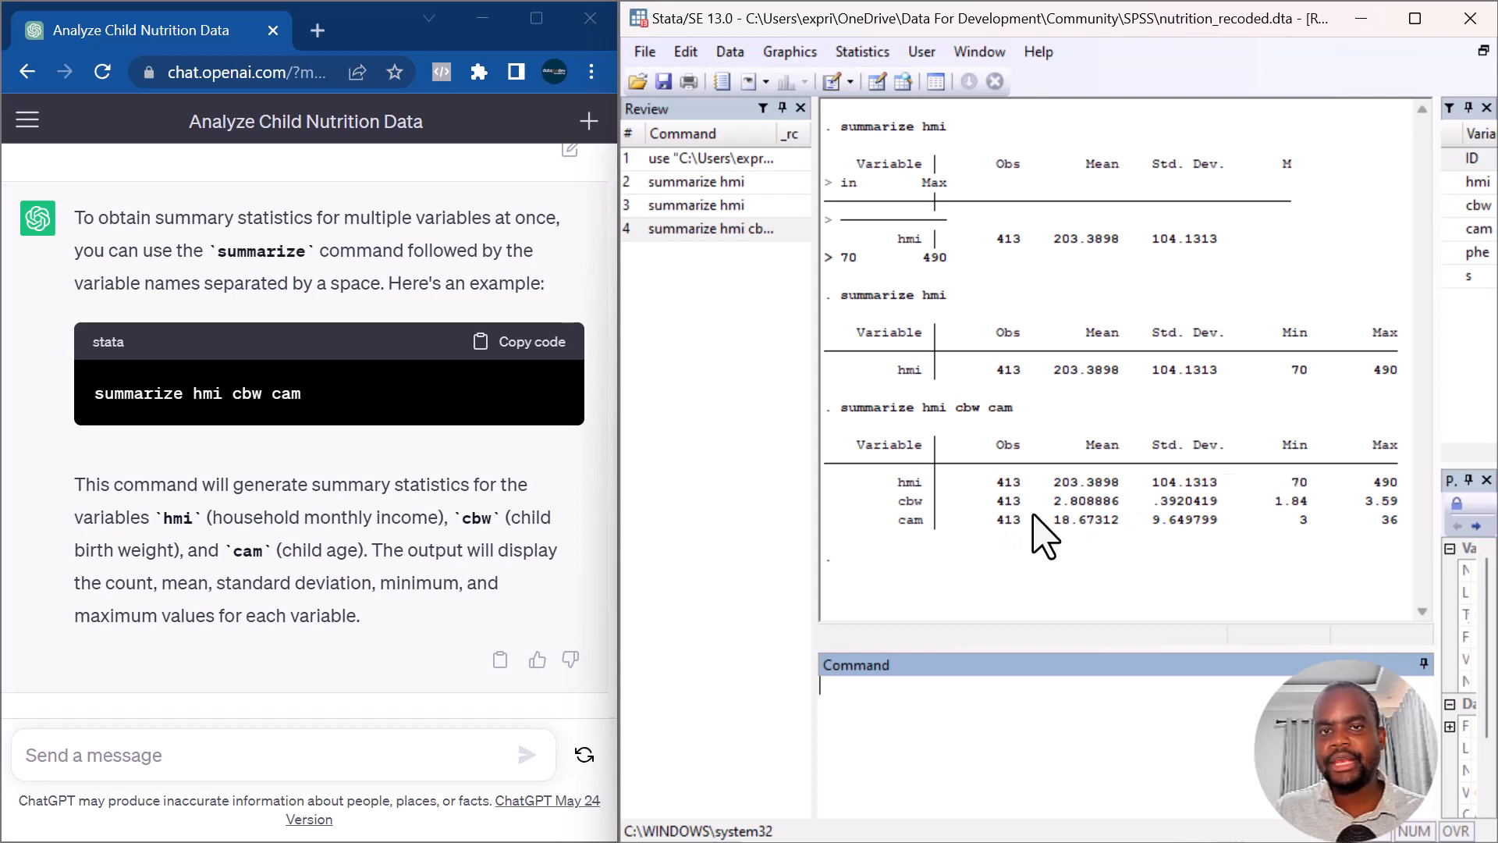
{"action": "mouse_move", "coordinate": [381, 459]}
{"action": "type", "text": "What STATA commands should I use to explore the gender differences for child birth weight, including a chart"}
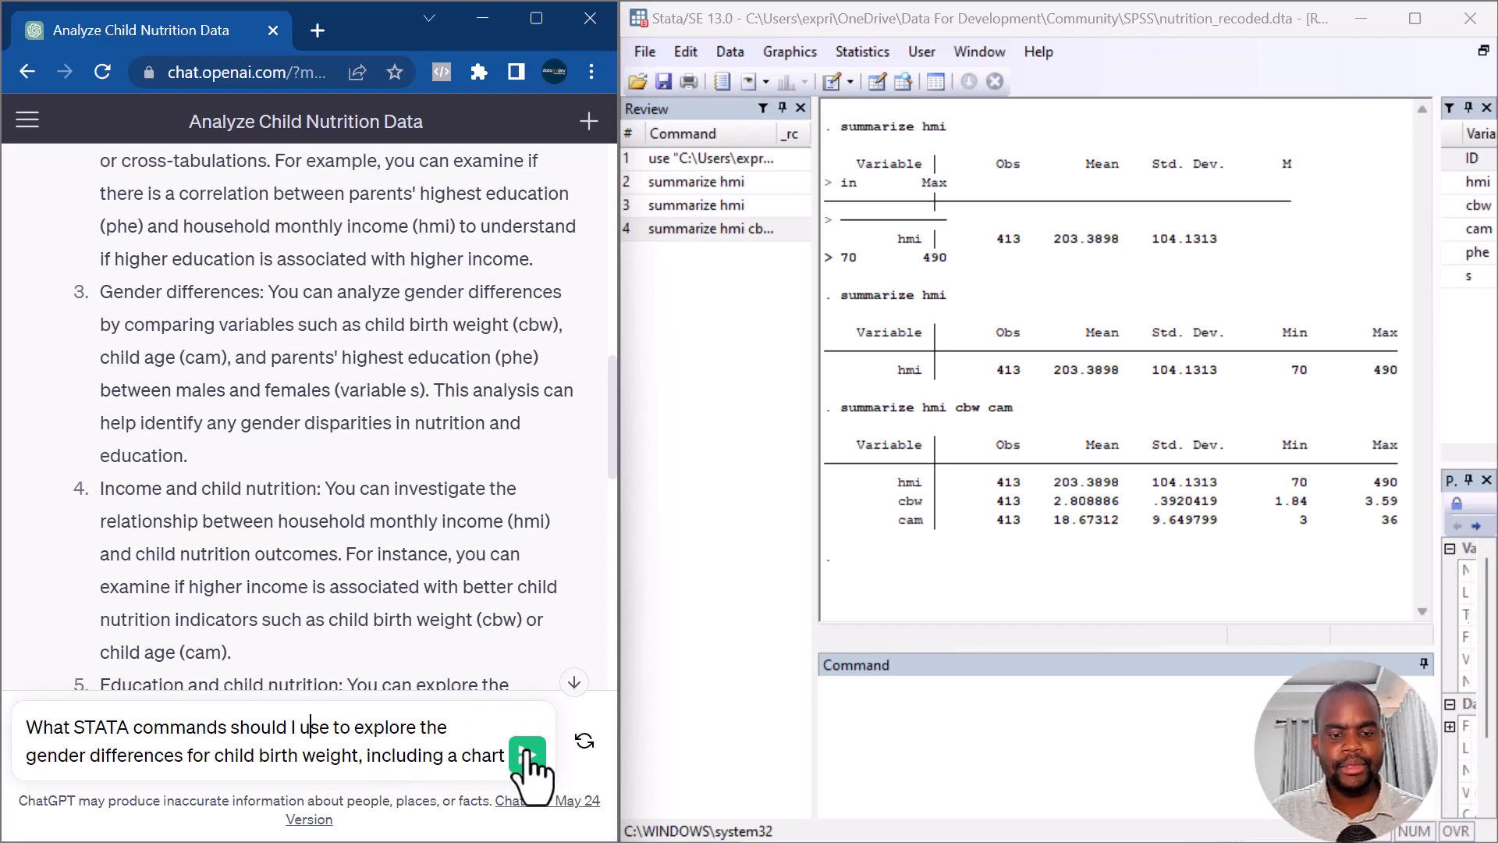
Send ChatGPT the question about exploring gender differences in child birth weight with a chart
{"action": "left_click", "coordinate": [528, 741]}
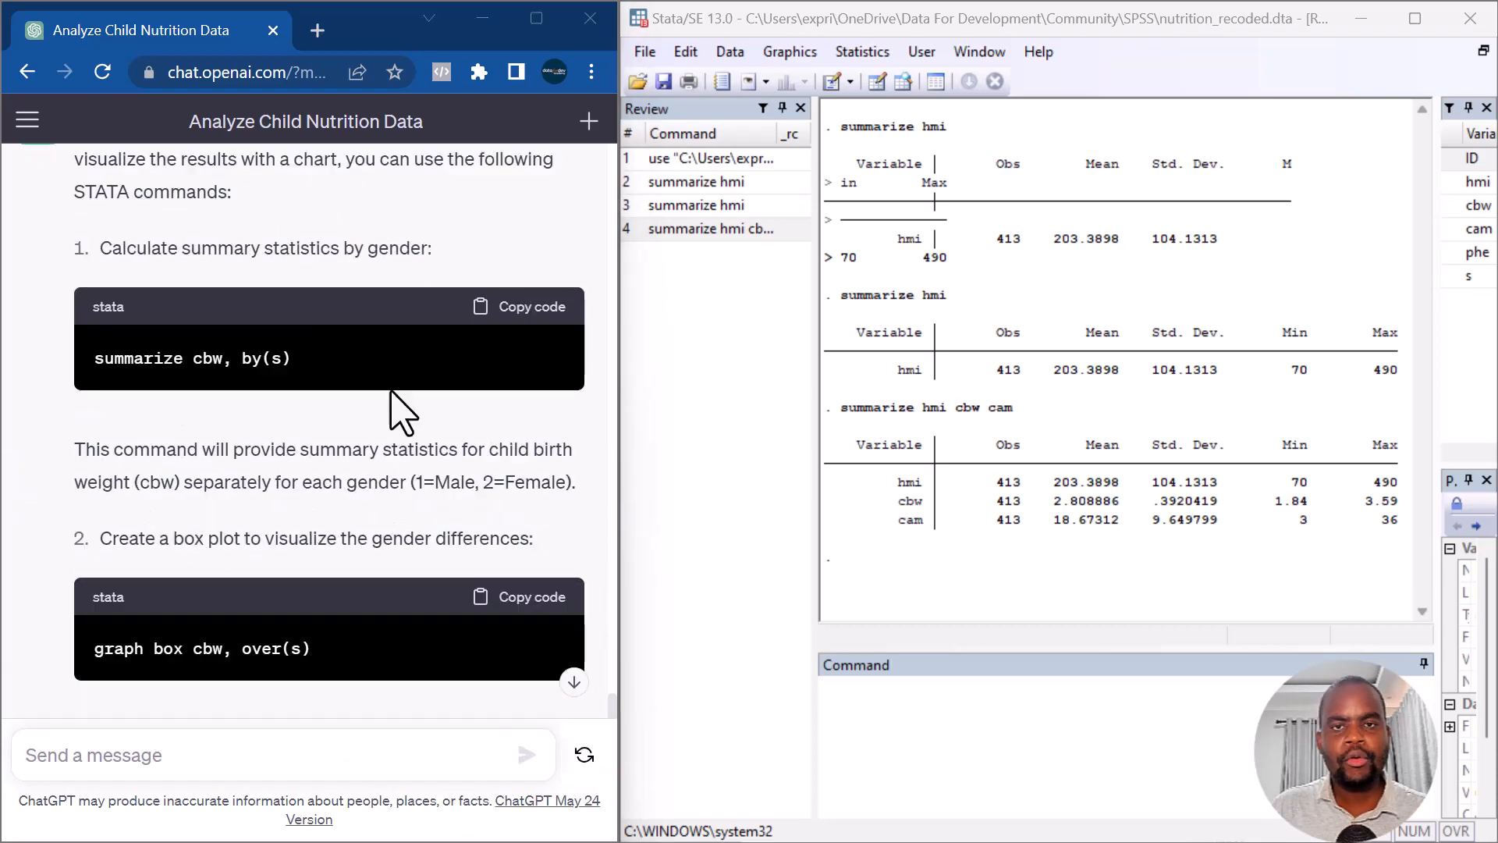
{"action": "mouse_move", "coordinate": [130, 420]}
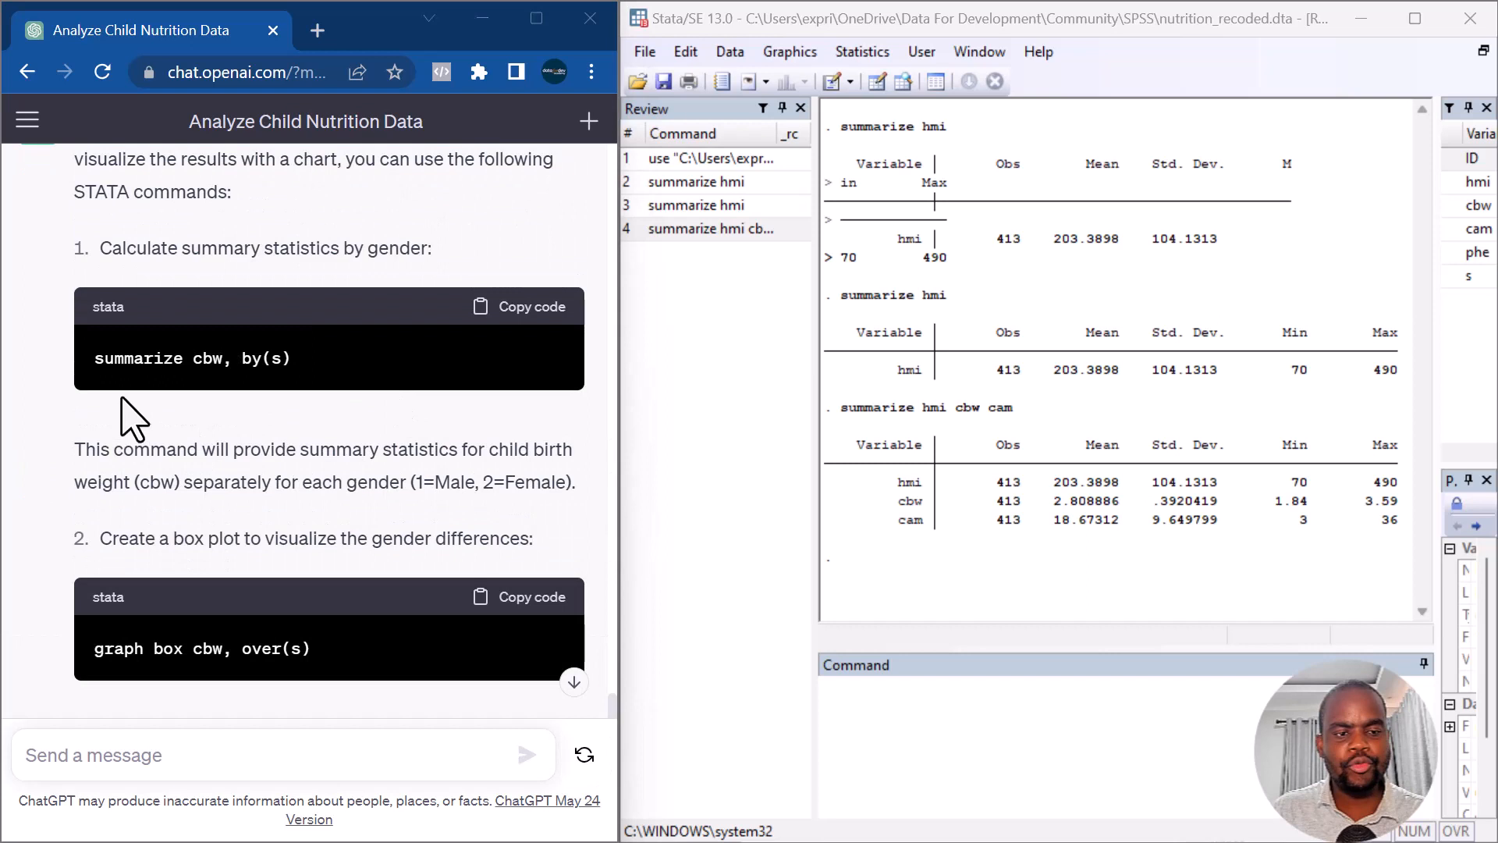
{"action": "mouse_move", "coordinate": [138, 365]}
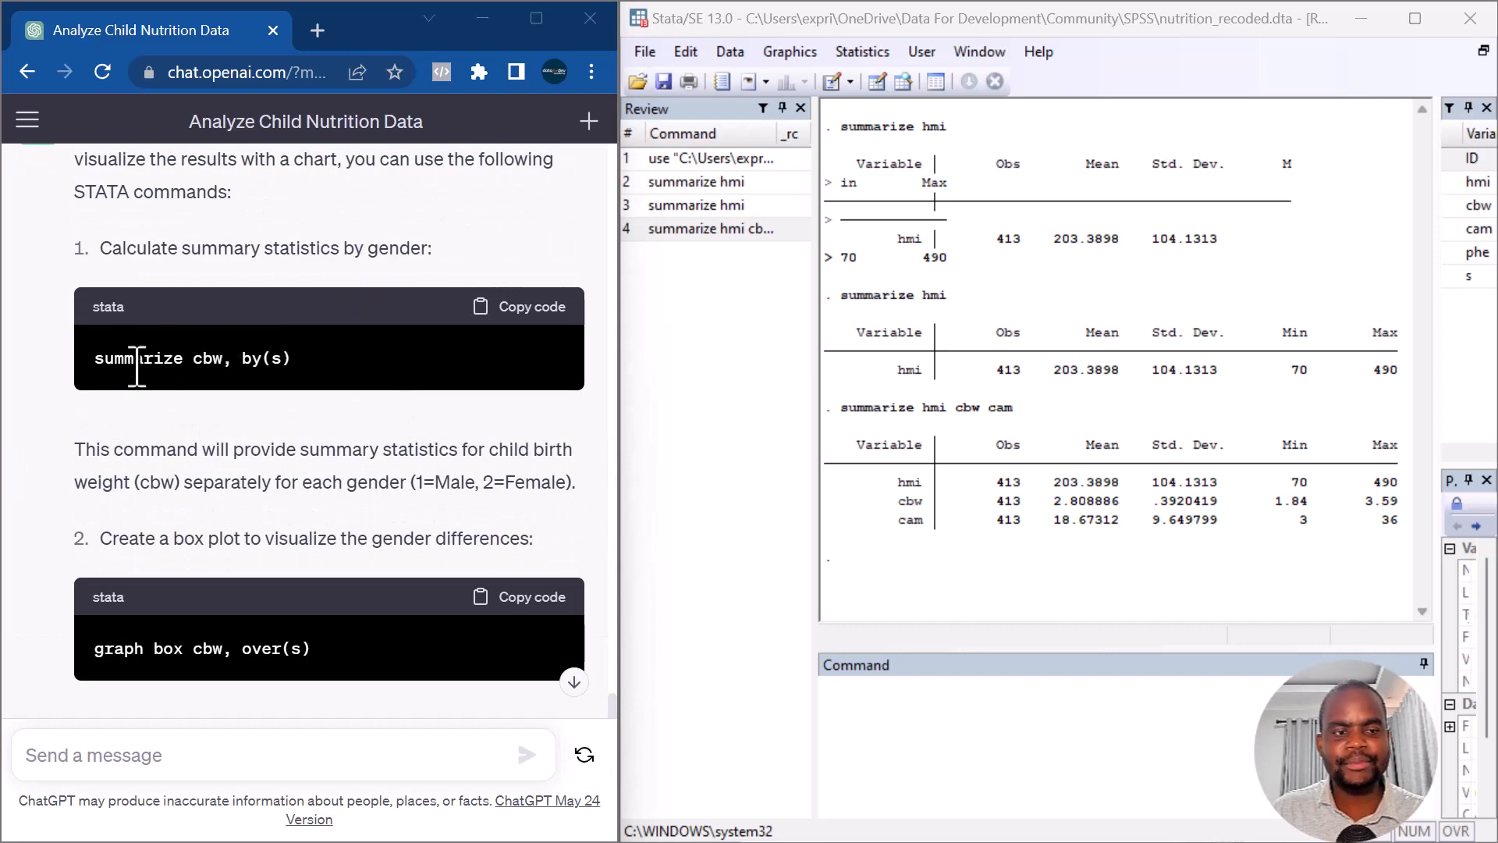
{"action": "mouse_move", "coordinate": [315, 378]}
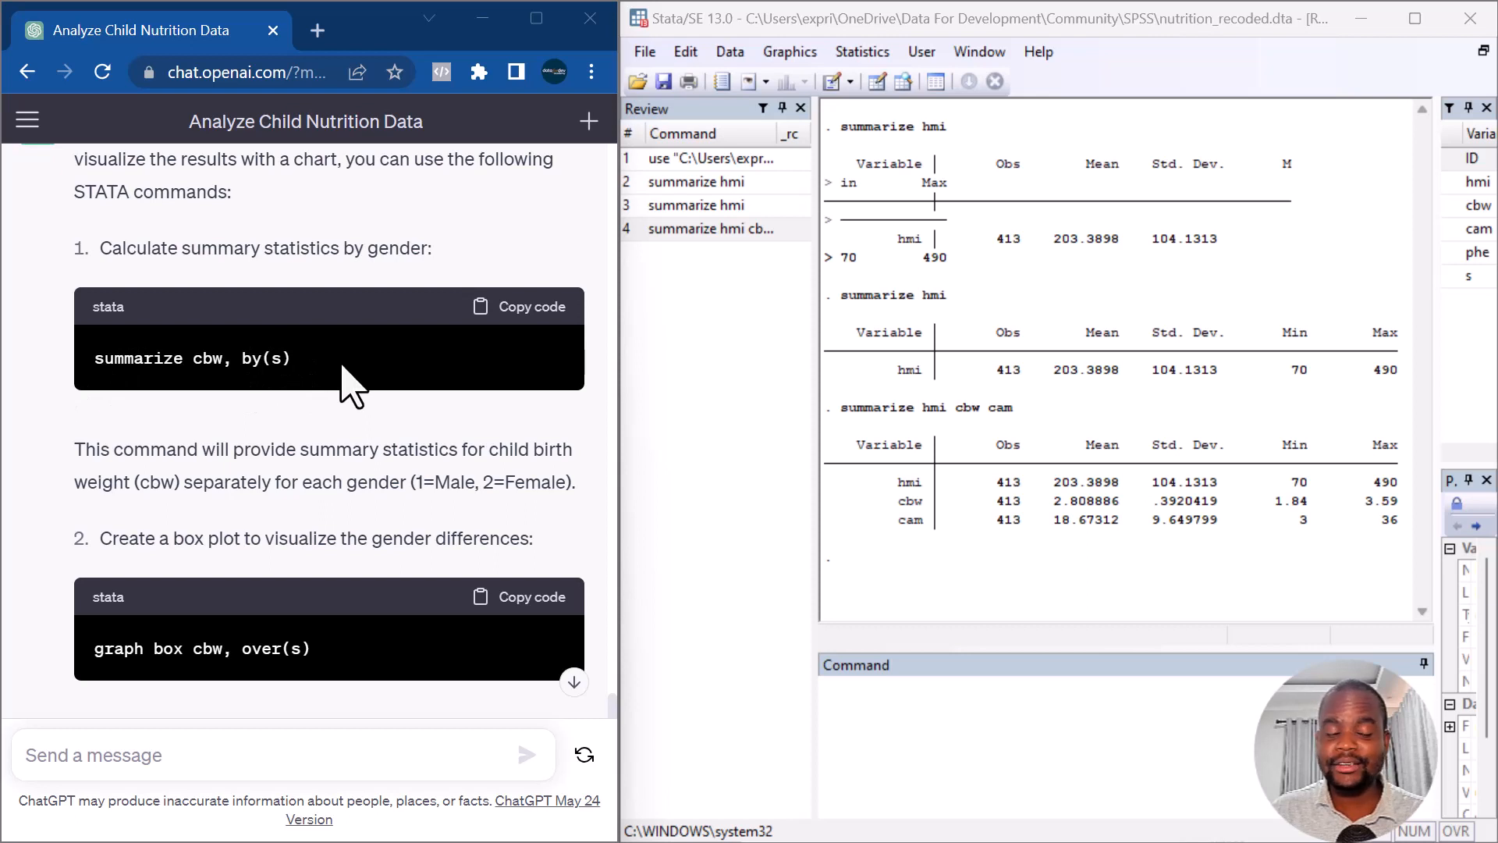
Run ChatGPT's 'summarize cbw, by(s)' in Stata, which fails with error r(198) 'option by() not allowed'
{"action": "scroll", "scroll_direction": "down", "scroll_amount": 3}
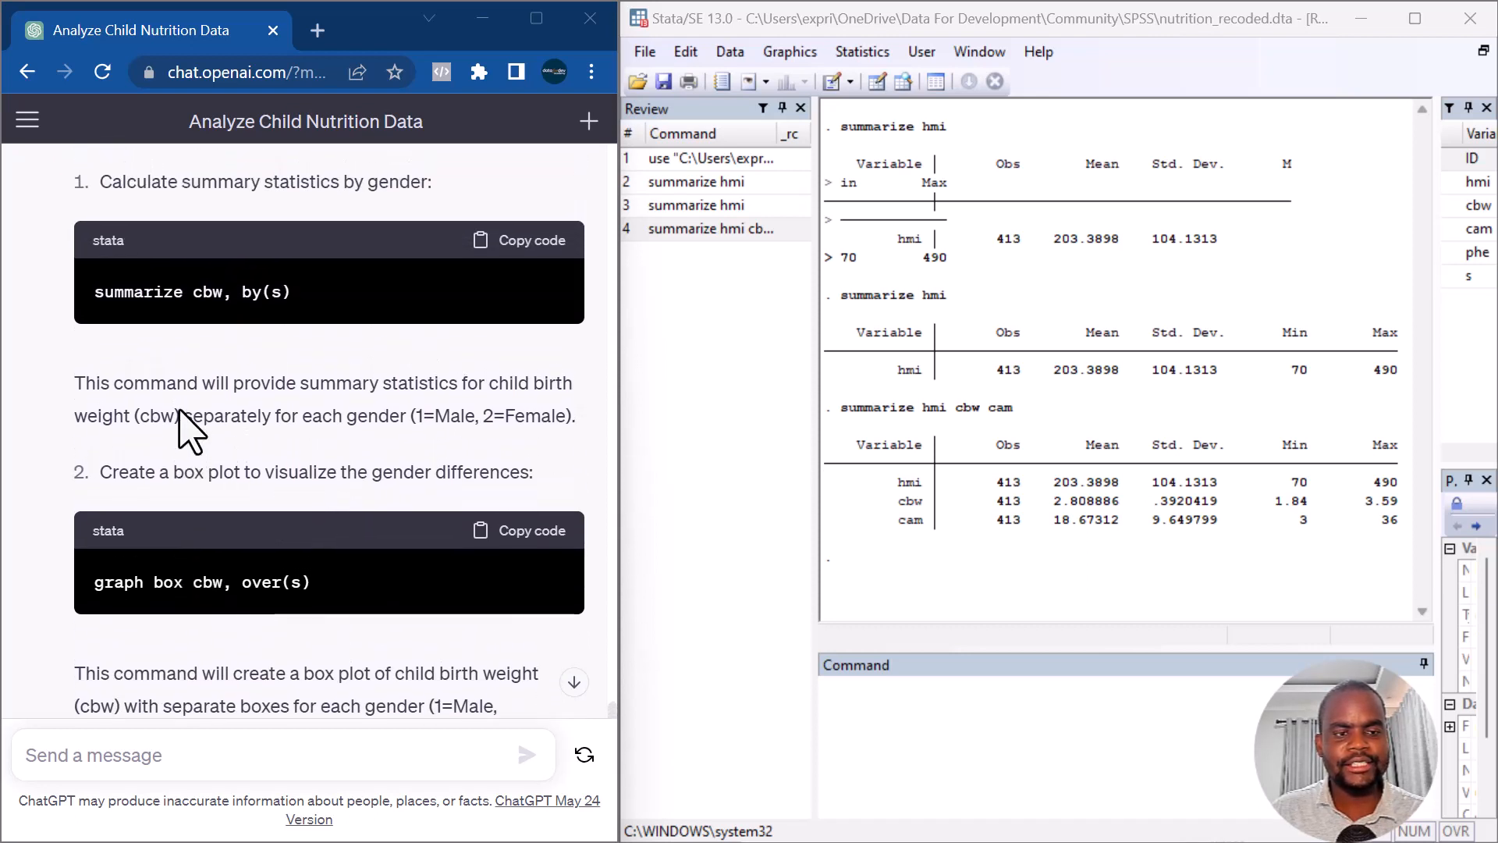
{"action": "left_click", "coordinate": [518, 240]}
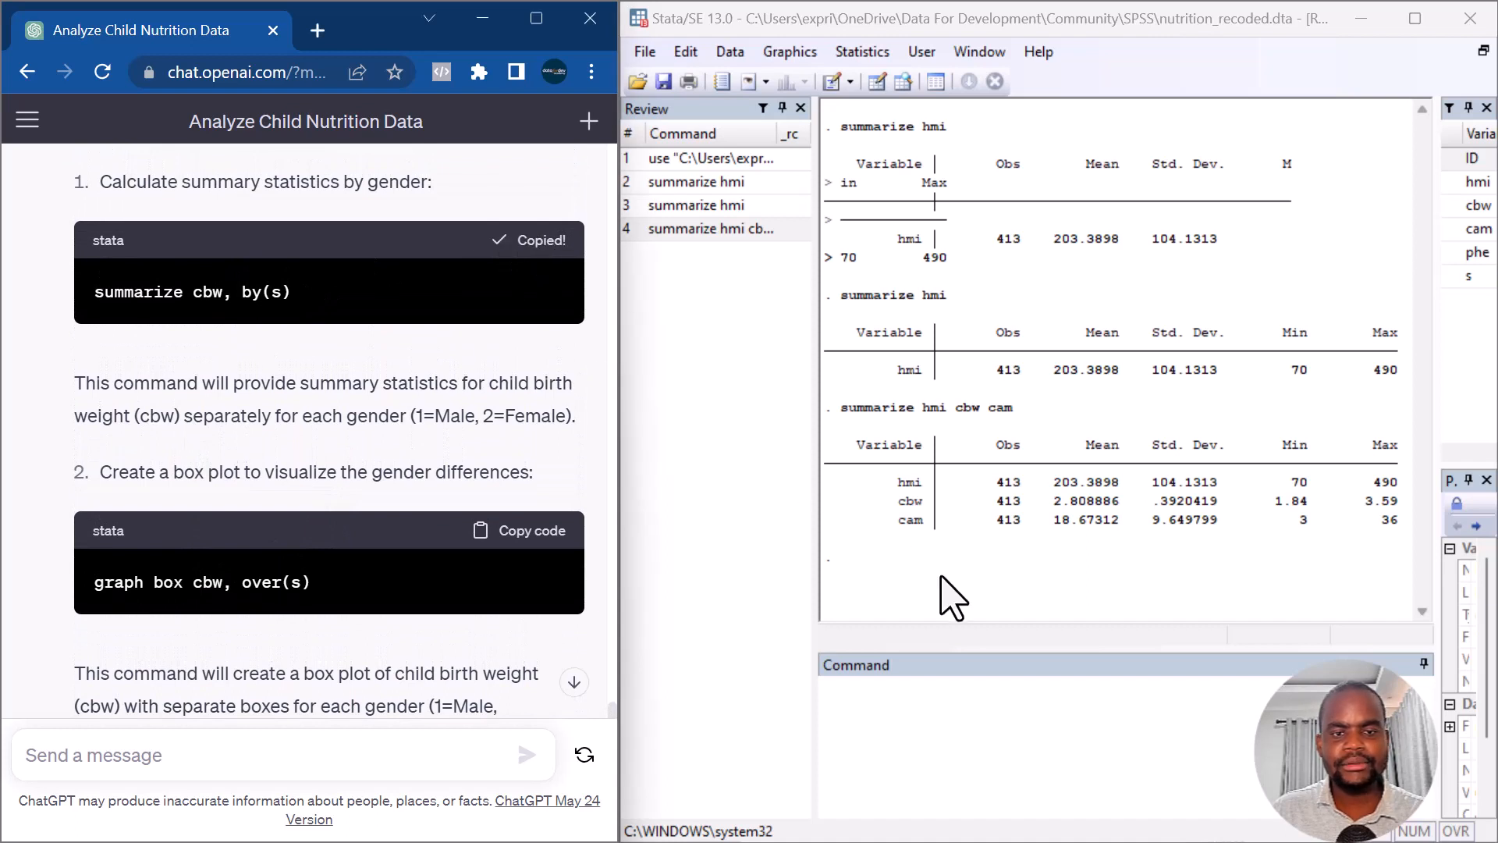
{"action": "key", "text": "Return"}
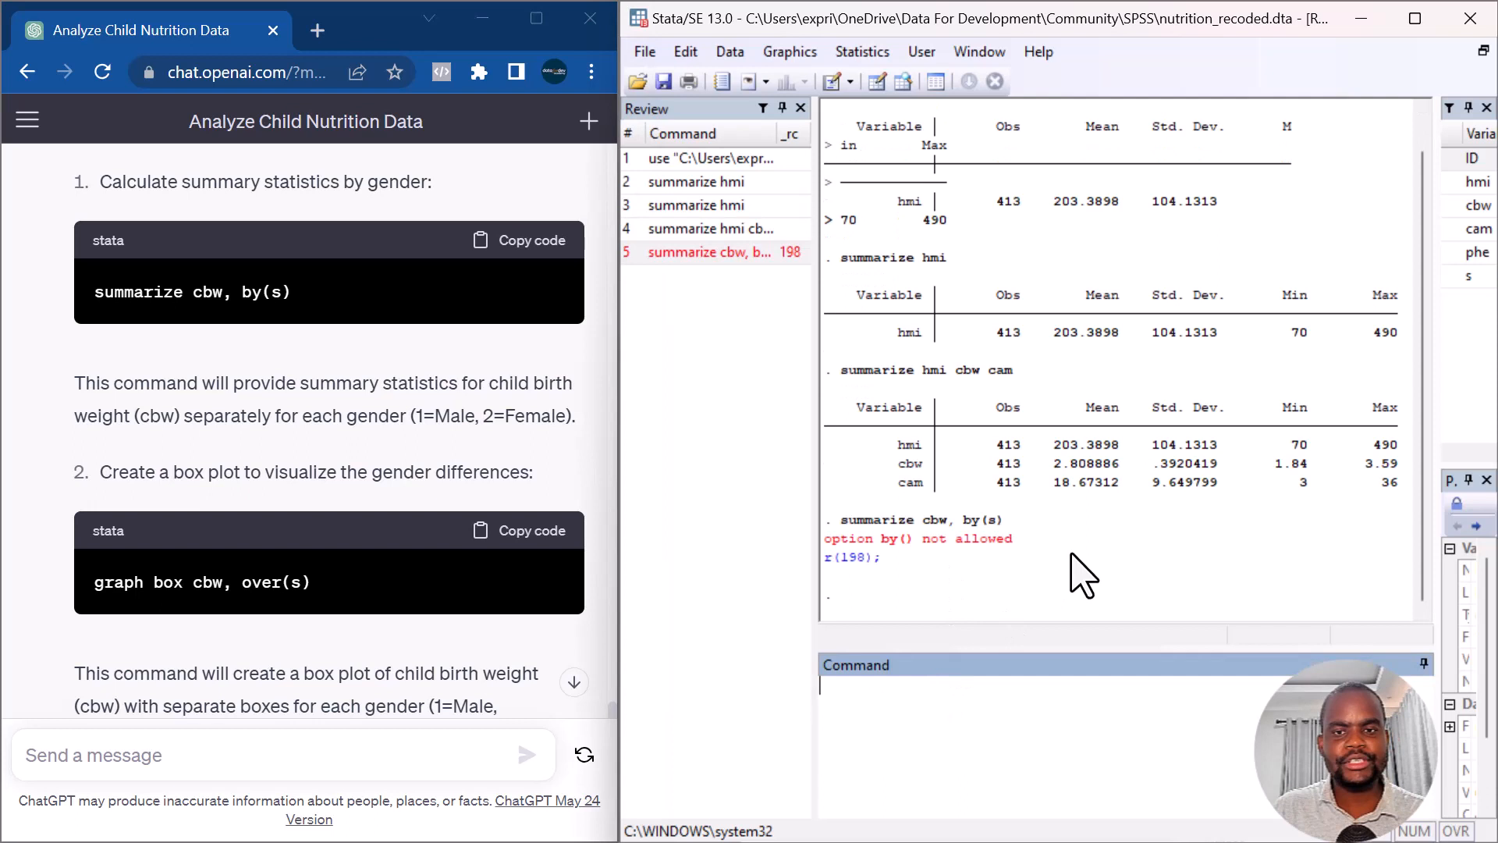
{"action": "mouse_move", "coordinate": [913, 563]}
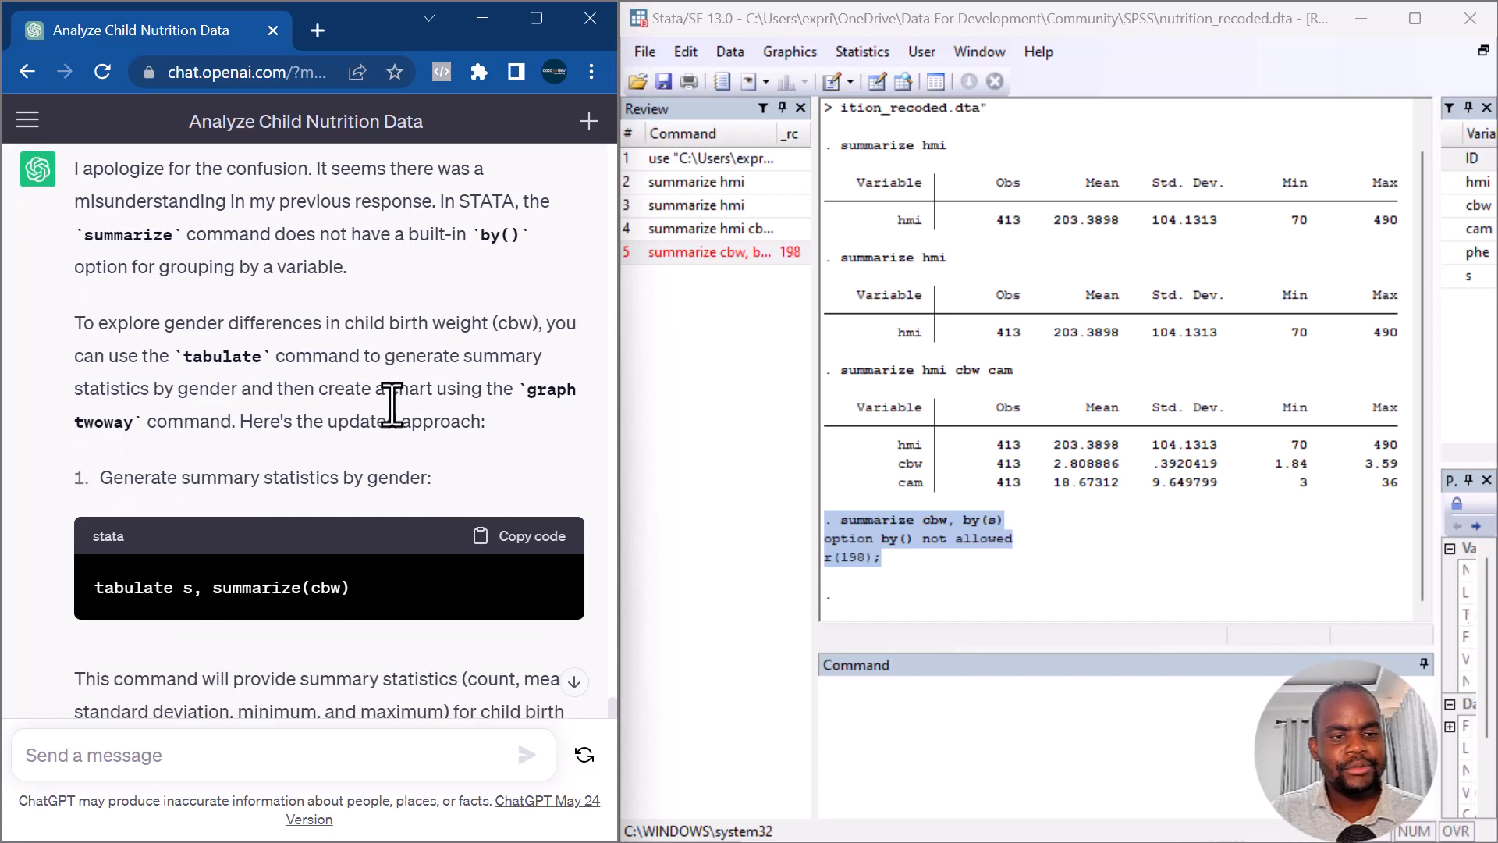
{"action": "mouse_move", "coordinate": [346, 559]}
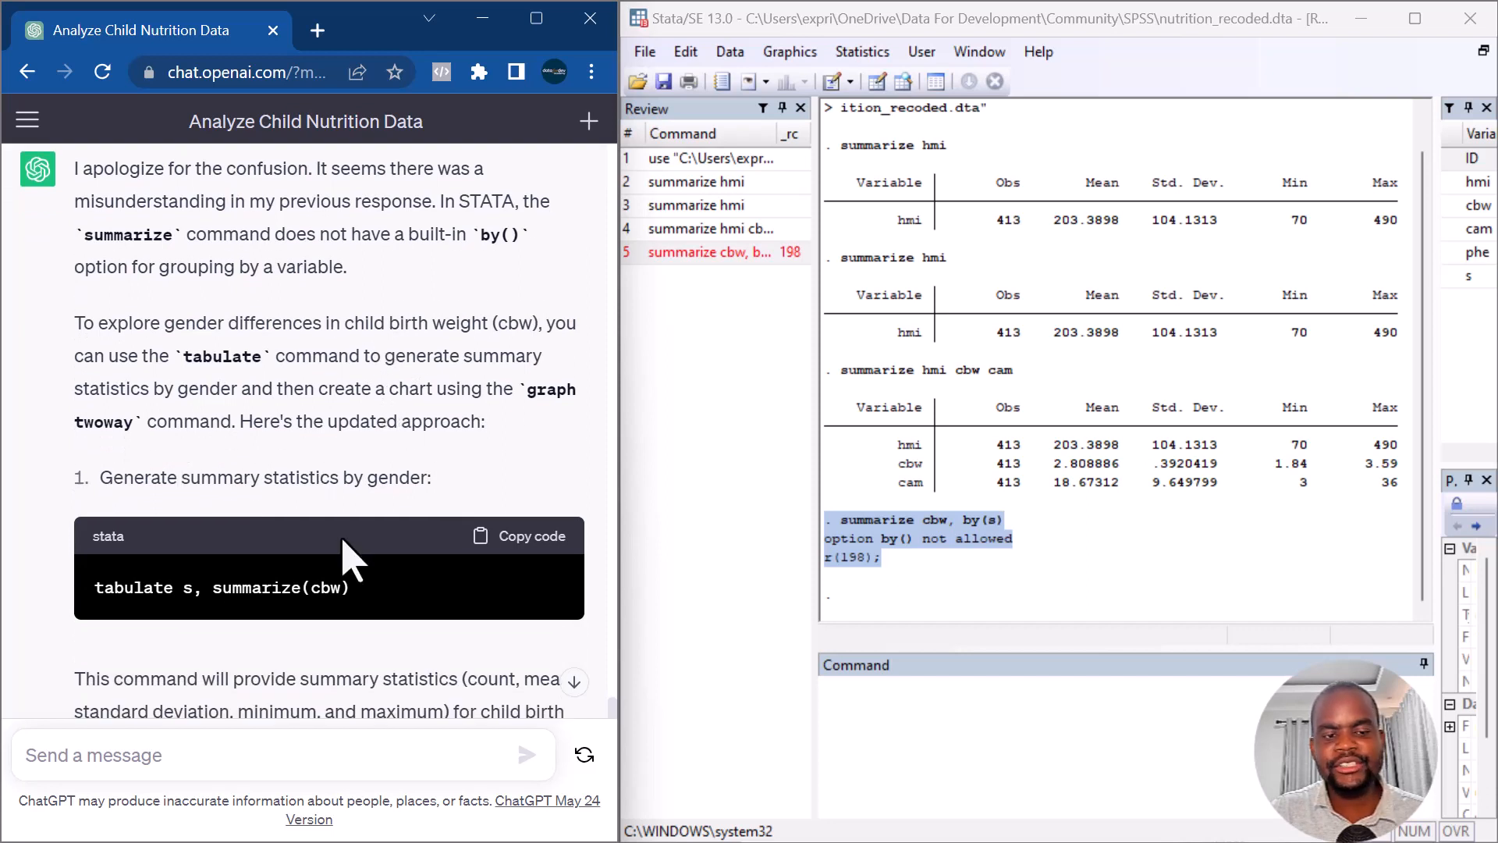
{"action": "scroll", "scroll_direction": "down", "scroll_amount": 3}
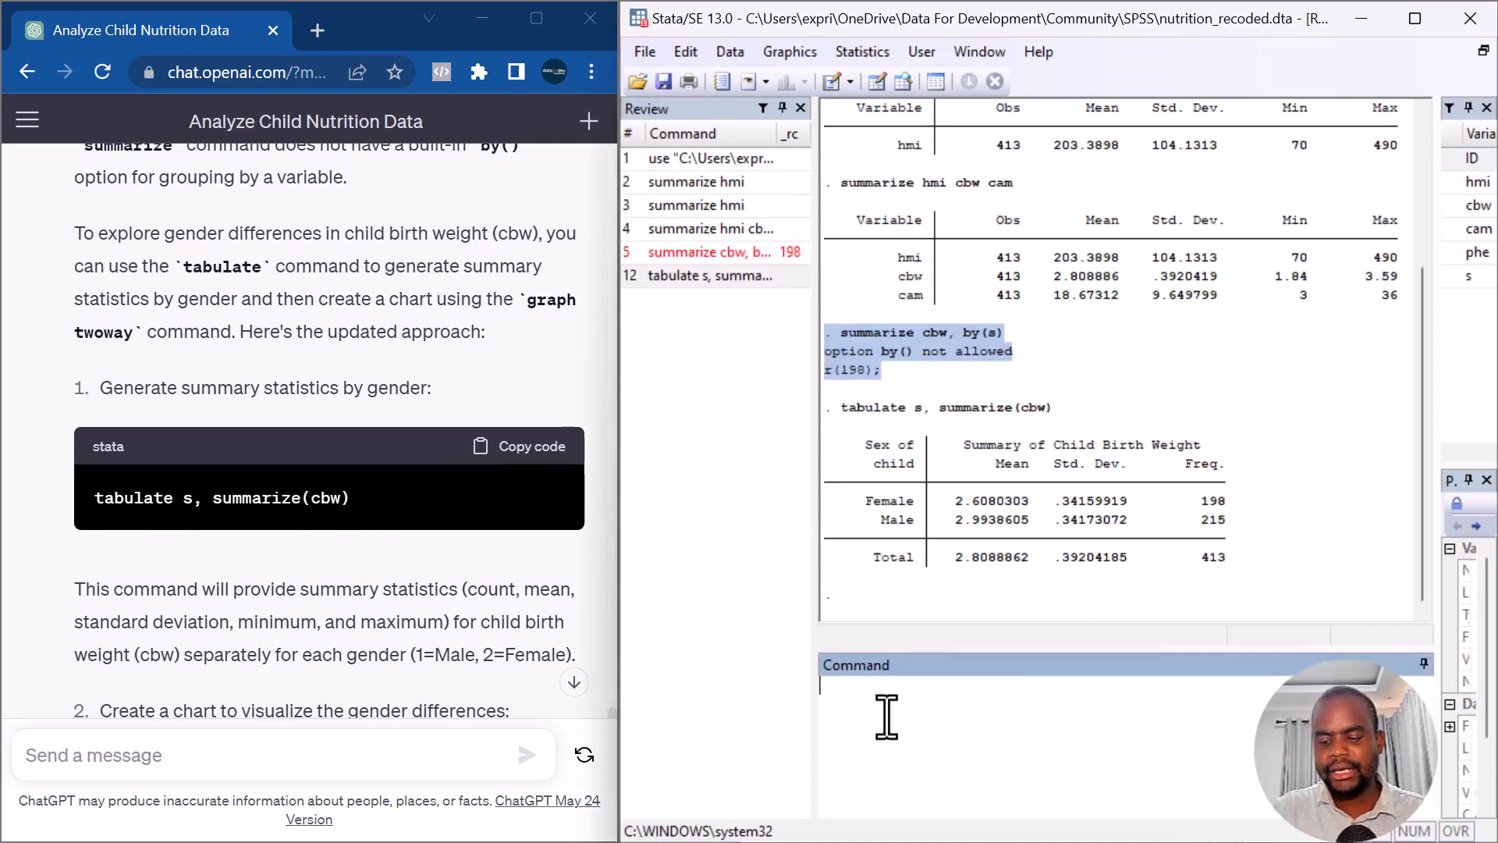
{"action": "mouse_move", "coordinate": [1133, 512]}
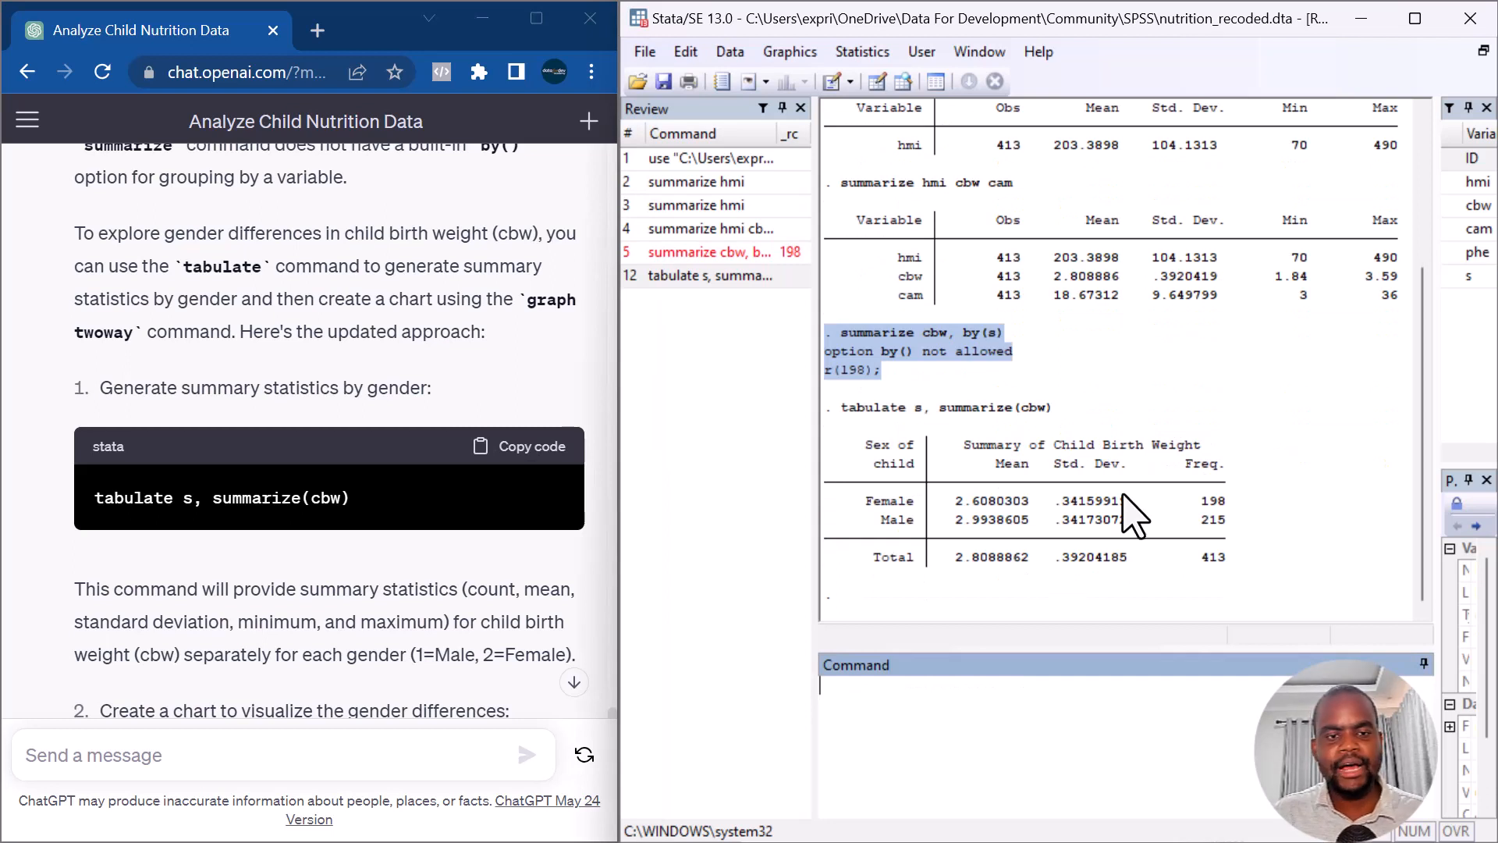
{"action": "mouse_move", "coordinate": [893, 477]}
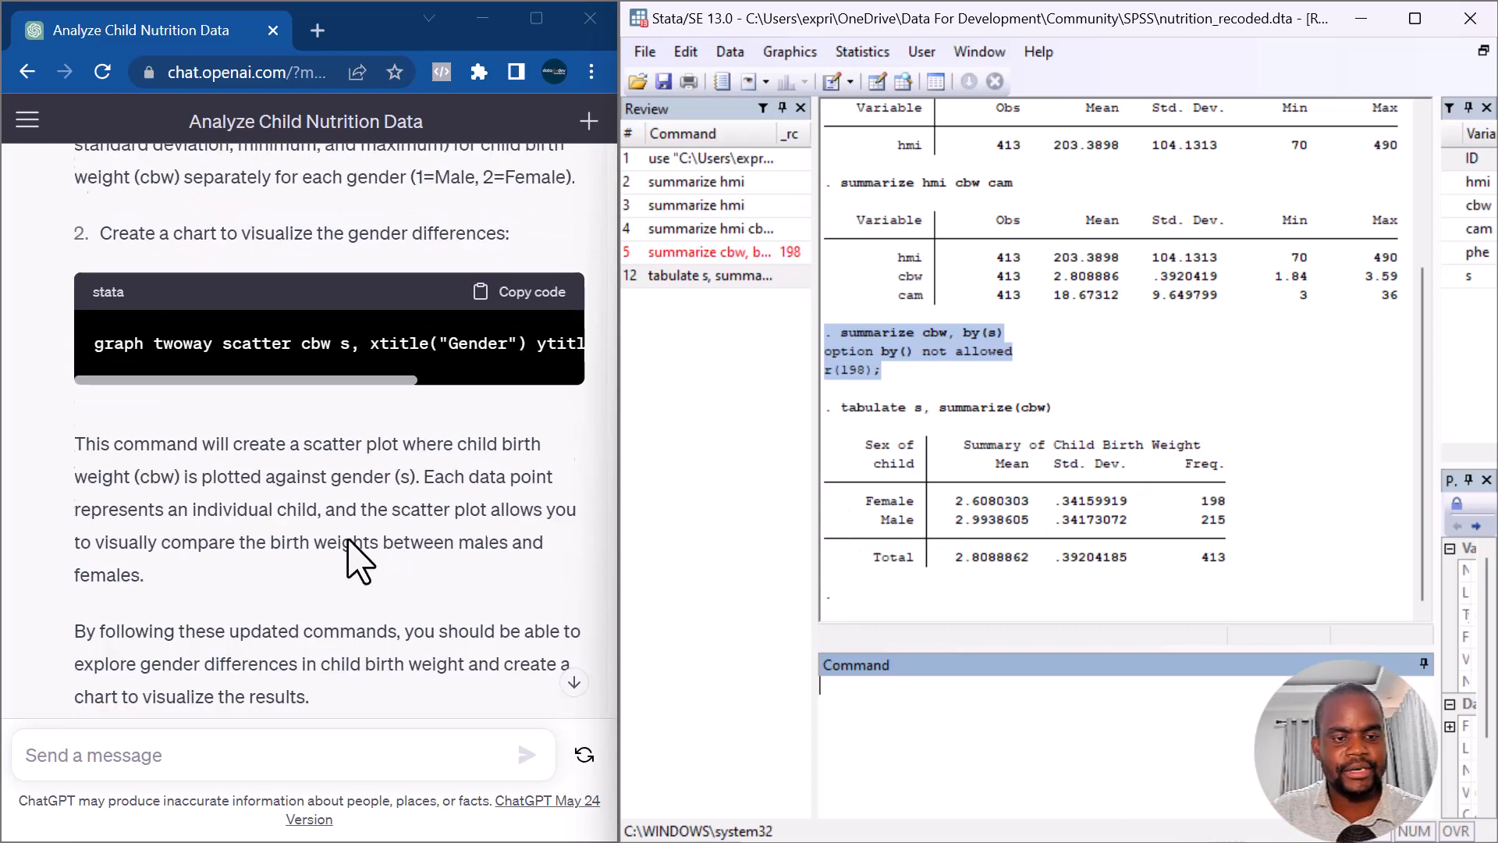
{"action": "scroll", "scroll_direction": "down", "scroll_amount": 3}
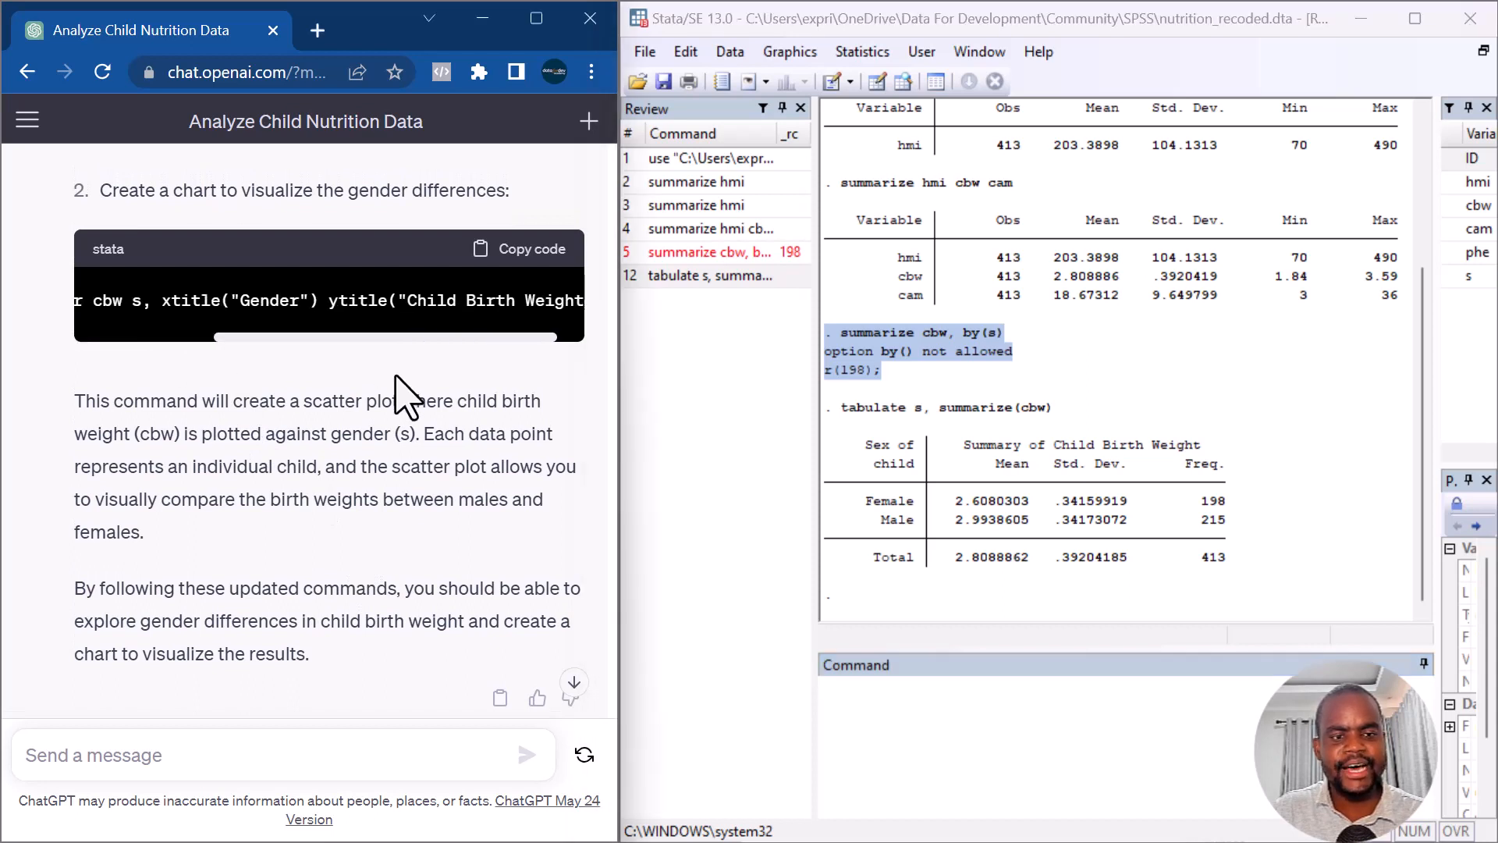
{"action": "scroll", "scroll_direction": "down", "scroll_amount": 3}
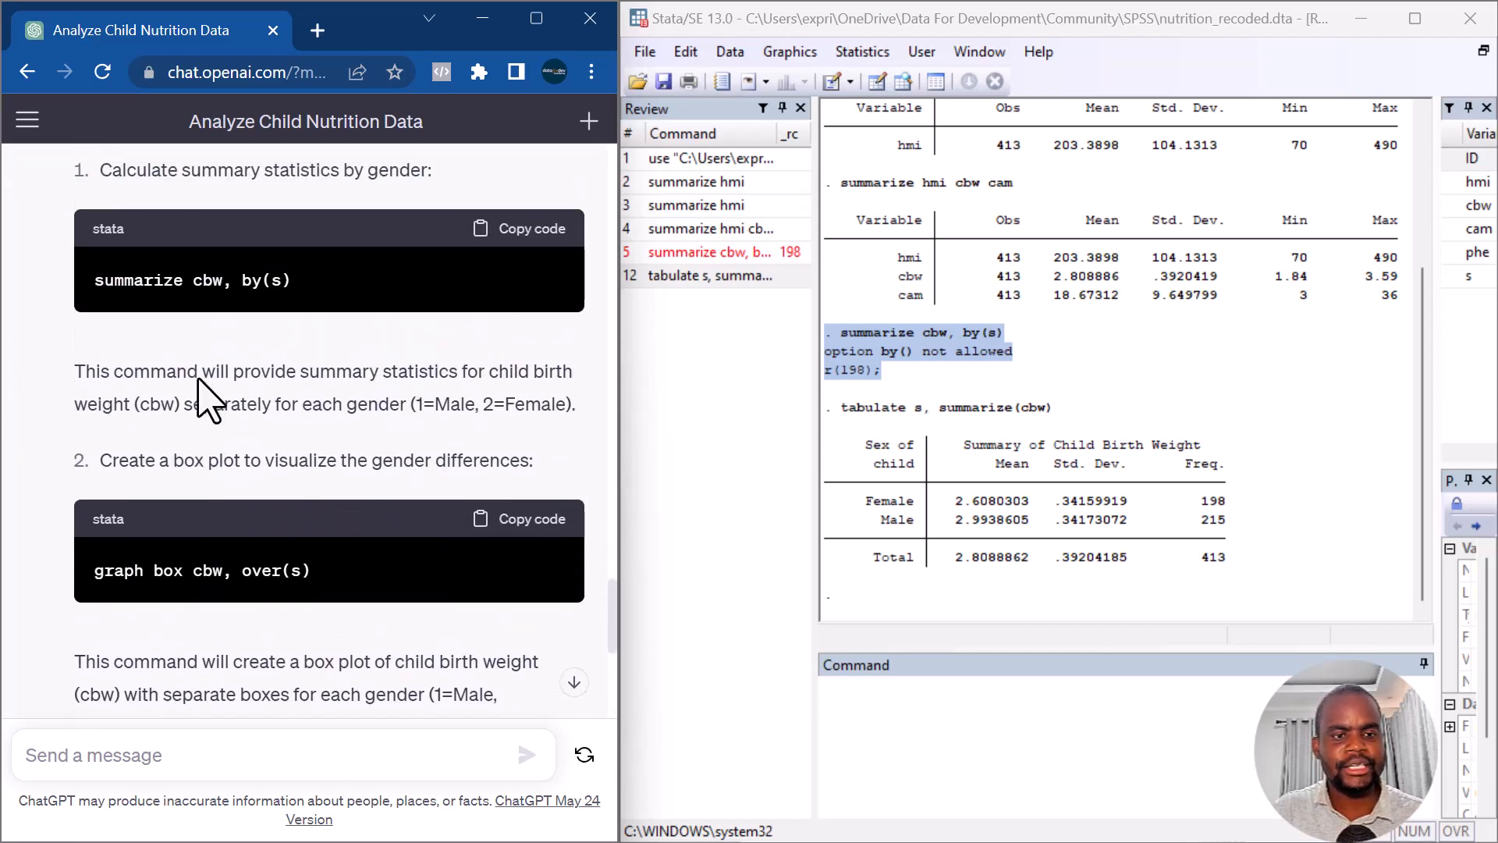
Copy the 'graph box cbw, over(s)' command to draw the birth weight by gender box plot
{"action": "scroll", "scroll_direction": "down", "scroll_amount": 3}
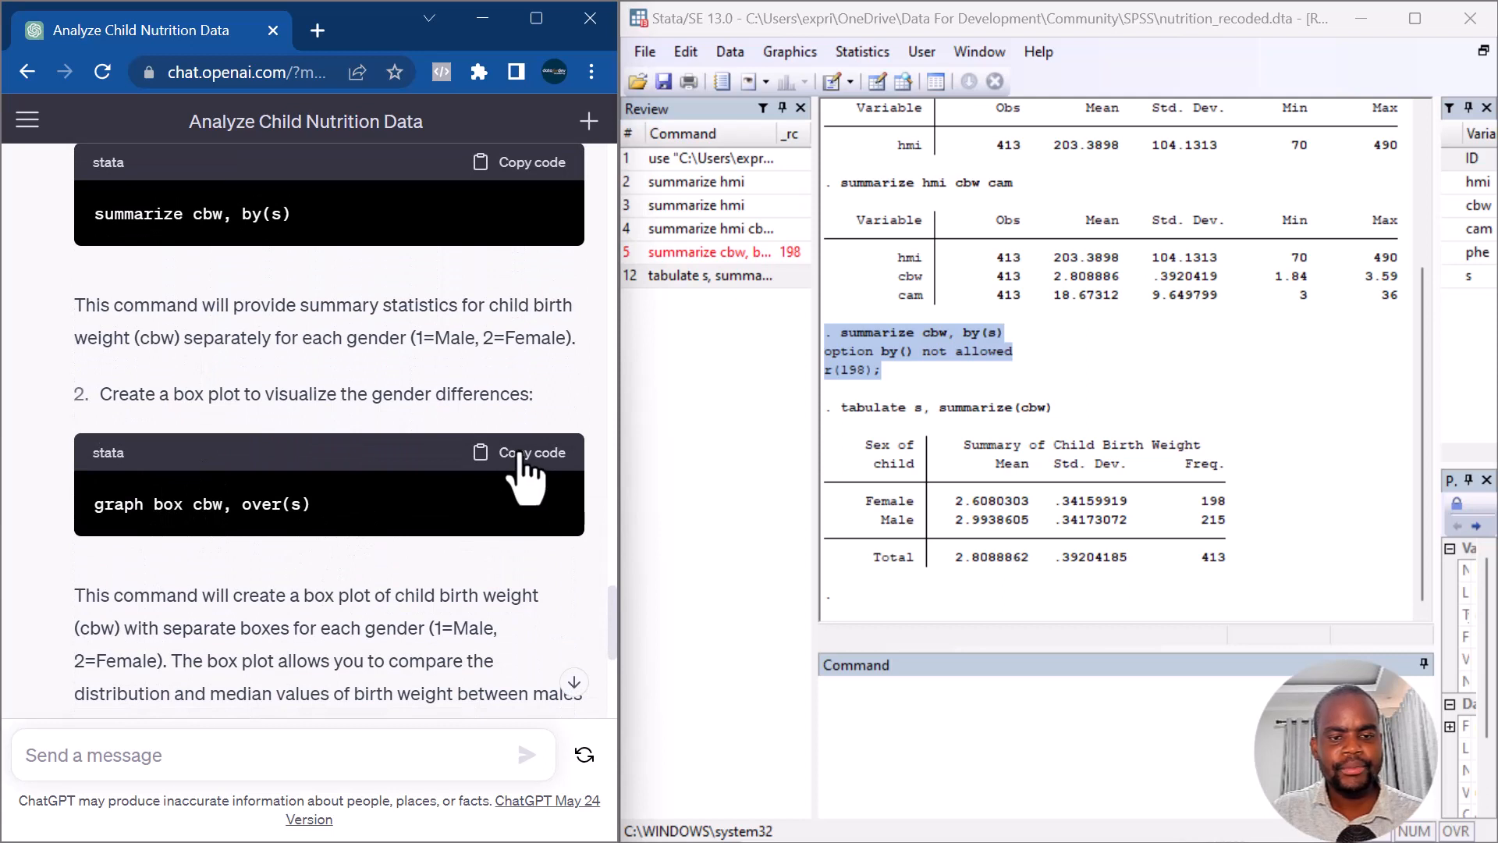
{"action": "left_click", "coordinate": [531, 452]}
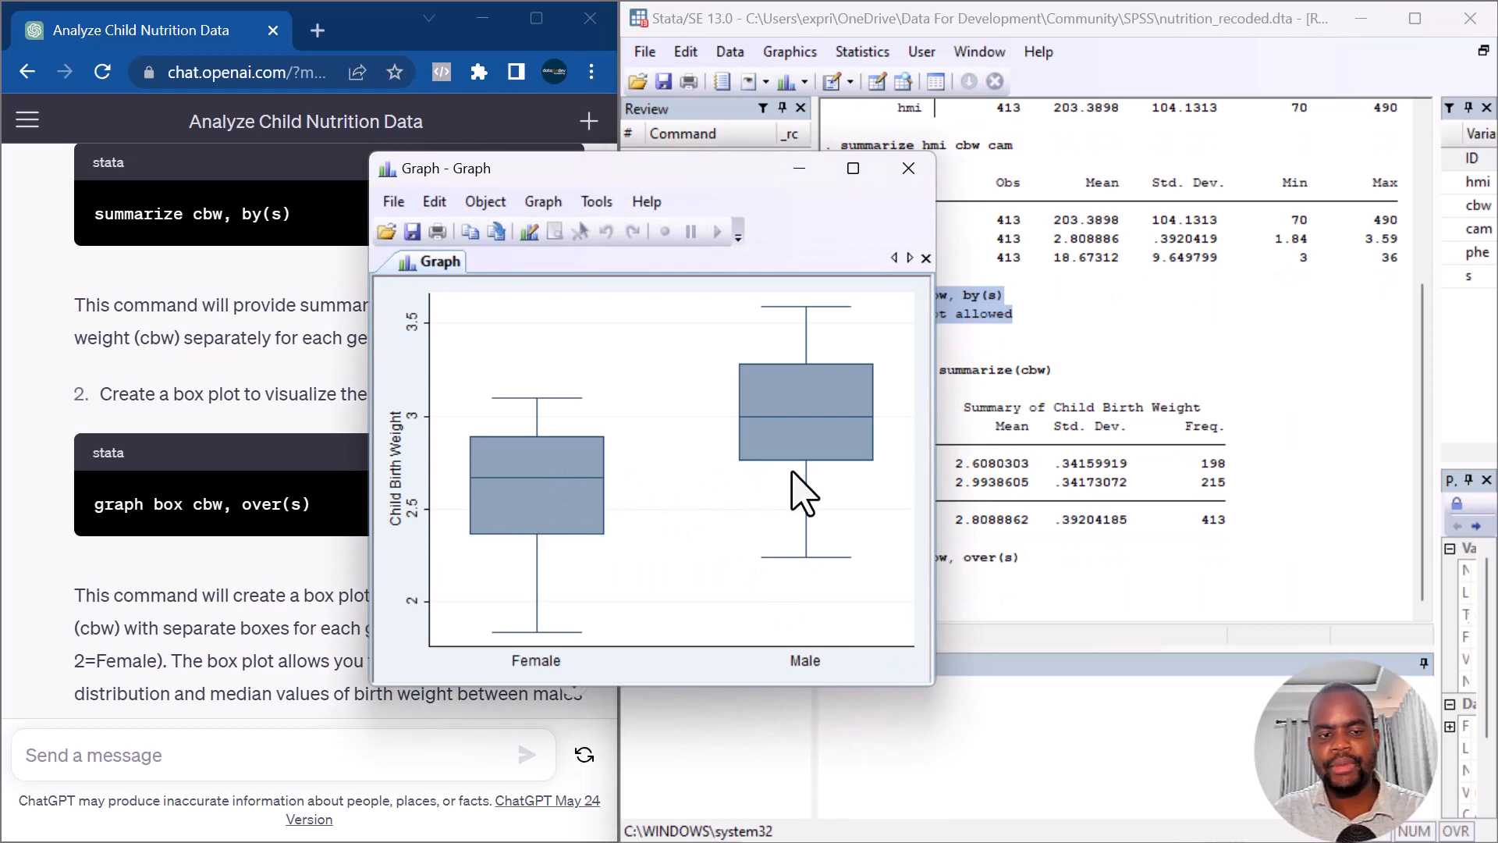
{"action": "mouse_move", "coordinate": [823, 424]}
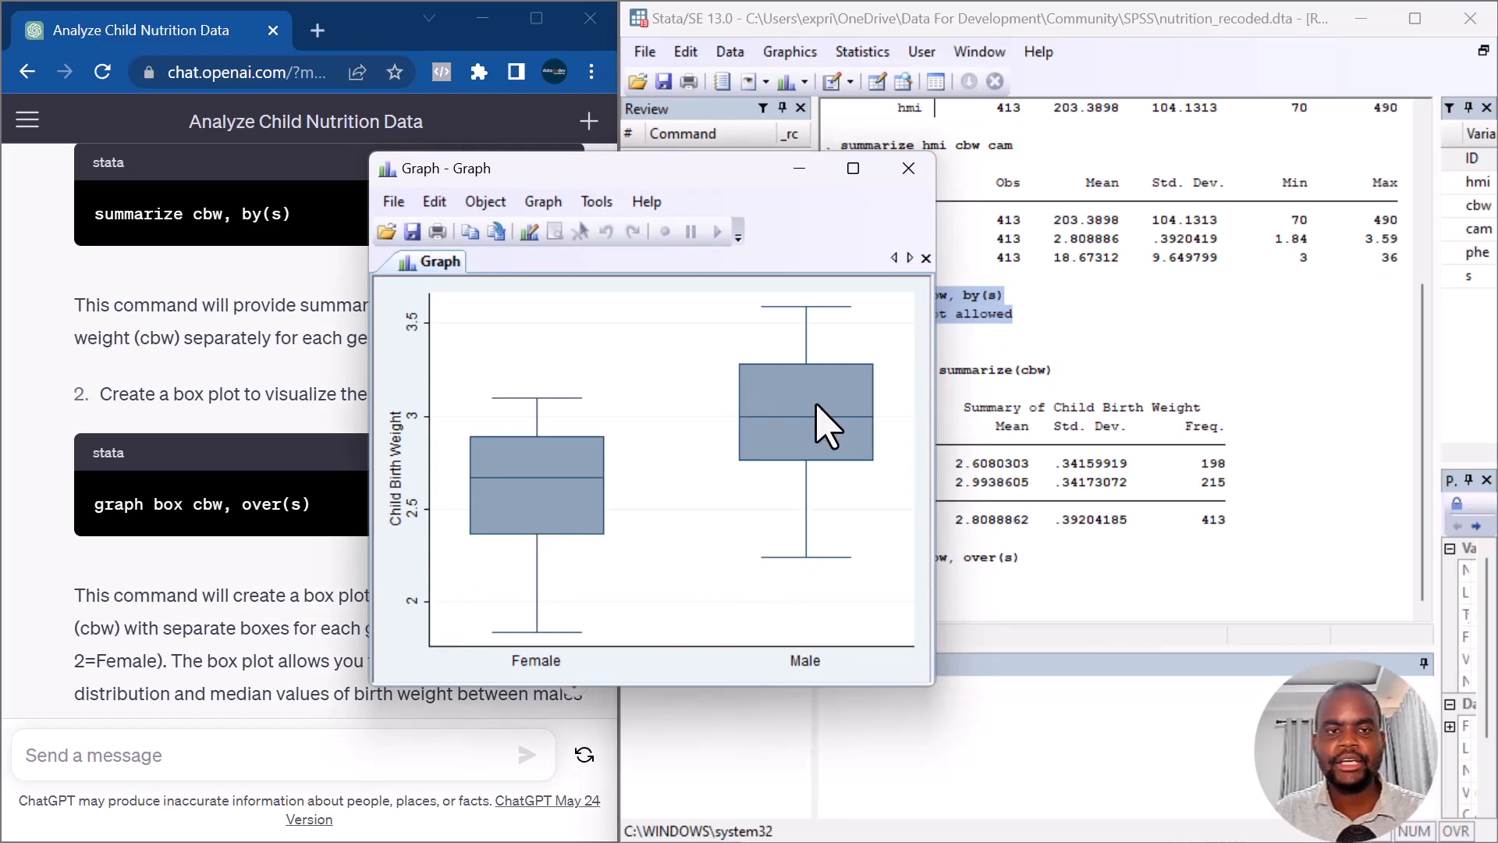
{"action": "mouse_move", "coordinate": [871, 365]}
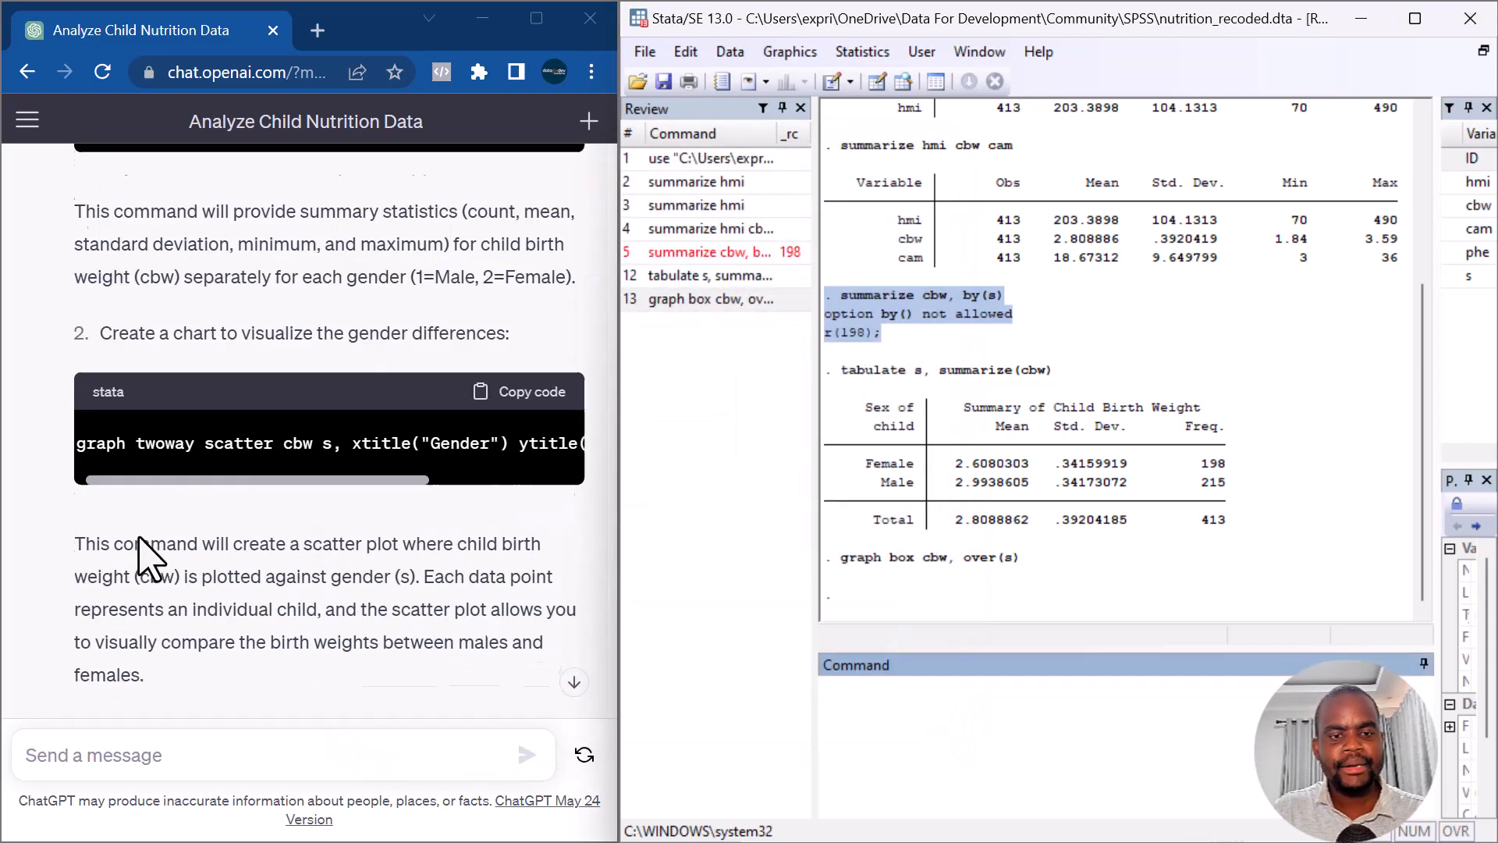
Run the 'graph twoway scatter' of child birth weight against gender in Stata, then close the graph
{"action": "scroll", "scroll_direction": "down", "scroll_amount": 3}
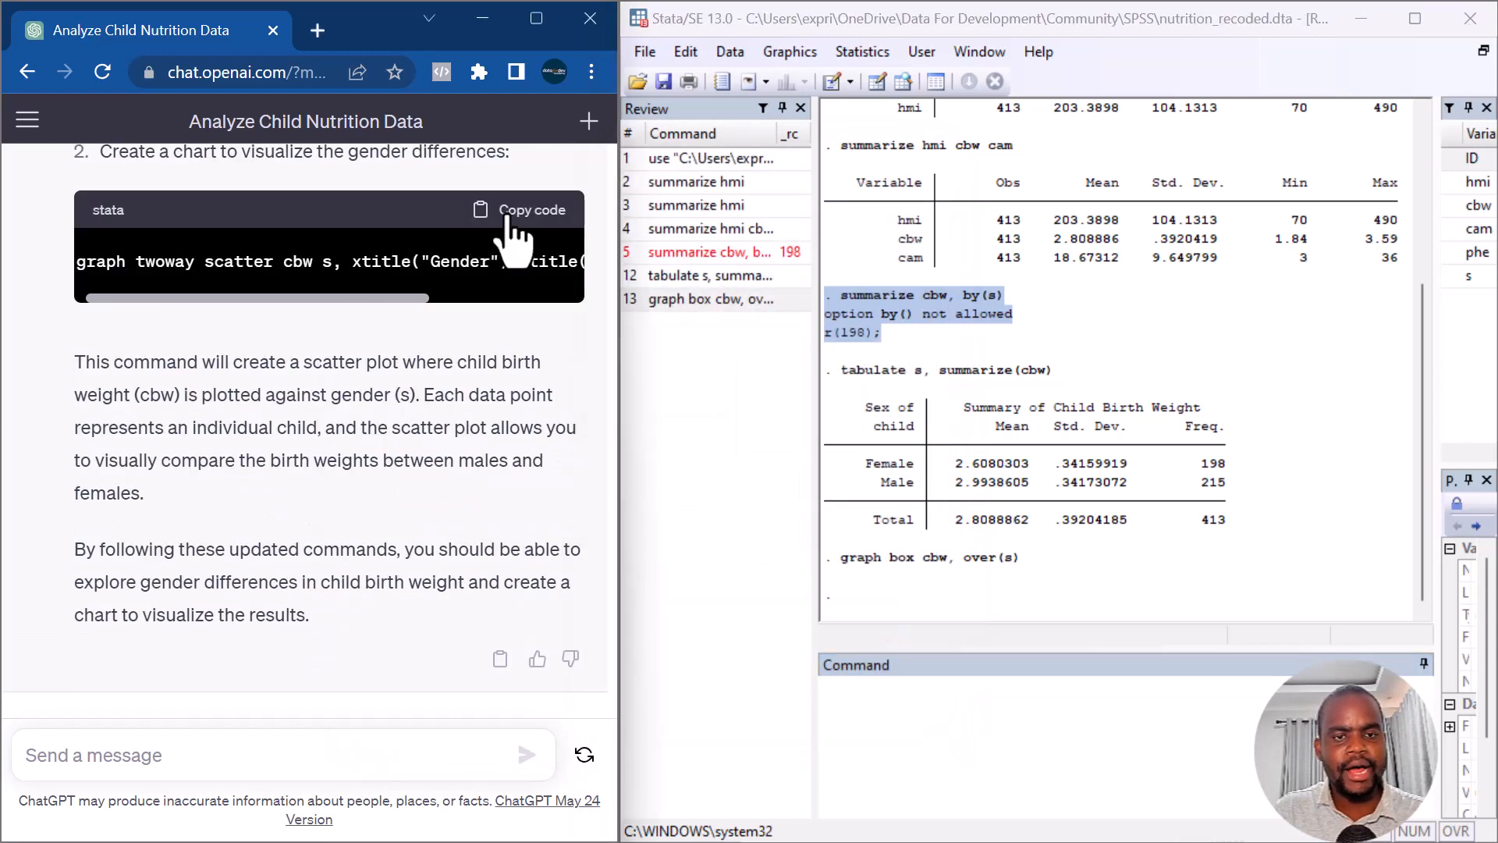
{"action": "left_click", "coordinate": [530, 209]}
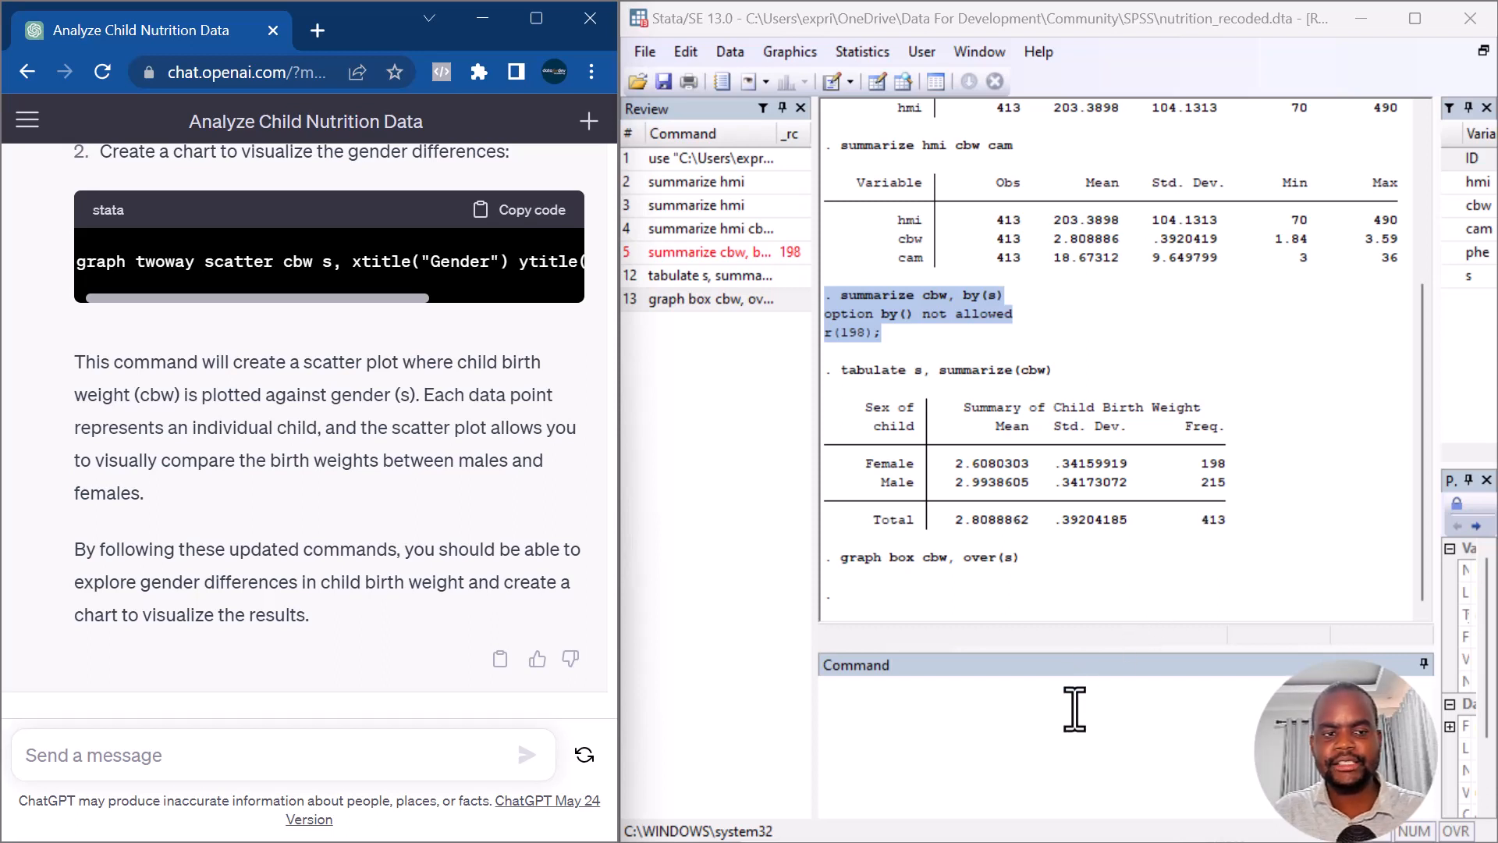
{"action": "key", "text": "Return"}
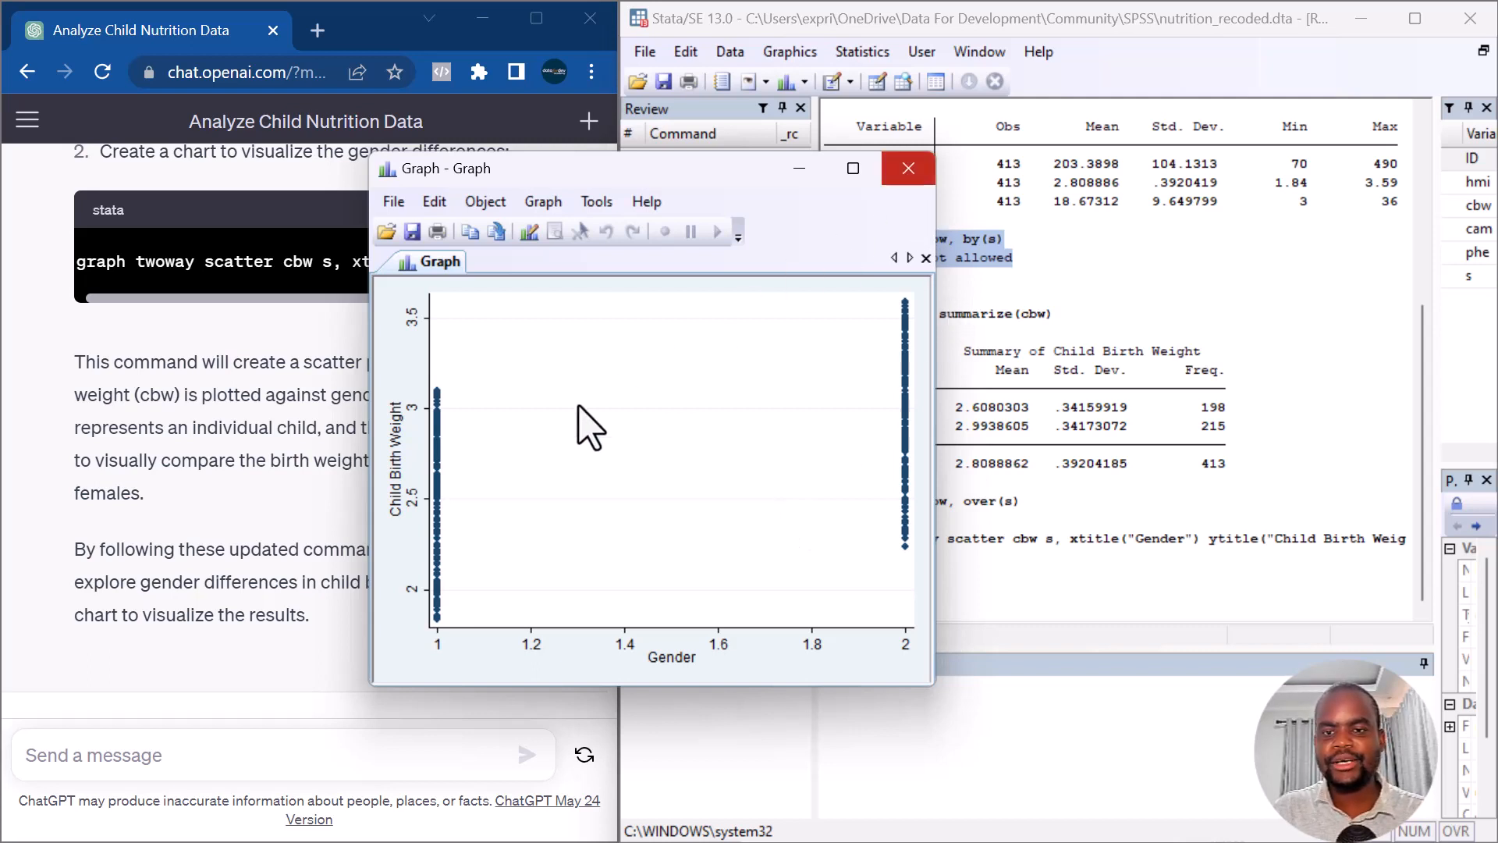
{"action": "left_click", "coordinate": [907, 169]}
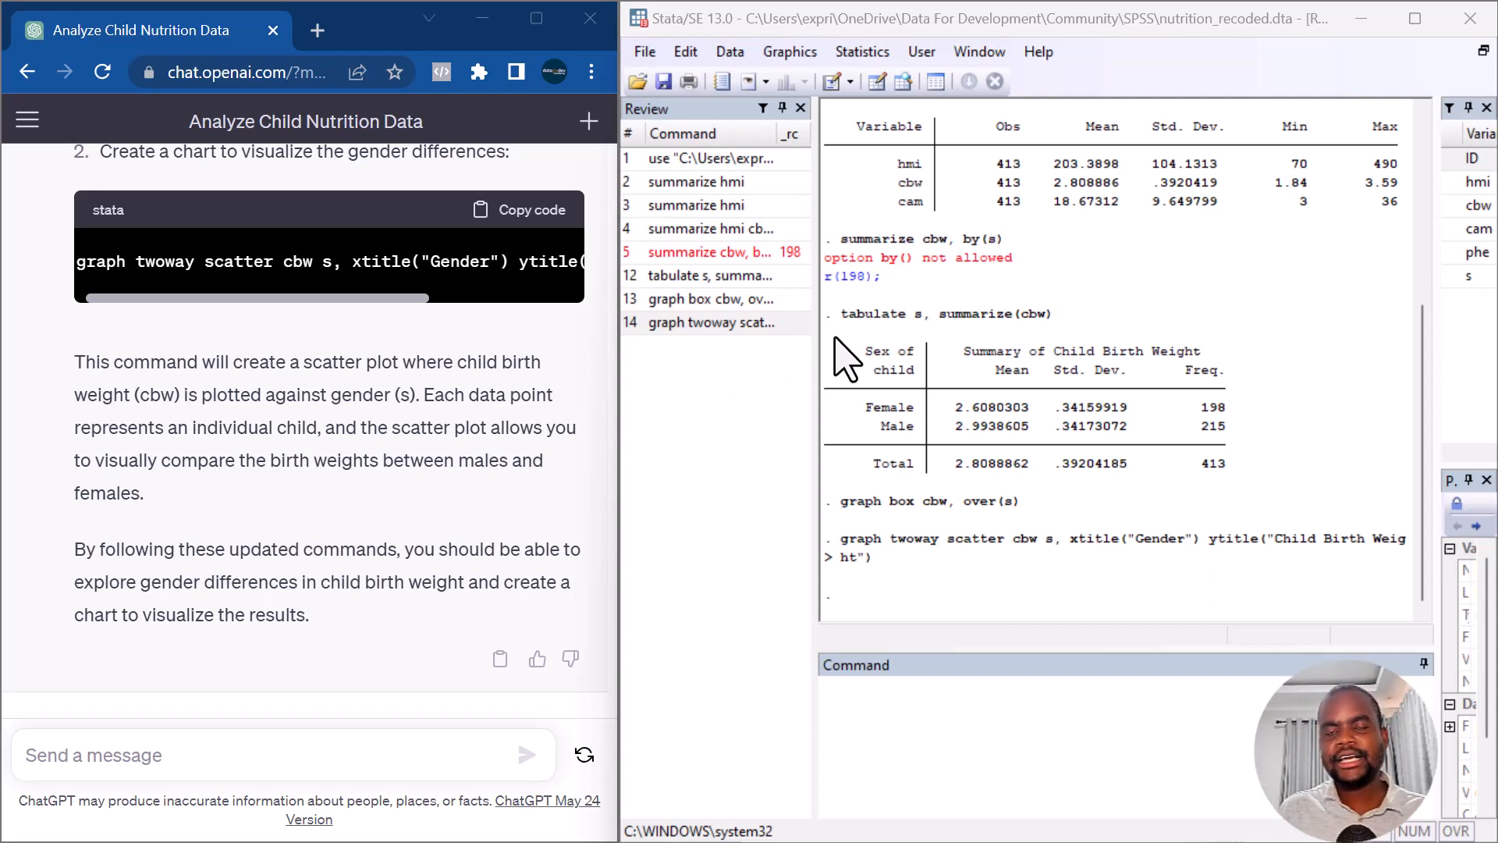
{"action": "mouse_move", "coordinate": [859, 339]}
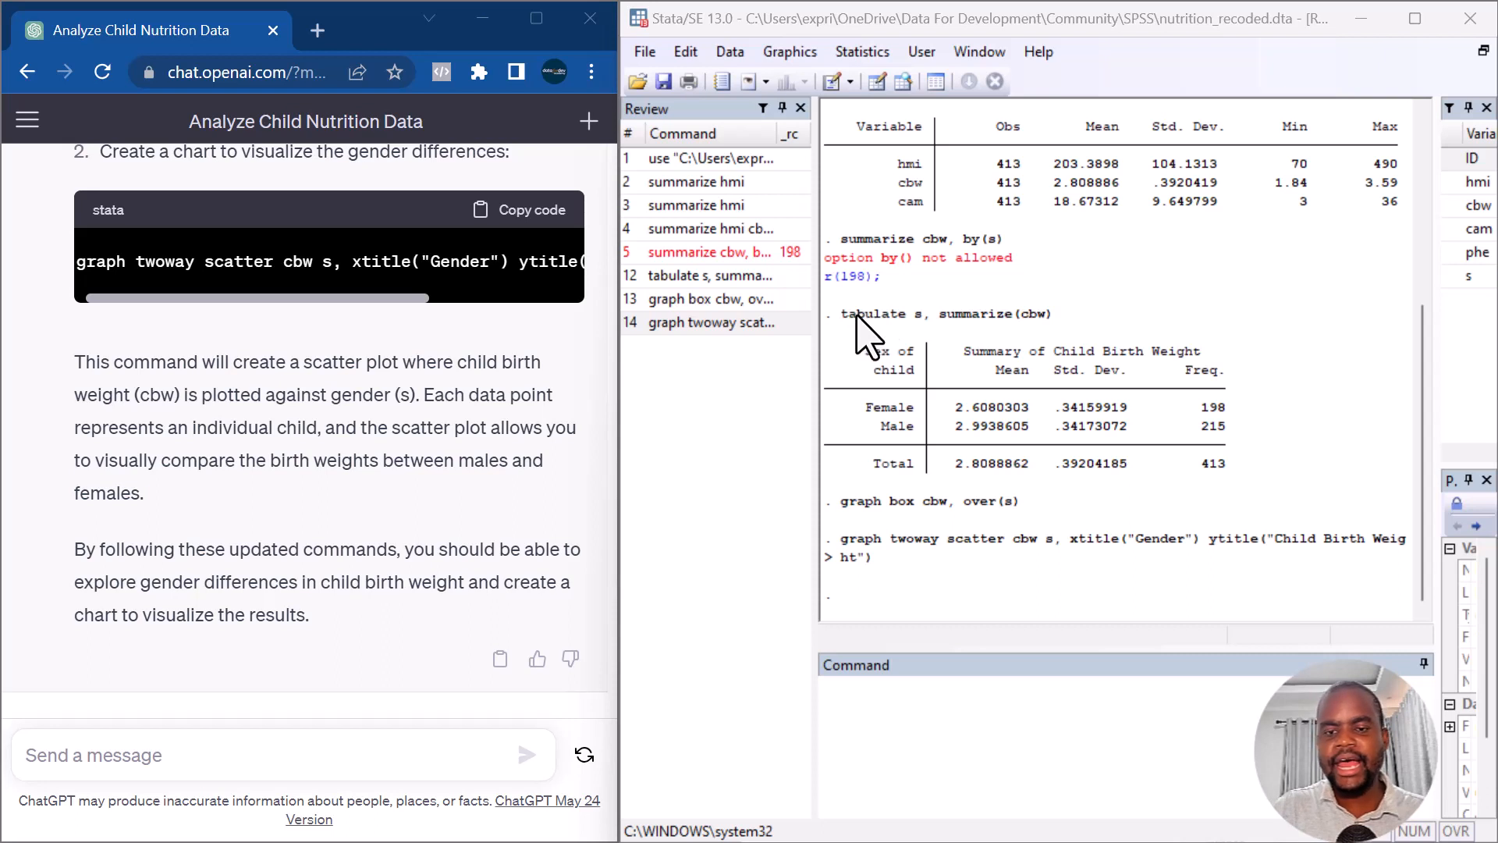
{"action": "mouse_move", "coordinate": [1233, 478]}
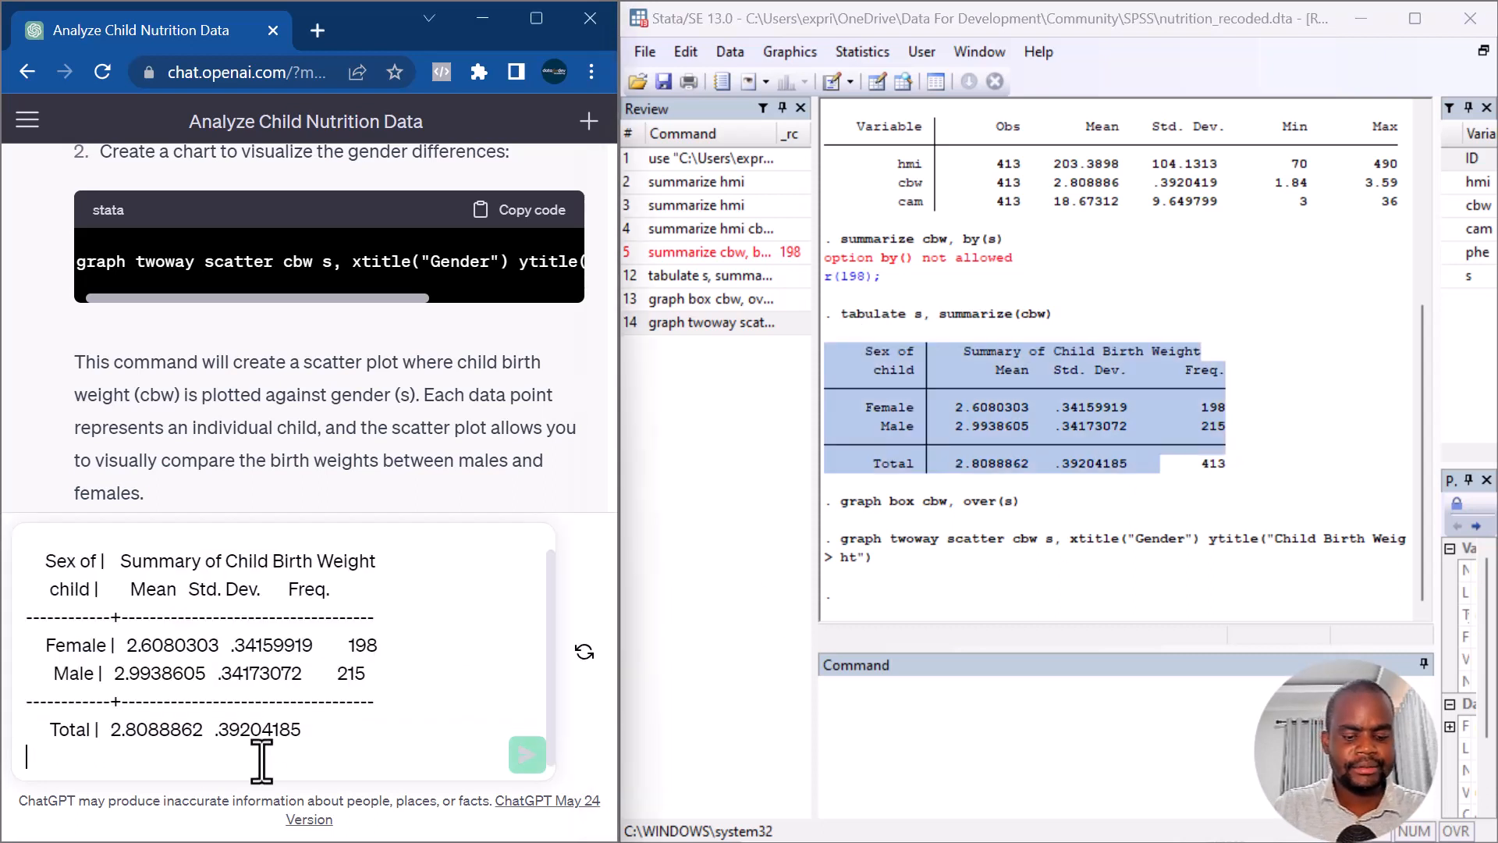
Send the pasted table with 'Write the interpretation and report in APA format'
{"action": "type", "text": "Write the interpretation and report in APA format"}
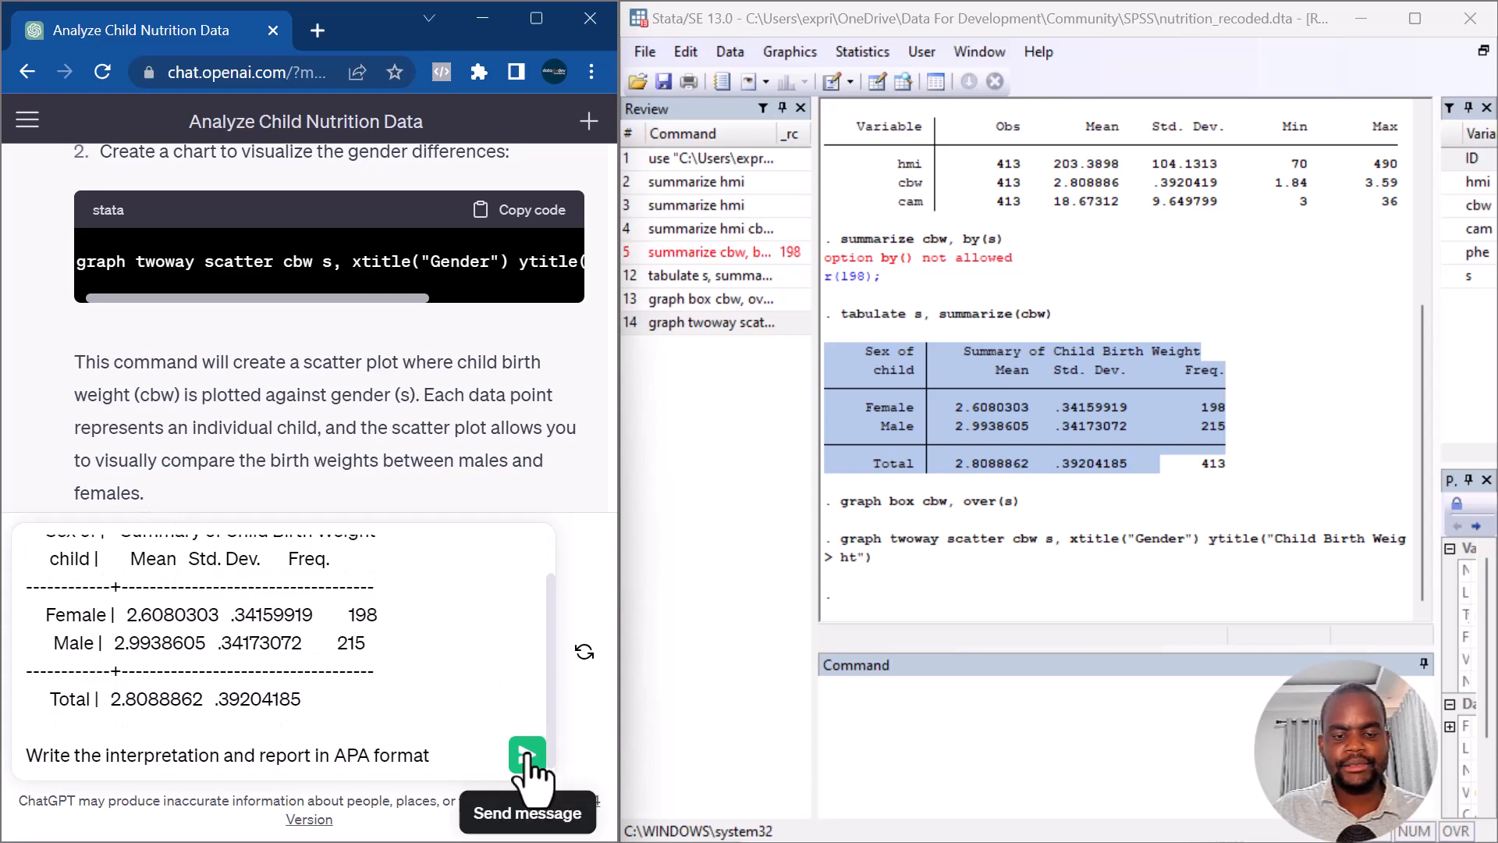
{"action": "left_click", "coordinate": [526, 756]}
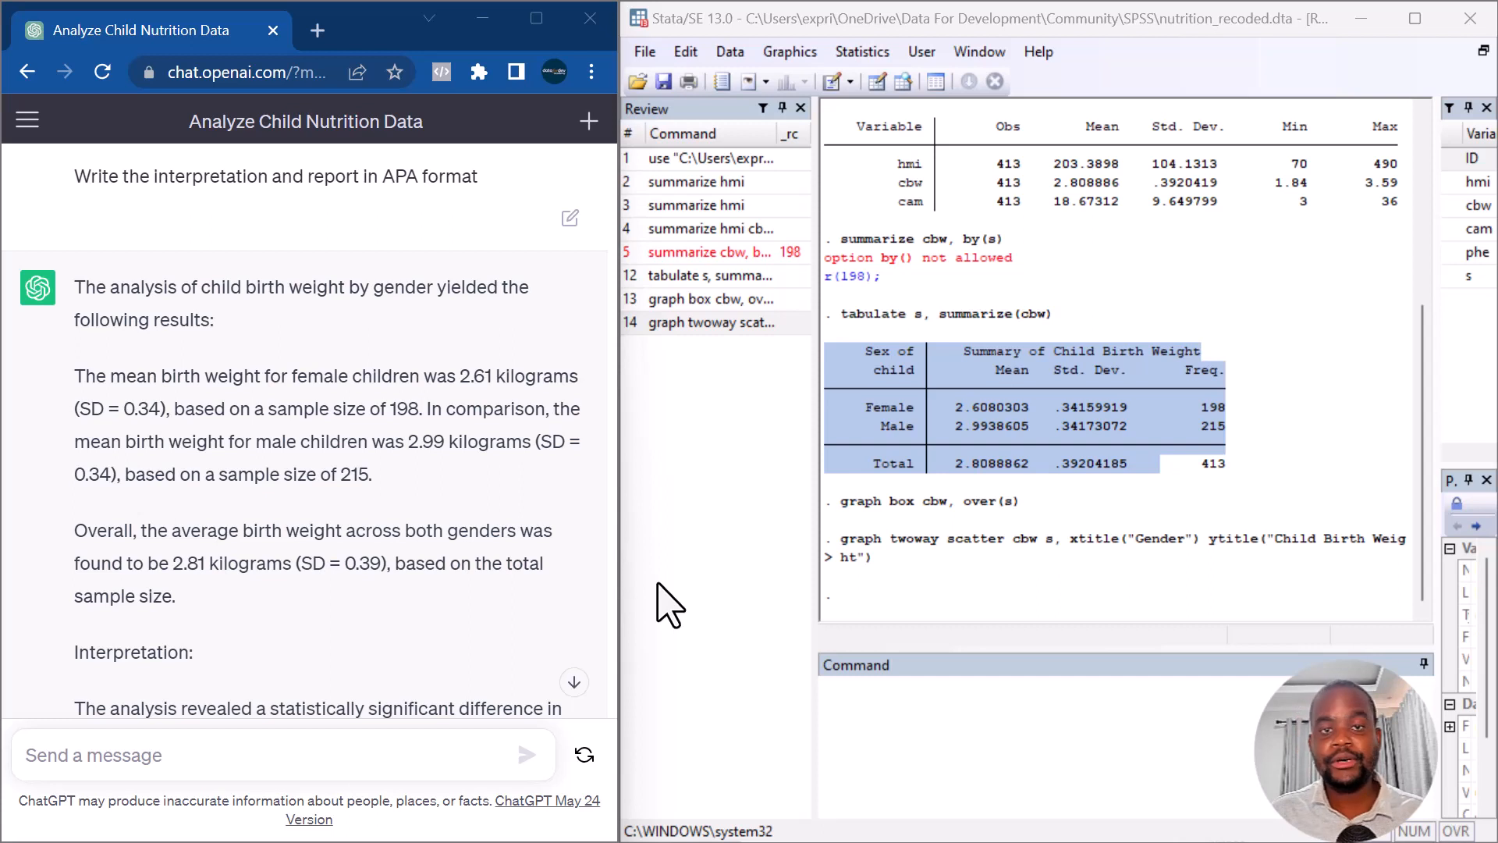
Scroll through ChatGPT's reply reporting the male–female difference, t(411) = 4.86, p < .001
{"action": "scroll", "scroll_direction": "down", "scroll_amount": 3}
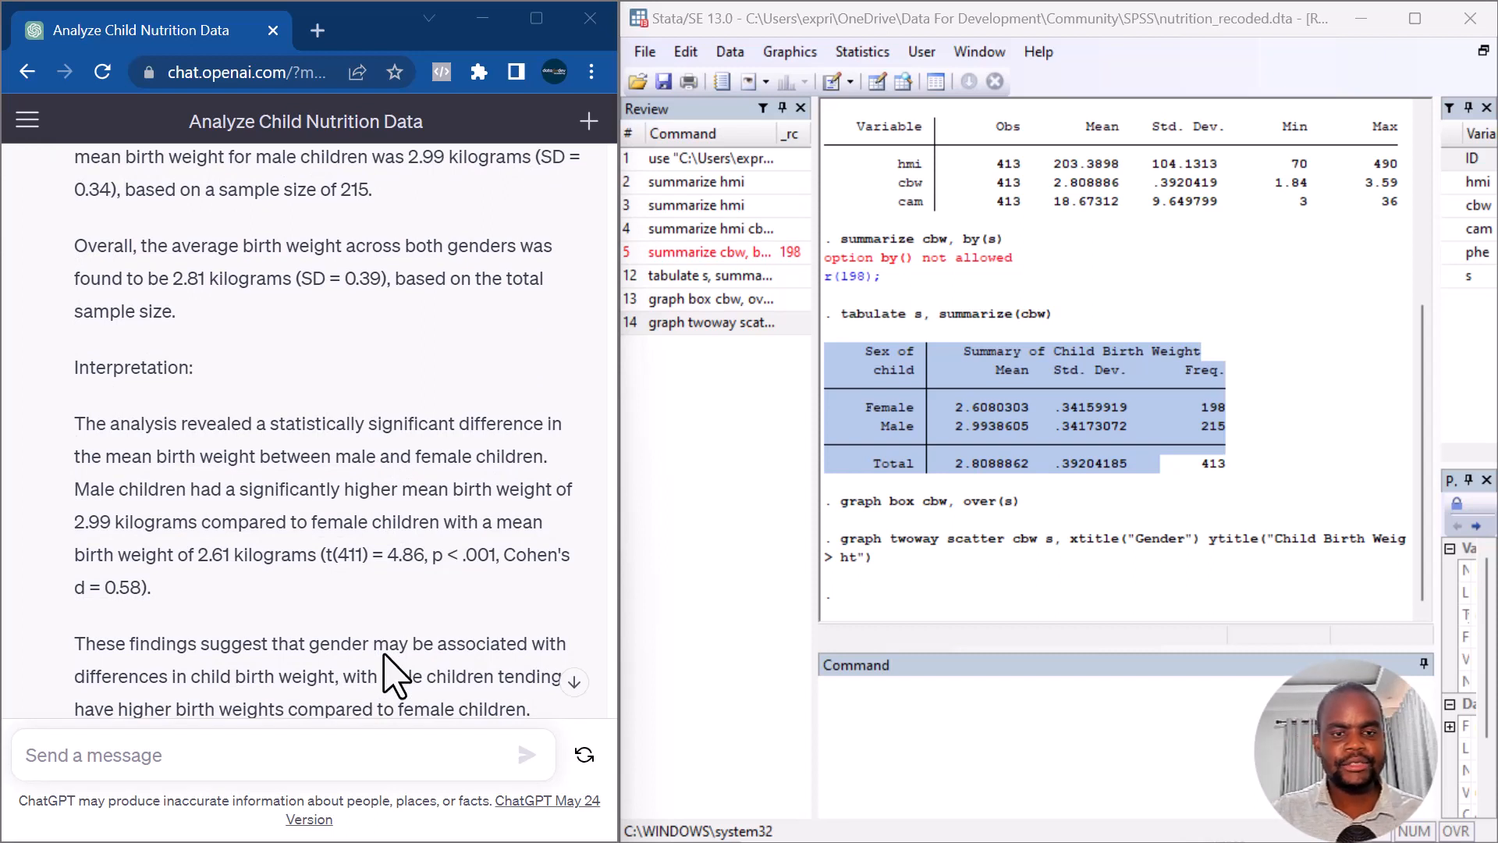
{"action": "scroll", "scroll_direction": "down", "scroll_amount": 3}
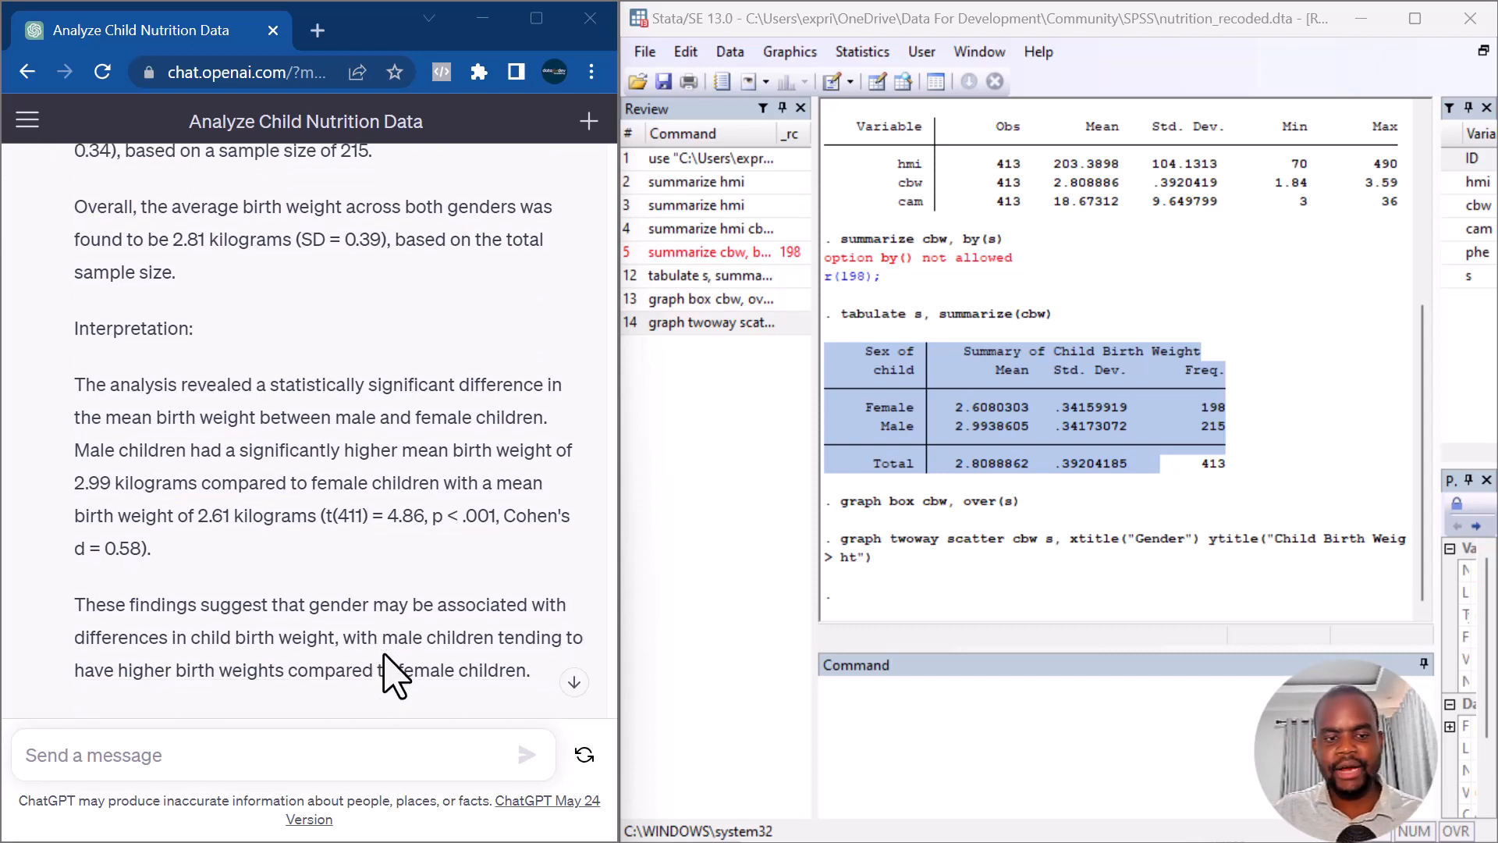
{"action": "scroll", "scroll_direction": "down", "scroll_amount": 3}
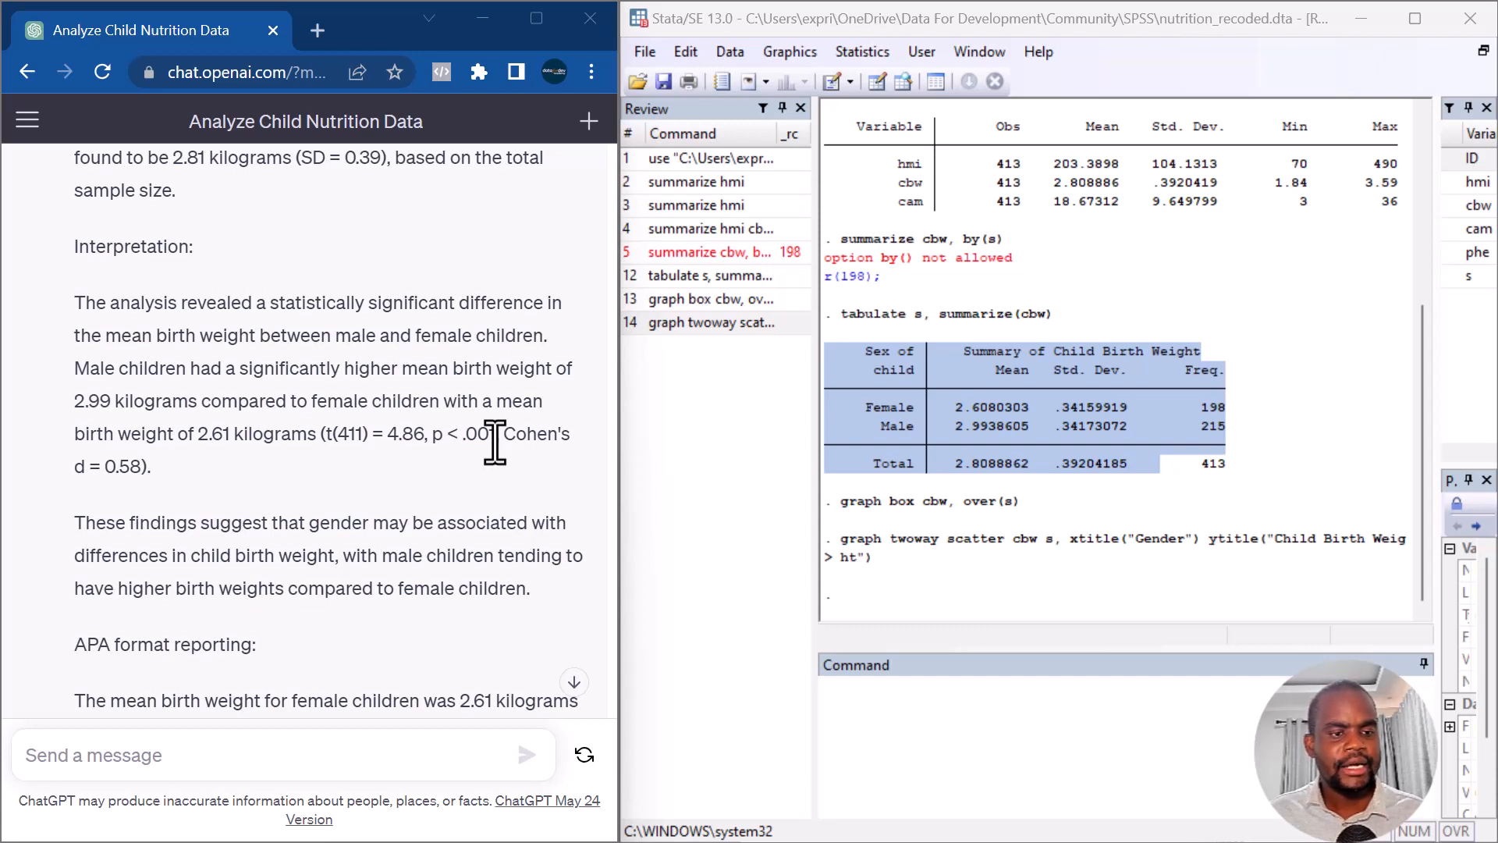
{"action": "mouse_move", "coordinate": [478, 562]}
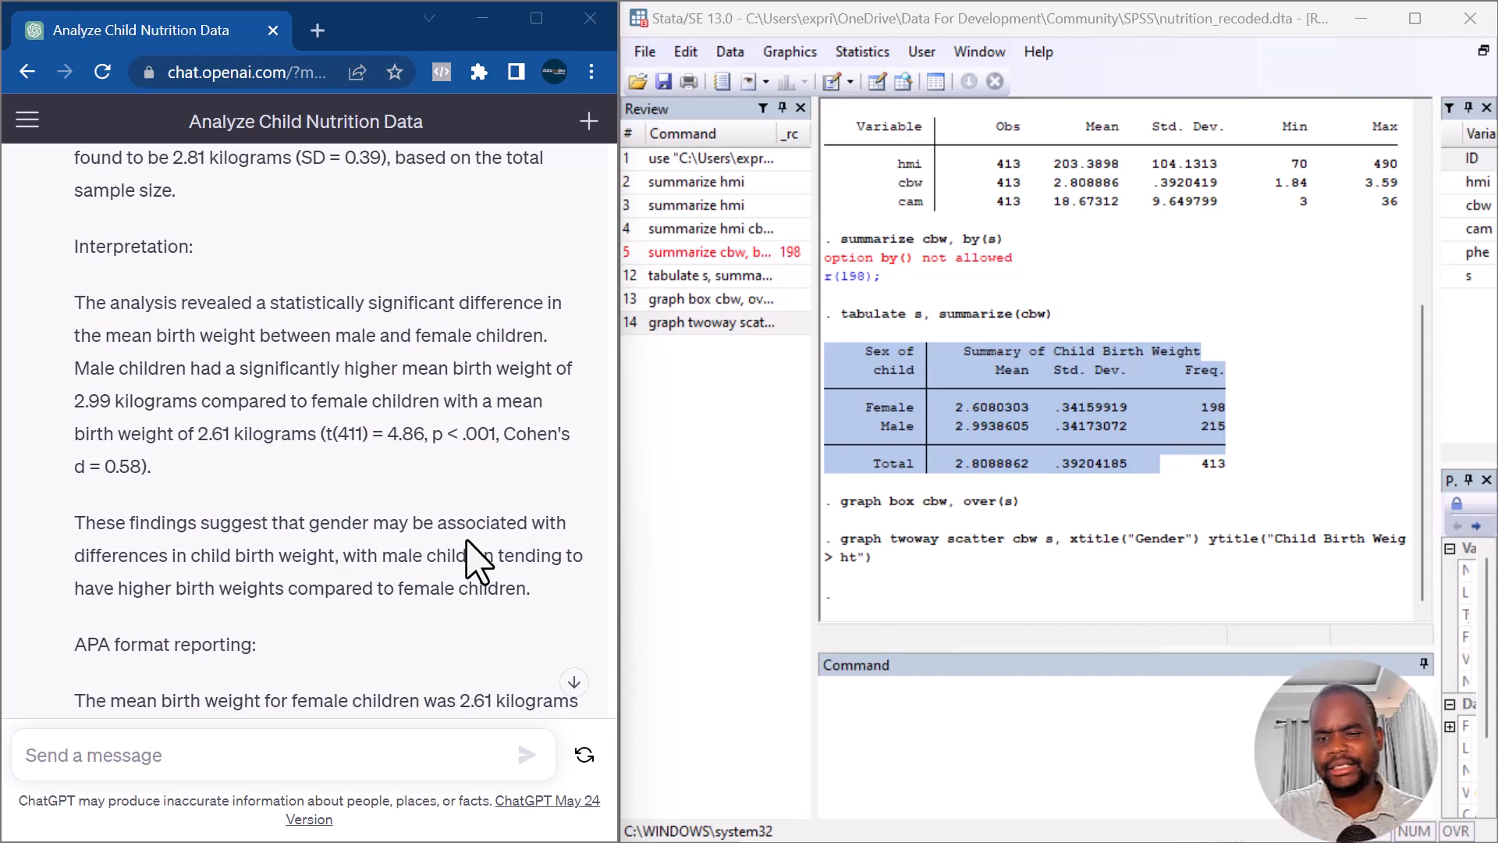
{"action": "mouse_move", "coordinate": [1039, 483]}
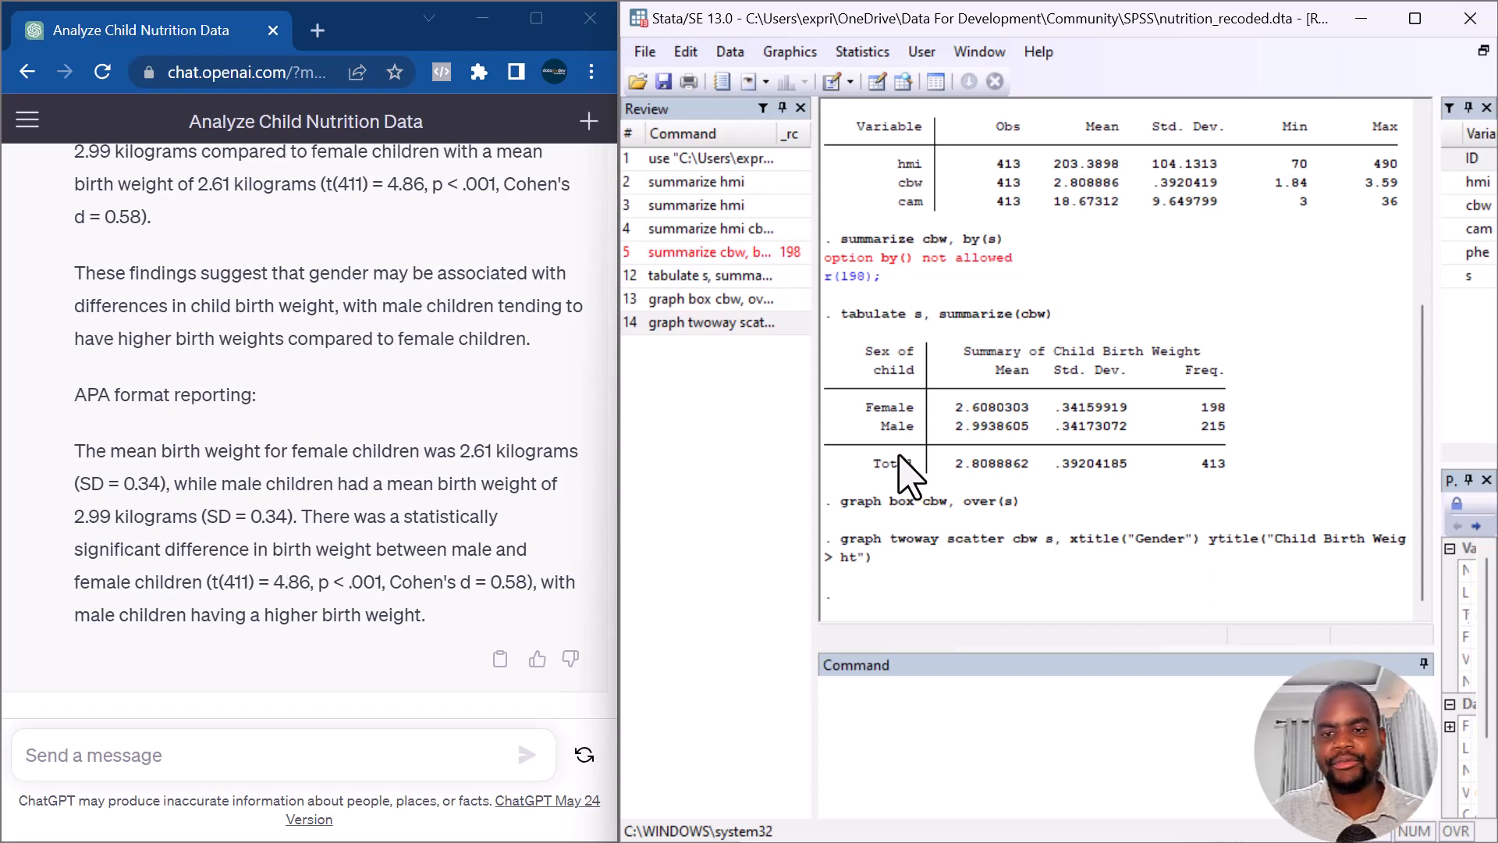
{"action": "mouse_move", "coordinate": [458, 457]}
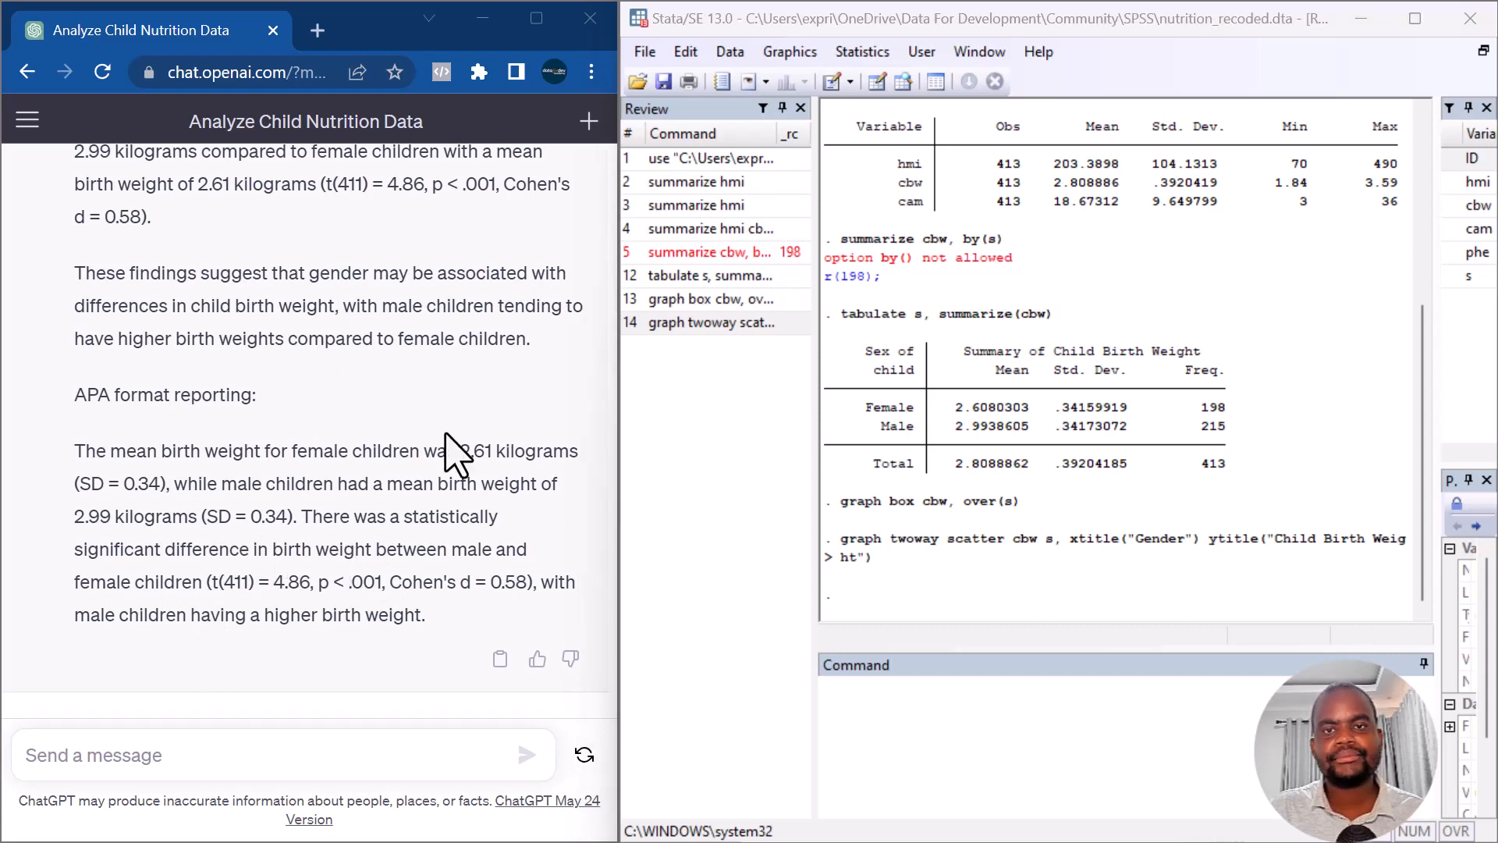